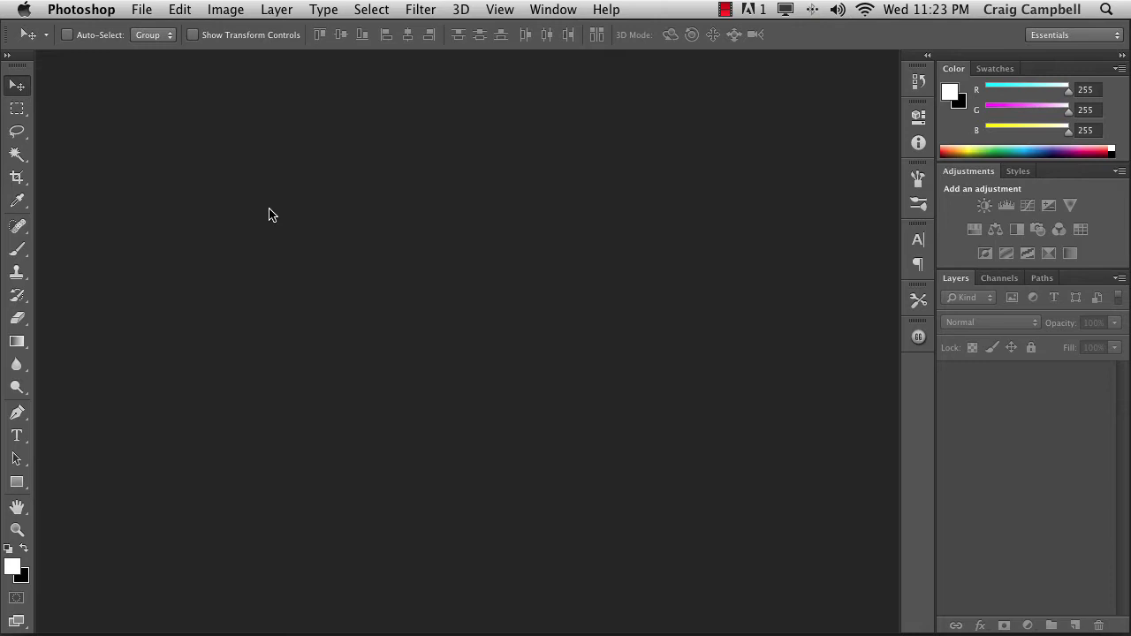
{"action": "mouse_move", "coordinate": [271, 263]}
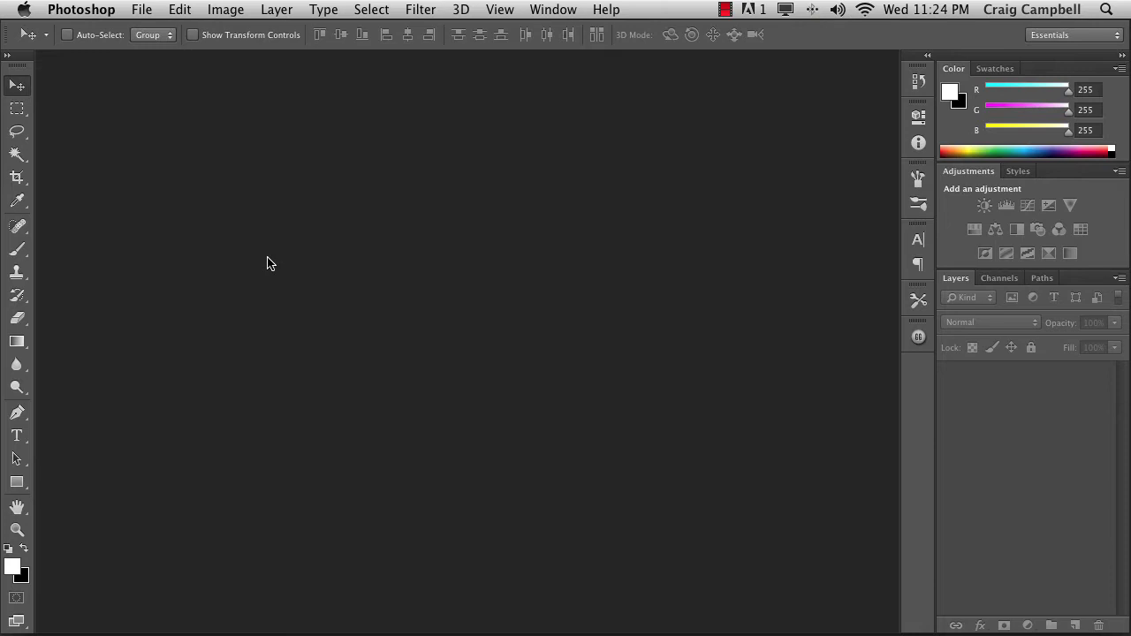
{"action": "mouse_move", "coordinate": [118, 474]}
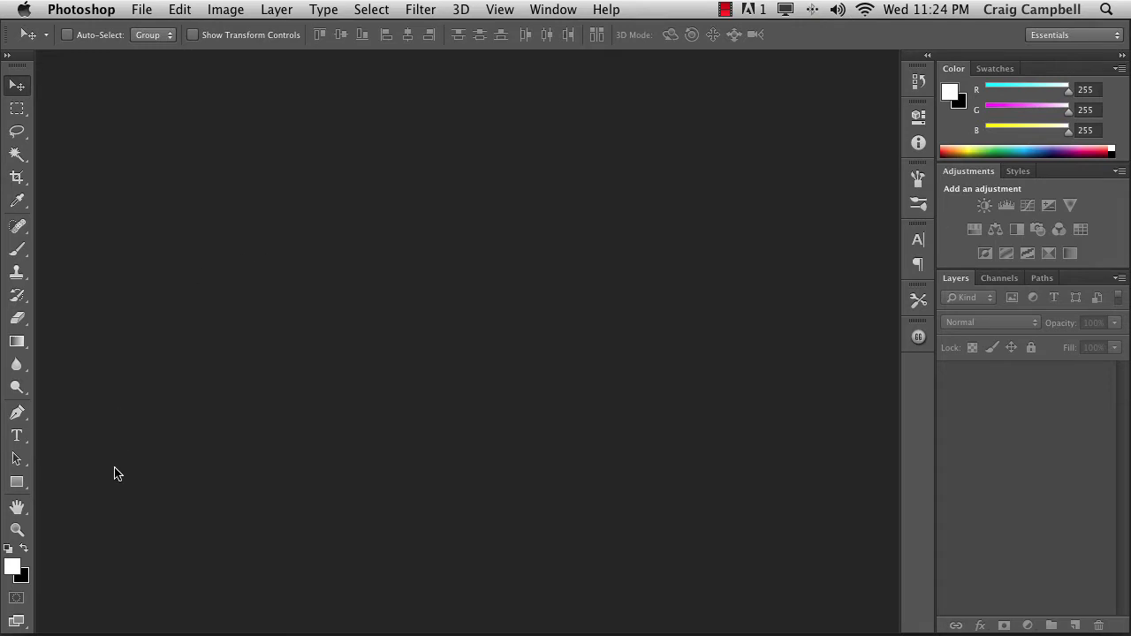
{"action": "mouse_move", "coordinate": [85, 505]}
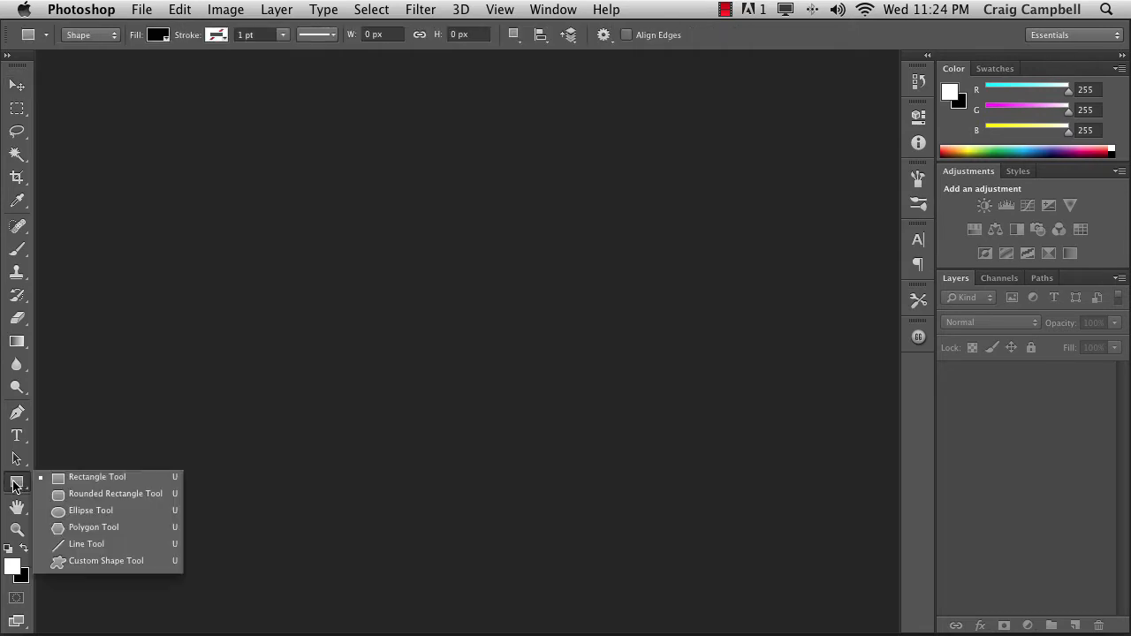
{"action": "mouse_move", "coordinate": [96, 477]}
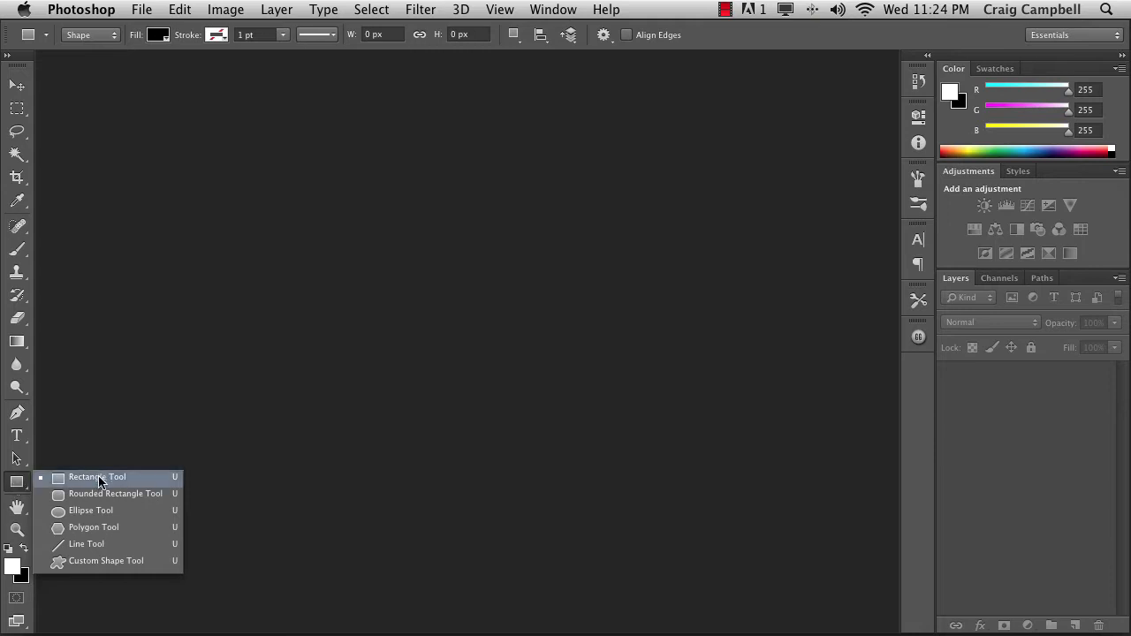
{"action": "mouse_move", "coordinate": [119, 487]}
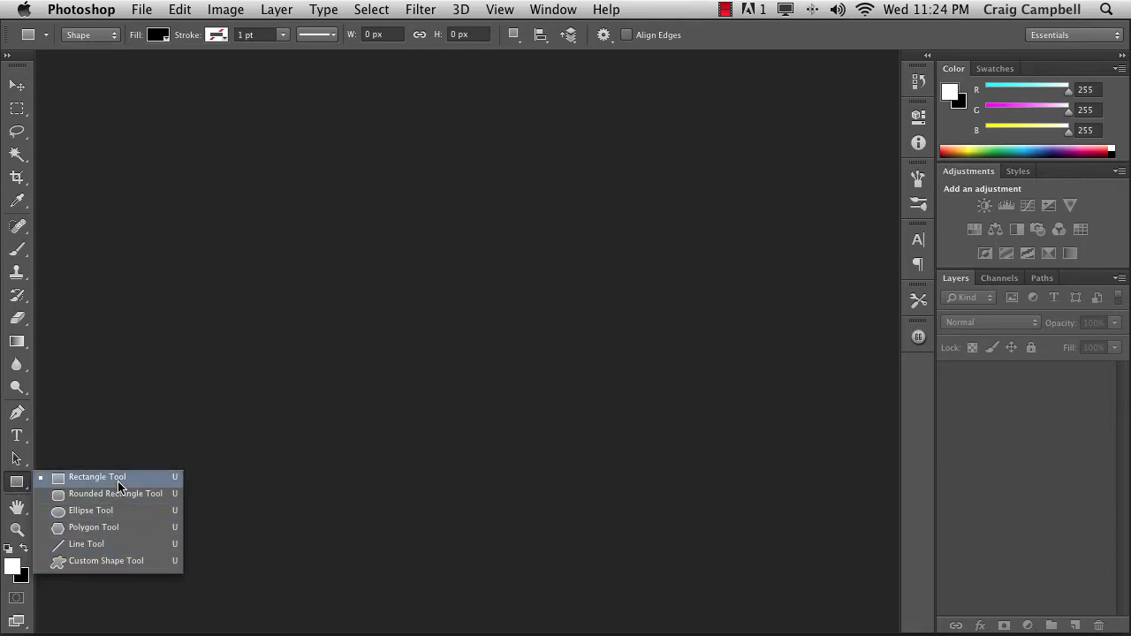
{"action": "mouse_move", "coordinate": [115, 493]}
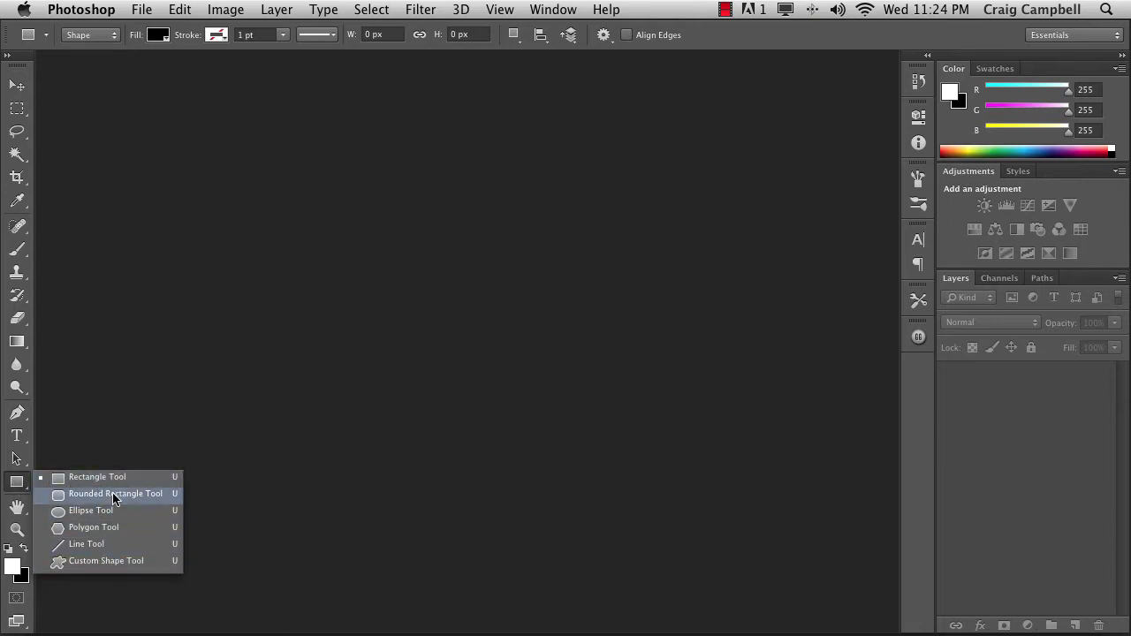
{"action": "mouse_move", "coordinate": [93, 527]}
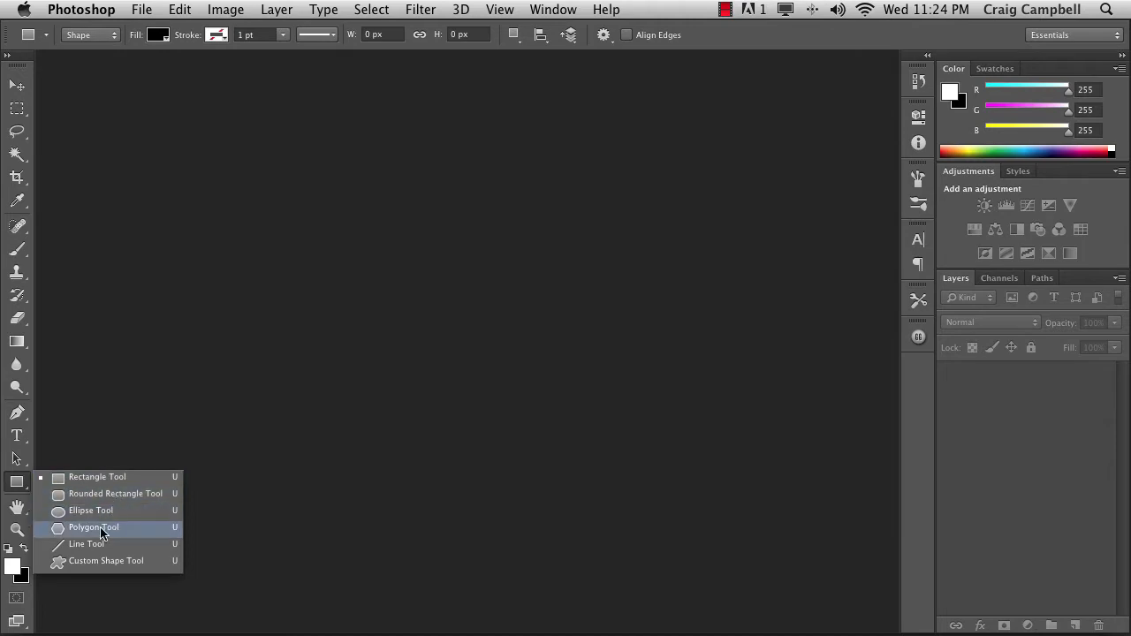
{"action": "mouse_move", "coordinate": [106, 561]}
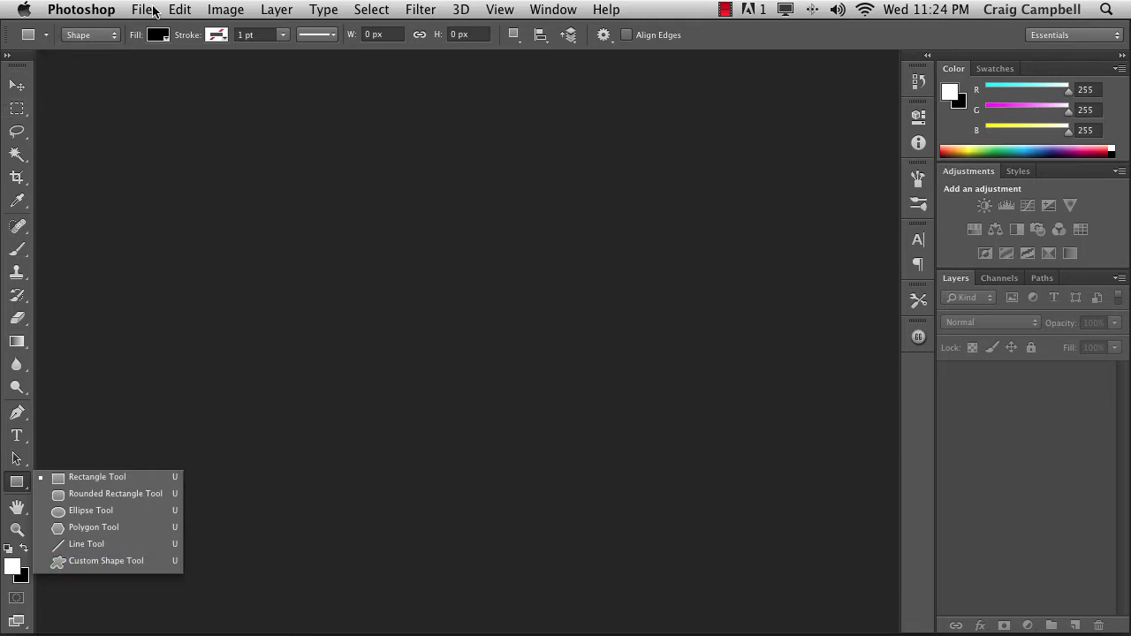
Create a new 500×500 px document at 72 ppi with a white background
{"action": "left_click", "coordinate": [141, 10]}
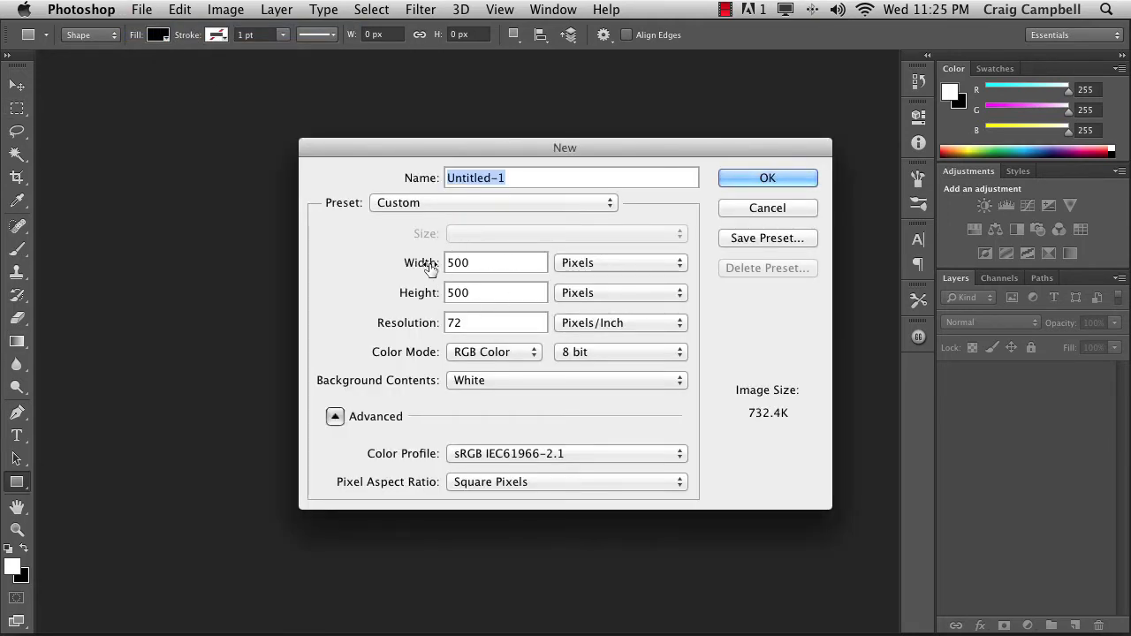
{"action": "left_click", "coordinate": [767, 178]}
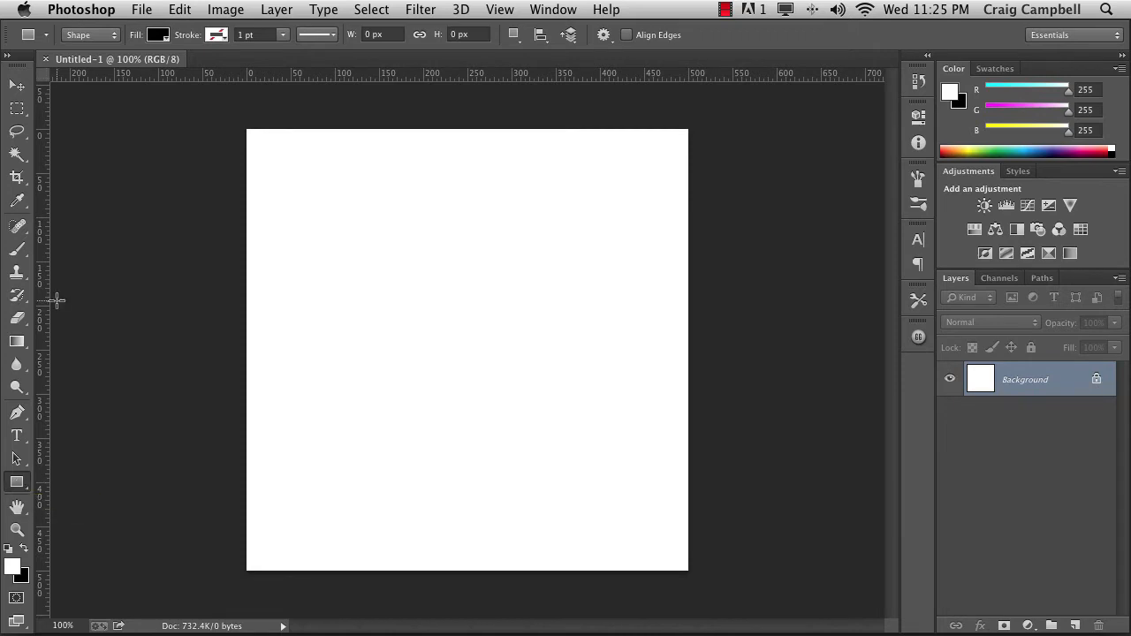
{"action": "mouse_move", "coordinate": [477, 68]}
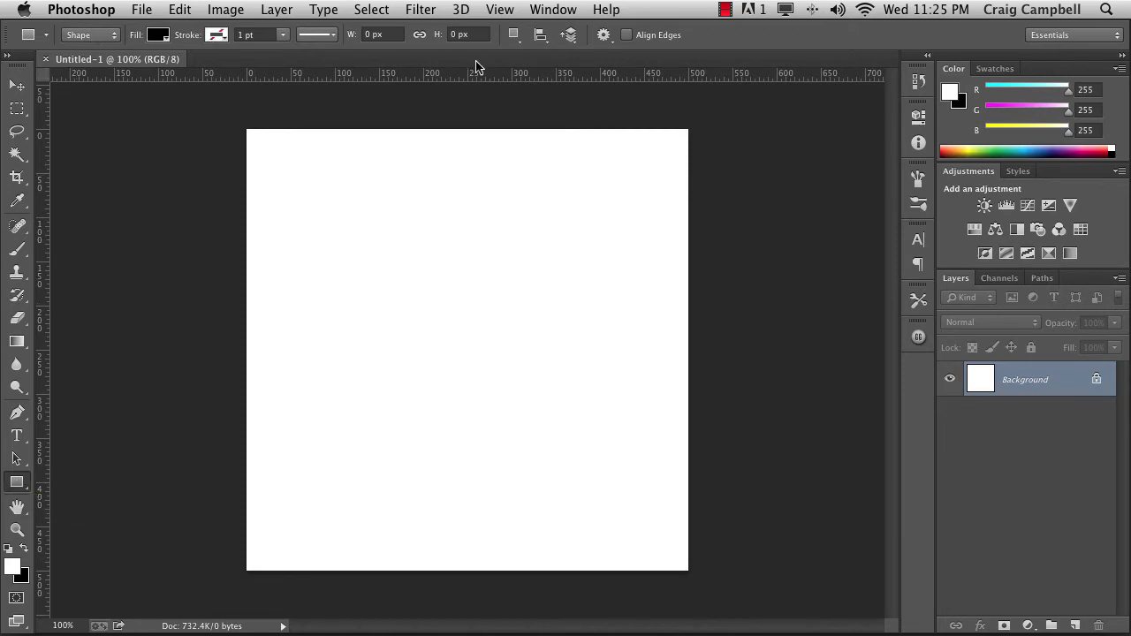
{"action": "mouse_move", "coordinate": [537, 55]}
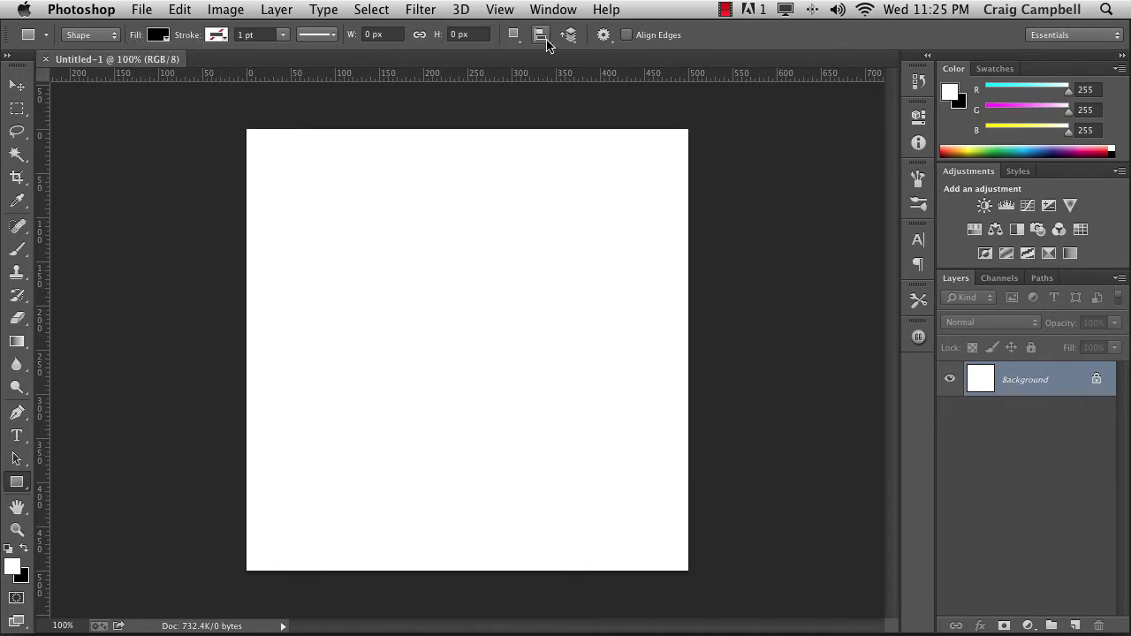
{"action": "mouse_move", "coordinate": [541, 35]}
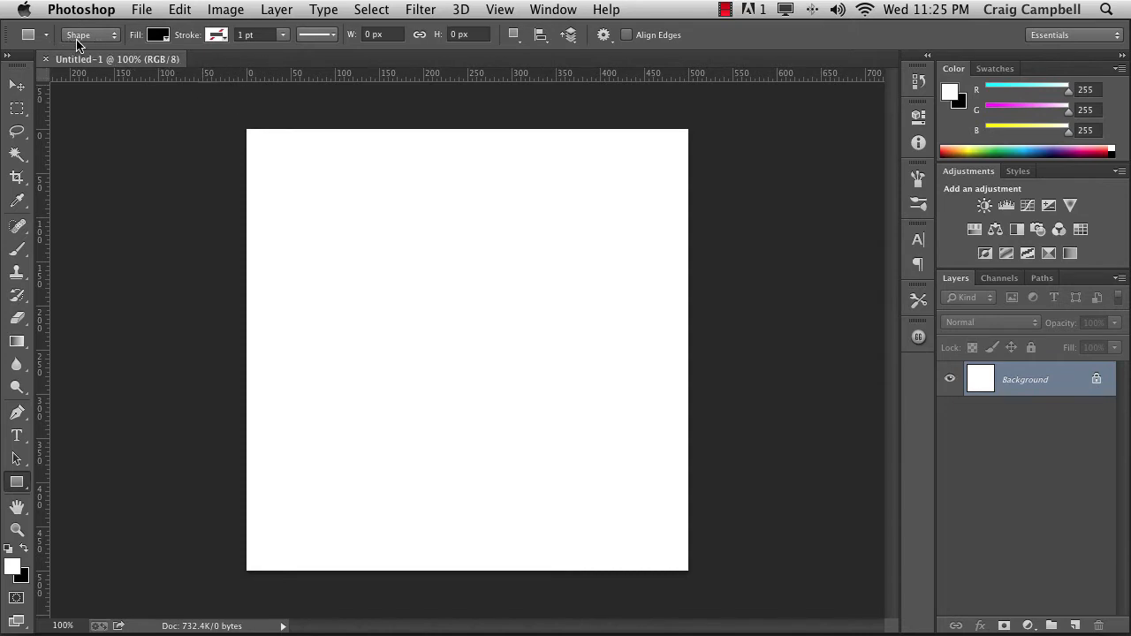
{"action": "mouse_move", "coordinate": [118, 42]}
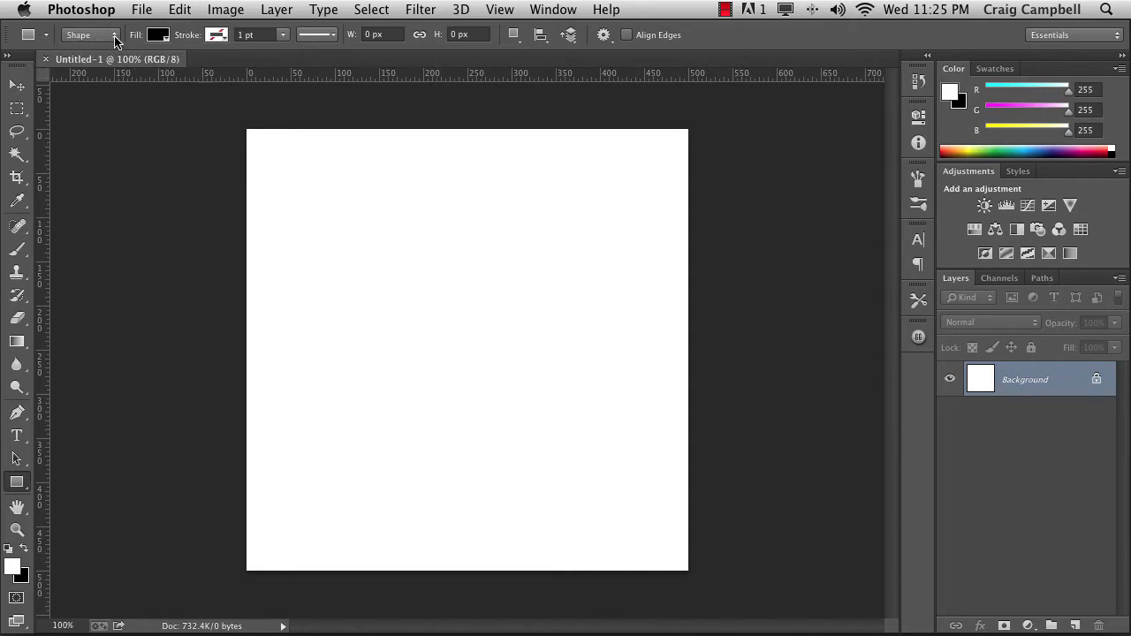
{"action": "left_click", "coordinate": [88, 35]}
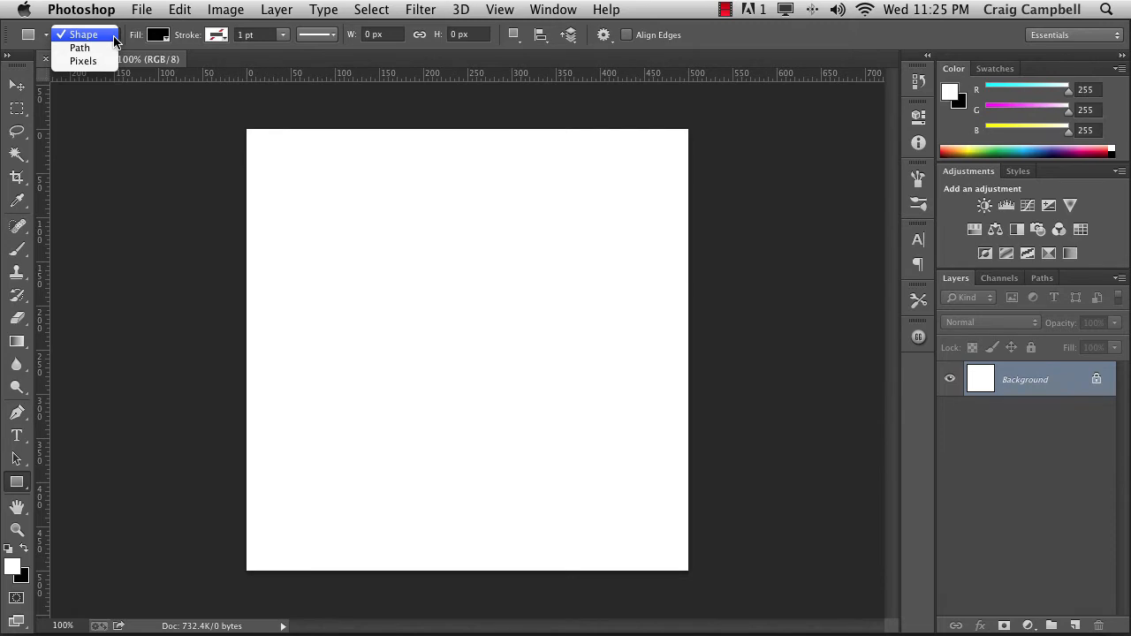
{"action": "mouse_move", "coordinate": [82, 61]}
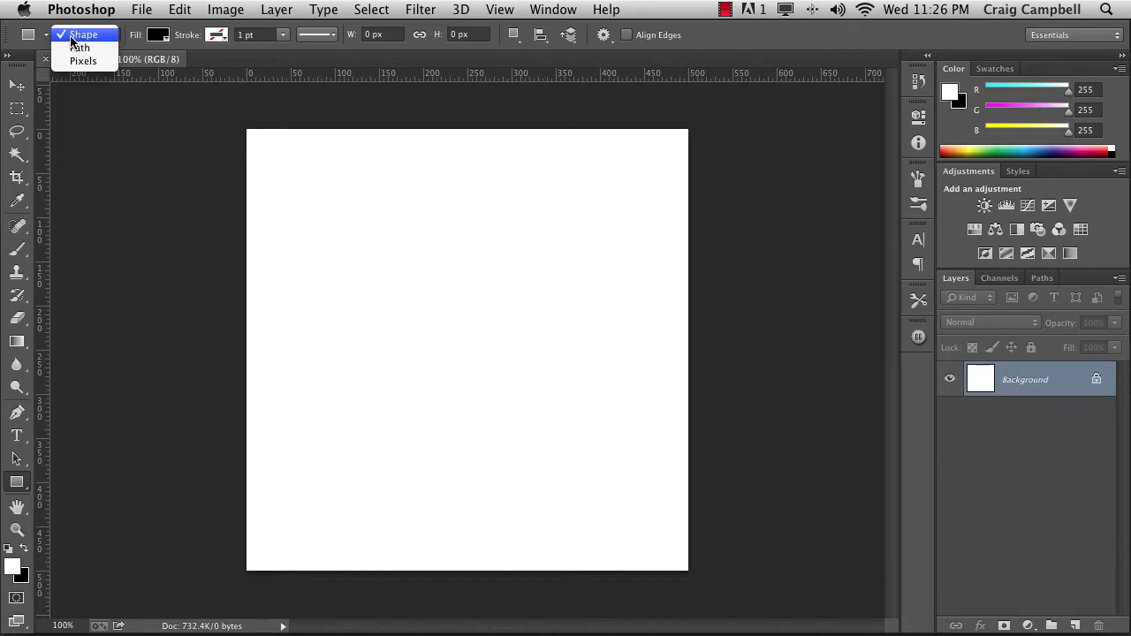
{"action": "mouse_move", "coordinate": [89, 43]}
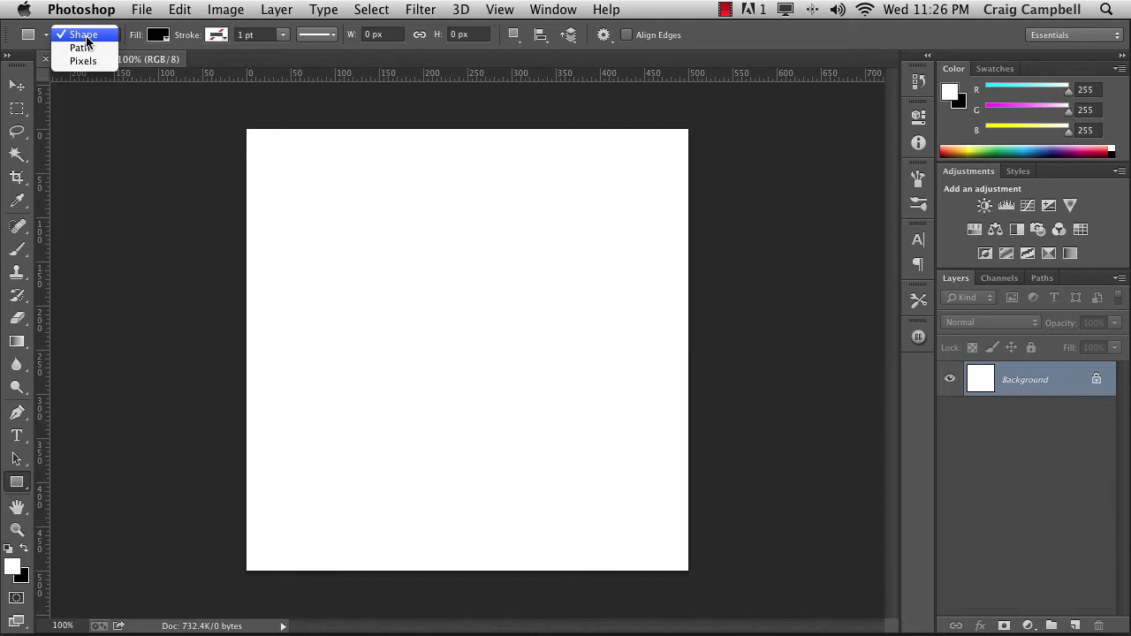
{"action": "left_click", "coordinate": [84, 34]}
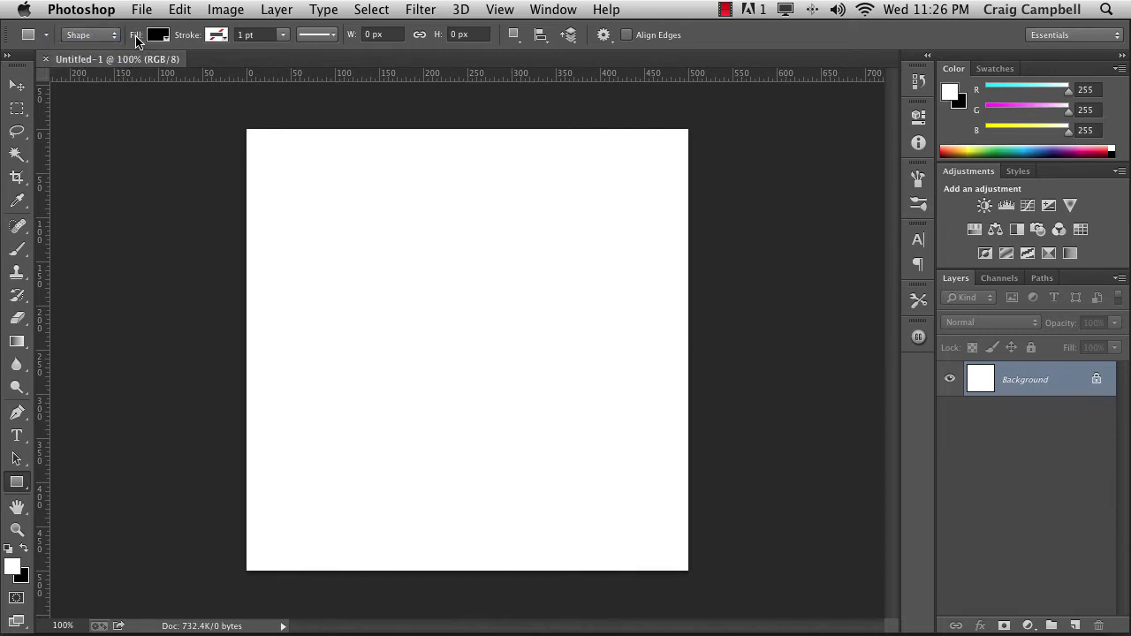
{"action": "mouse_move", "coordinate": [194, 46]}
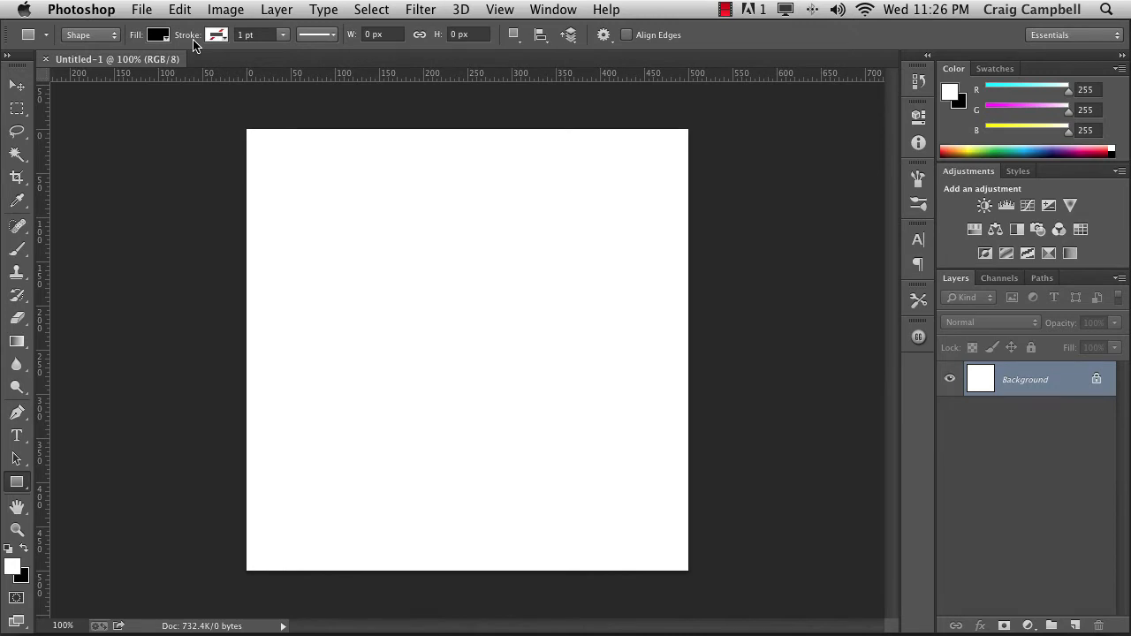
{"action": "mouse_move", "coordinate": [150, 42]}
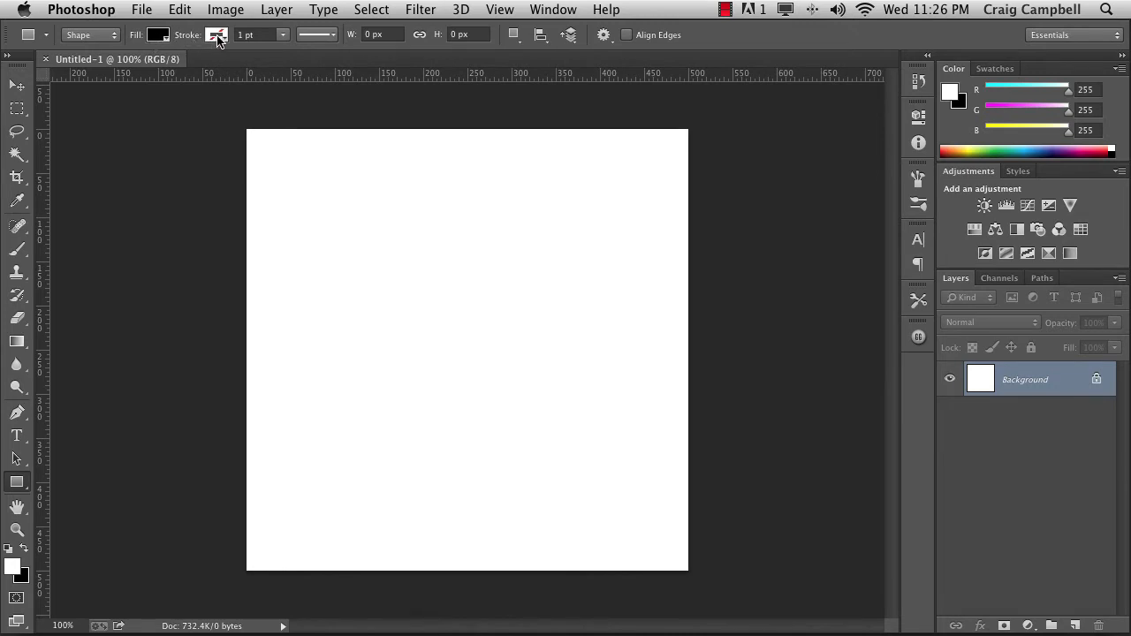
{"action": "mouse_move", "coordinate": [316, 35]}
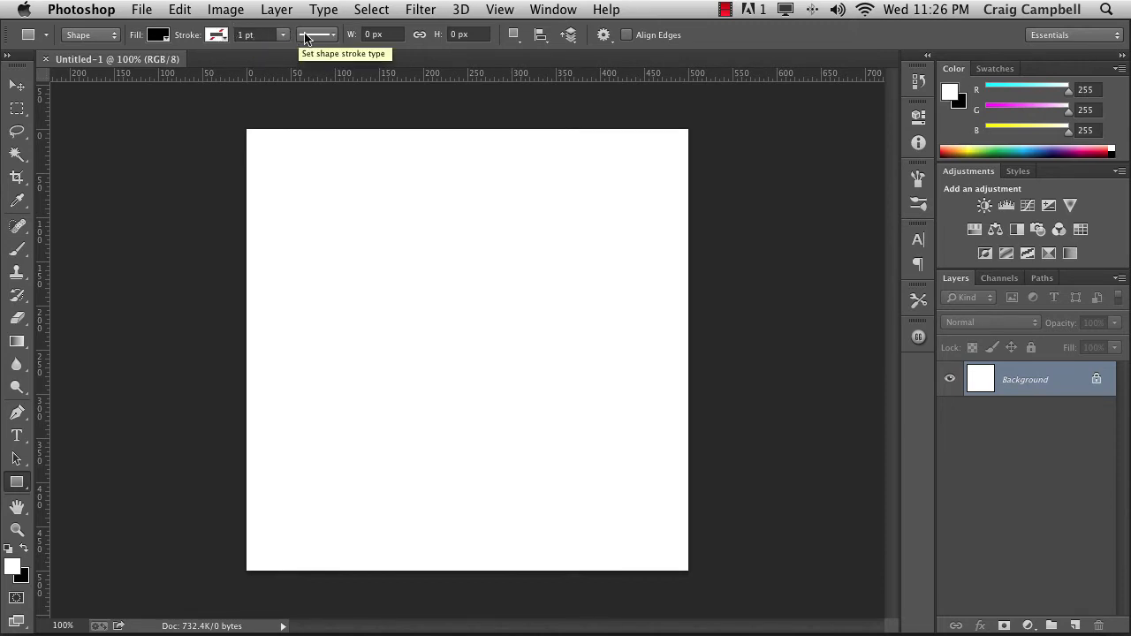
Review the solid, dashed and dotted stroke styles, then close them unchanged
{"action": "left_click", "coordinate": [314, 34]}
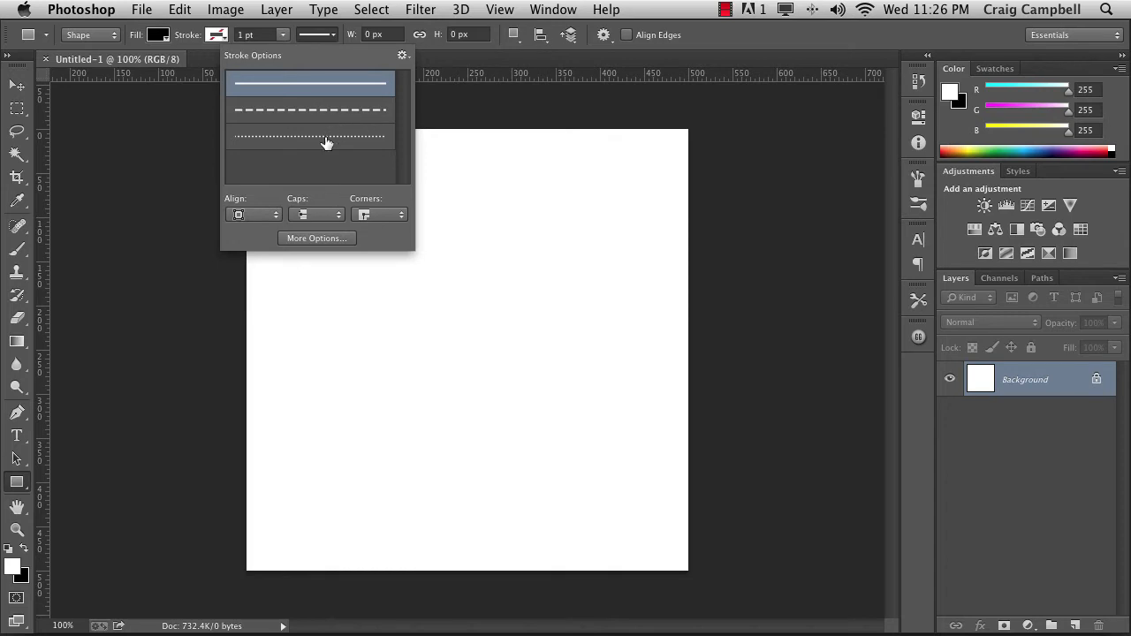
{"action": "mouse_move", "coordinate": [252, 214]}
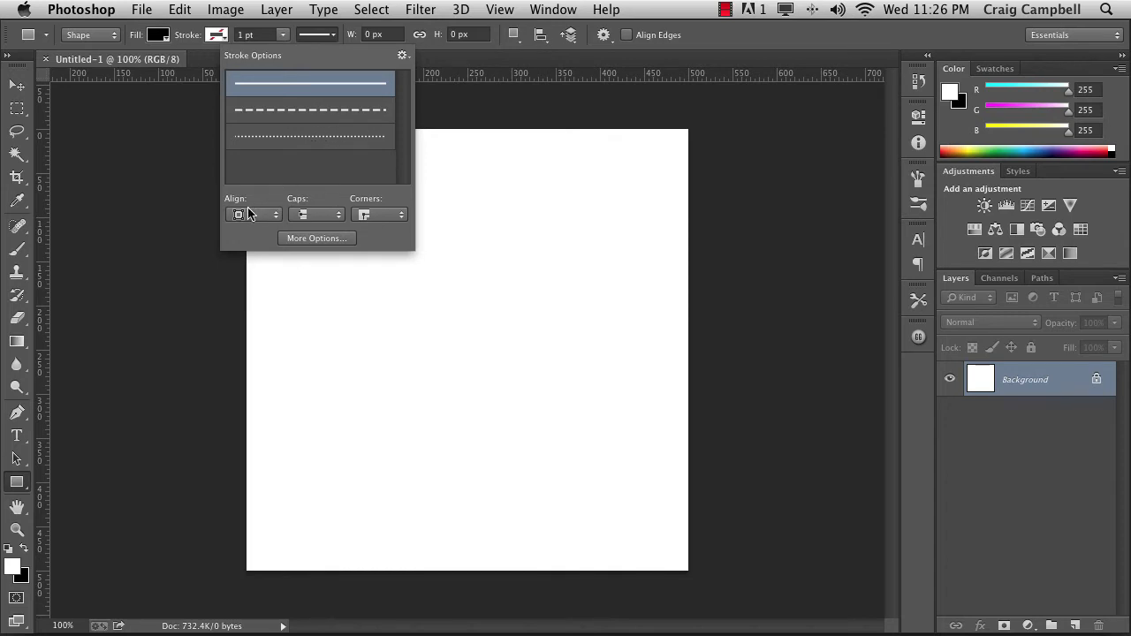
{"action": "mouse_move", "coordinate": [228, 221]}
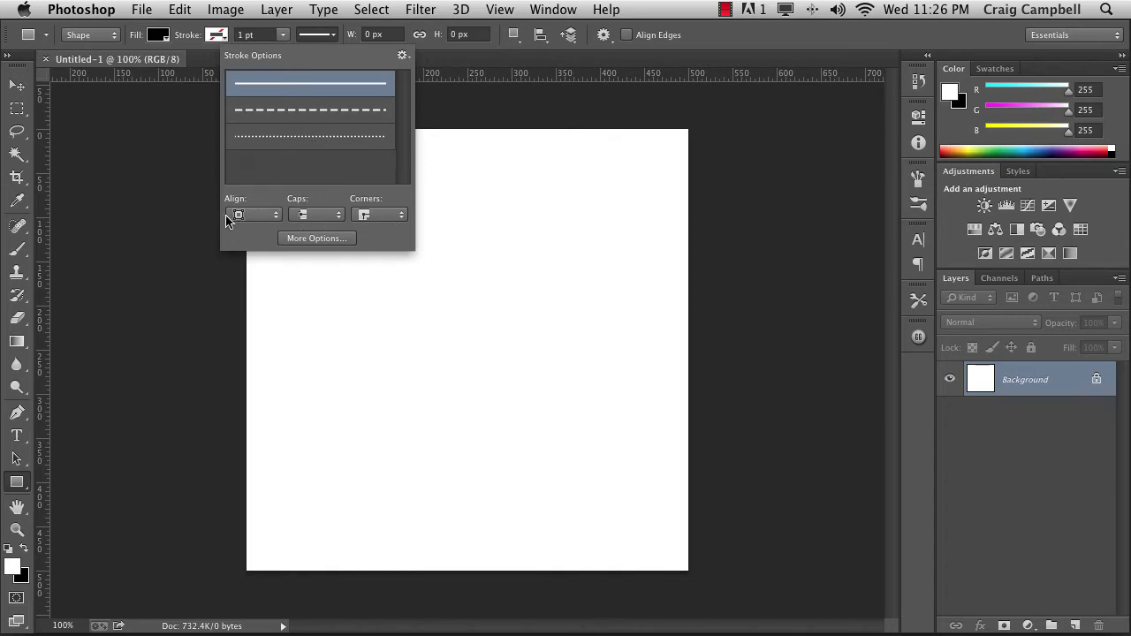
{"action": "left_click", "coordinate": [316, 34]}
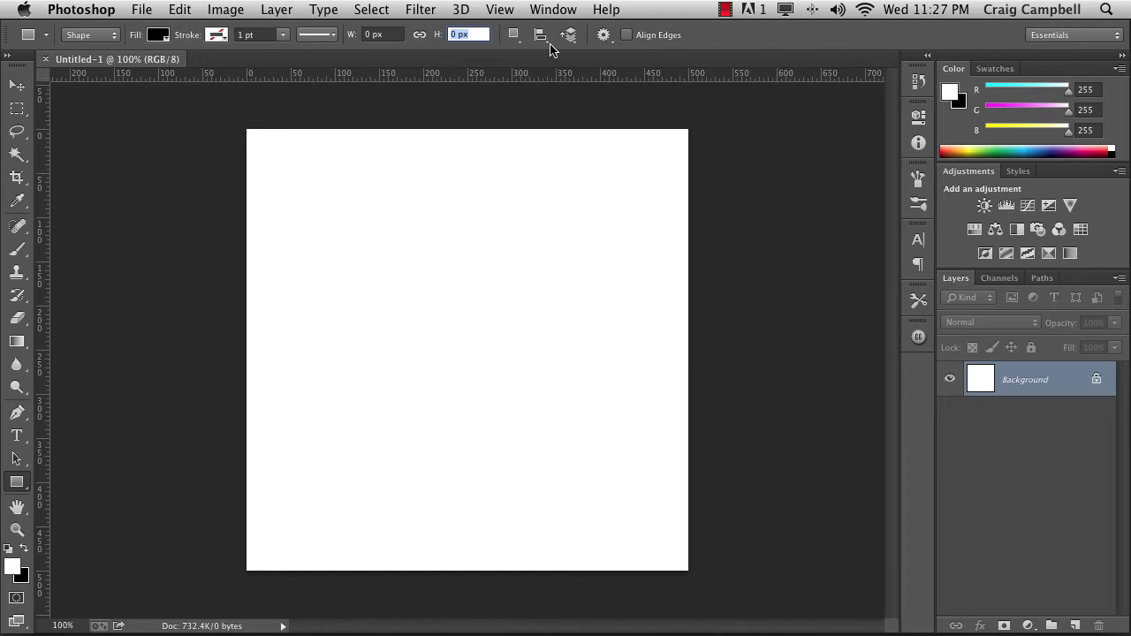
{"action": "mouse_move", "coordinate": [492, 46]}
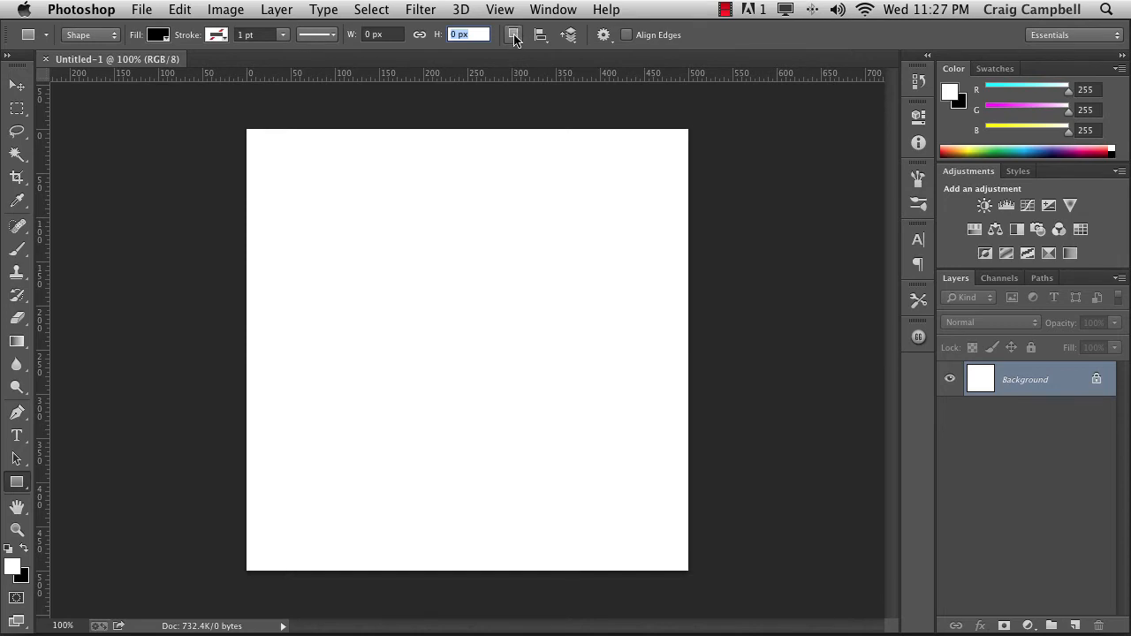
{"action": "left_click", "coordinate": [516, 34]}
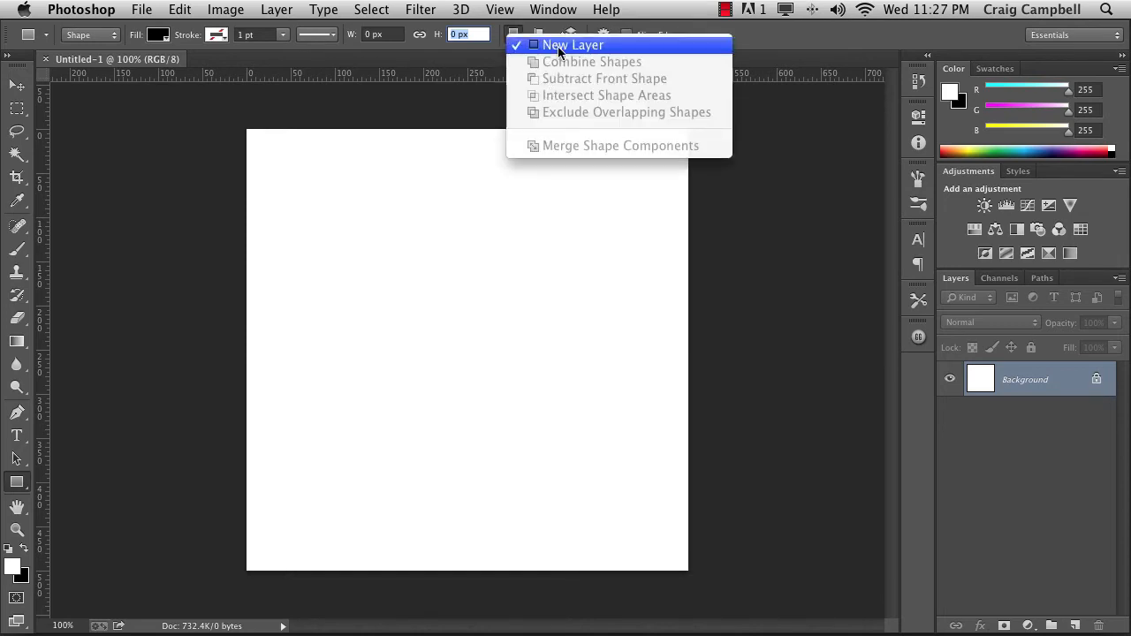
{"action": "mouse_move", "coordinate": [568, 128]}
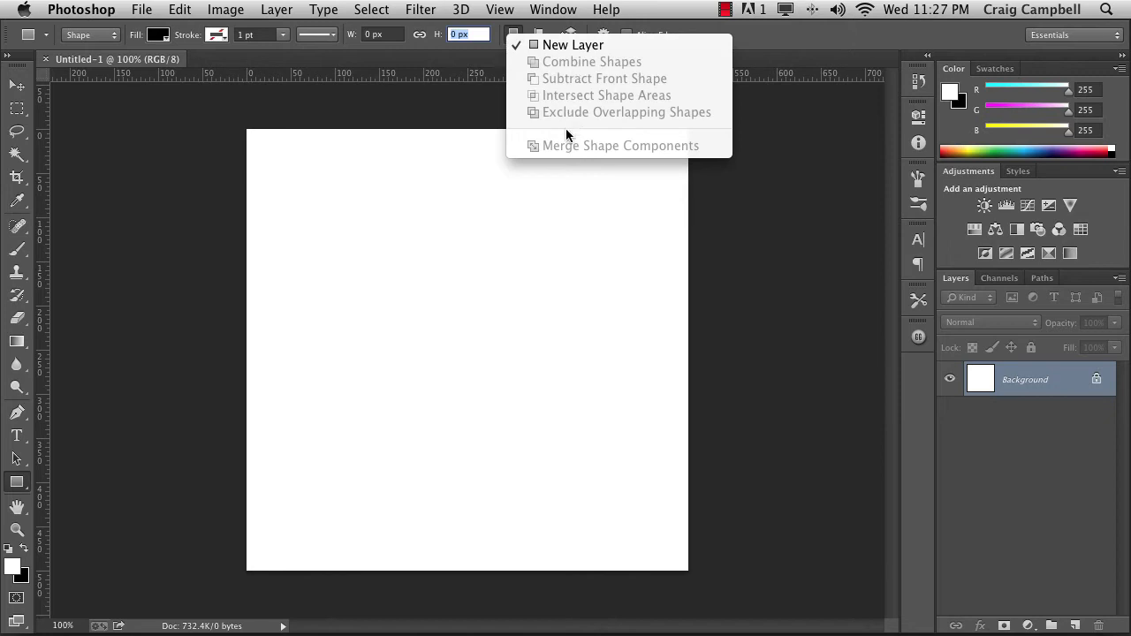
{"action": "mouse_move", "coordinate": [548, 86]}
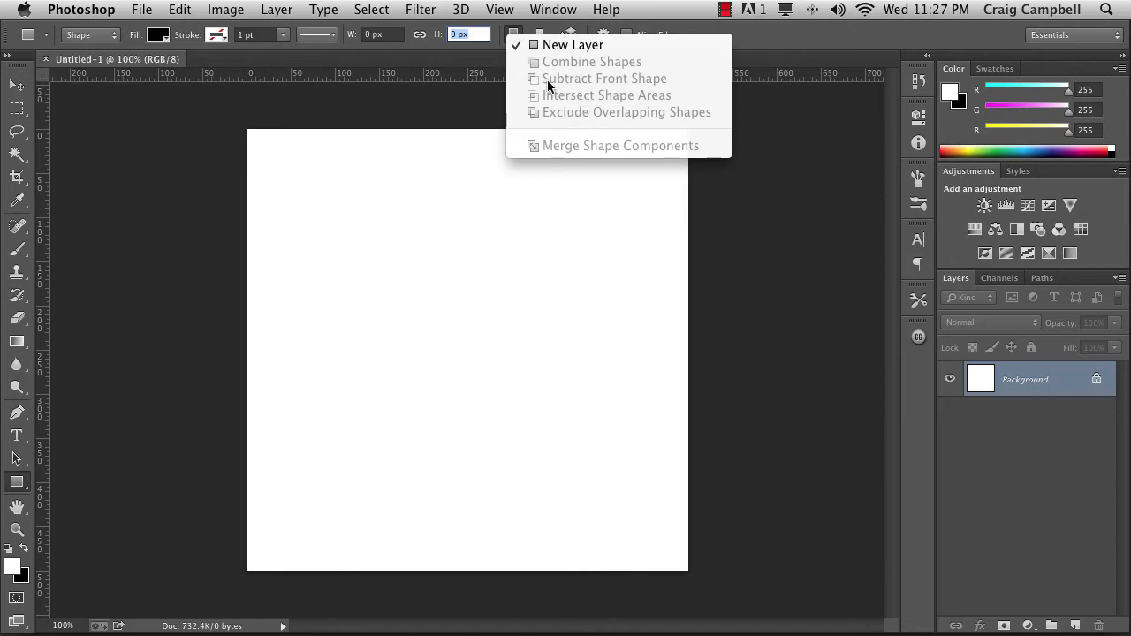
{"action": "mouse_move", "coordinate": [573, 45]}
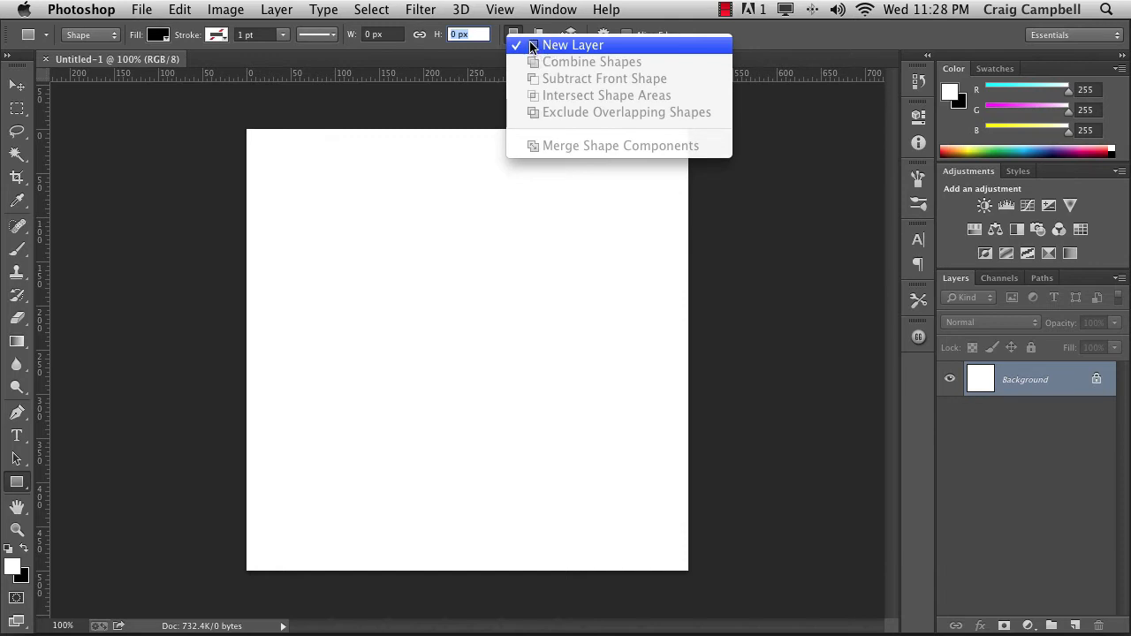
{"action": "mouse_move", "coordinate": [537, 69]}
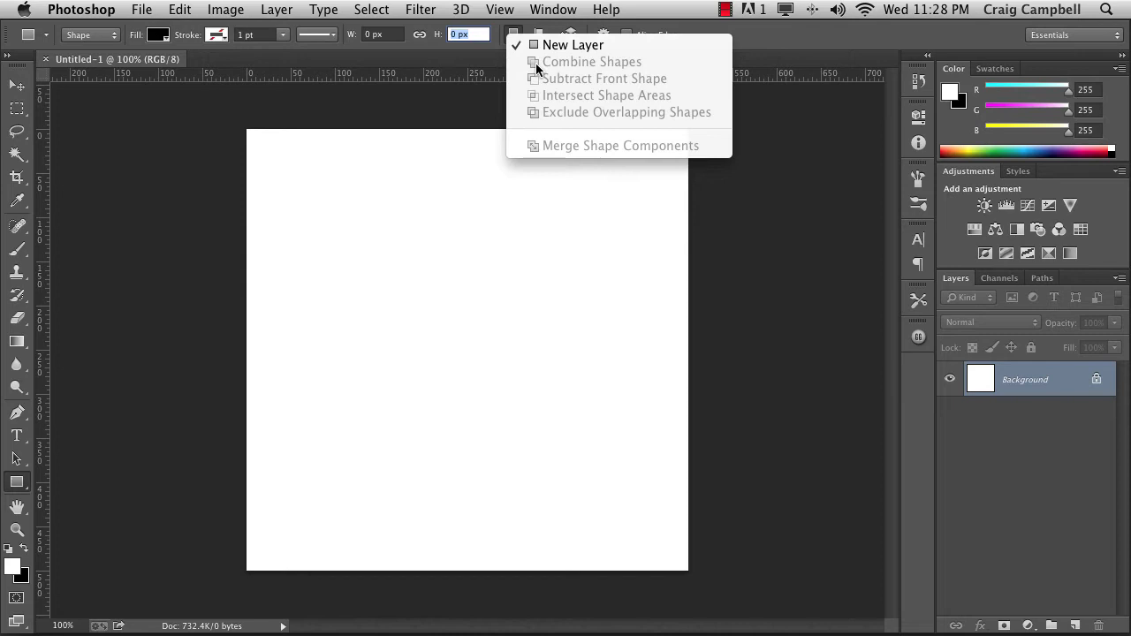
{"action": "mouse_move", "coordinate": [566, 102]}
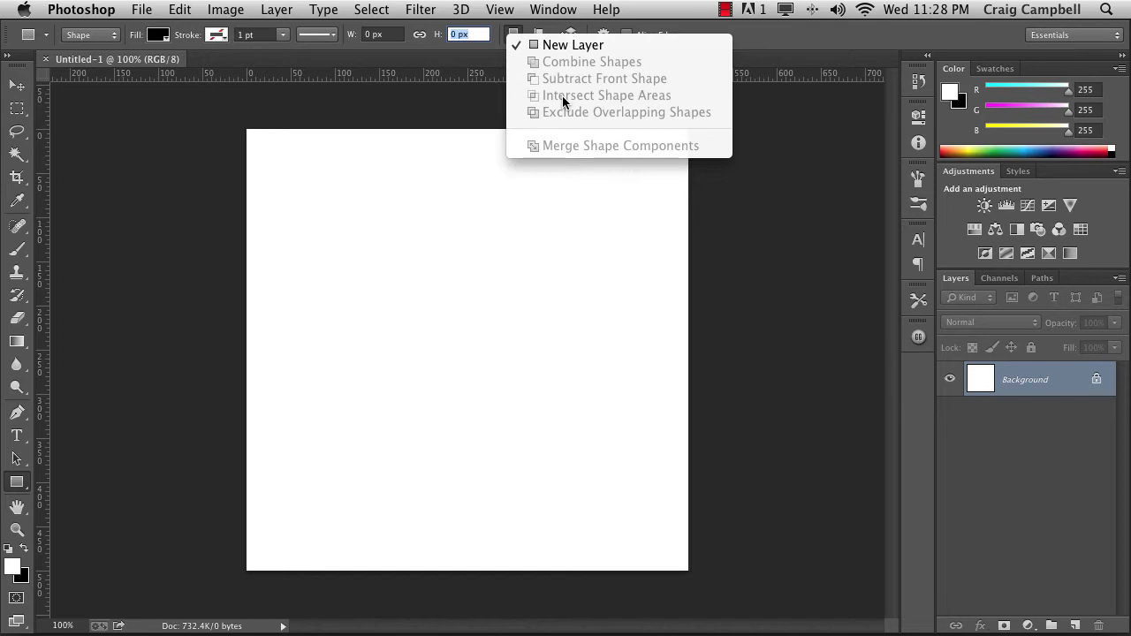
{"action": "mouse_move", "coordinate": [570, 94]}
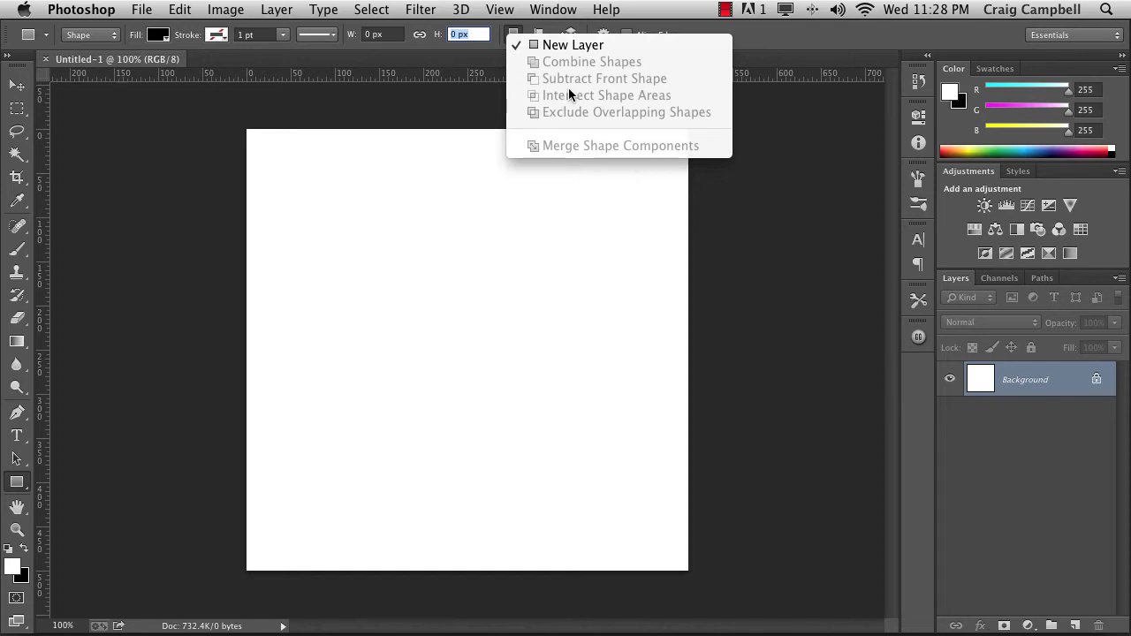
{"action": "mouse_move", "coordinate": [548, 137]}
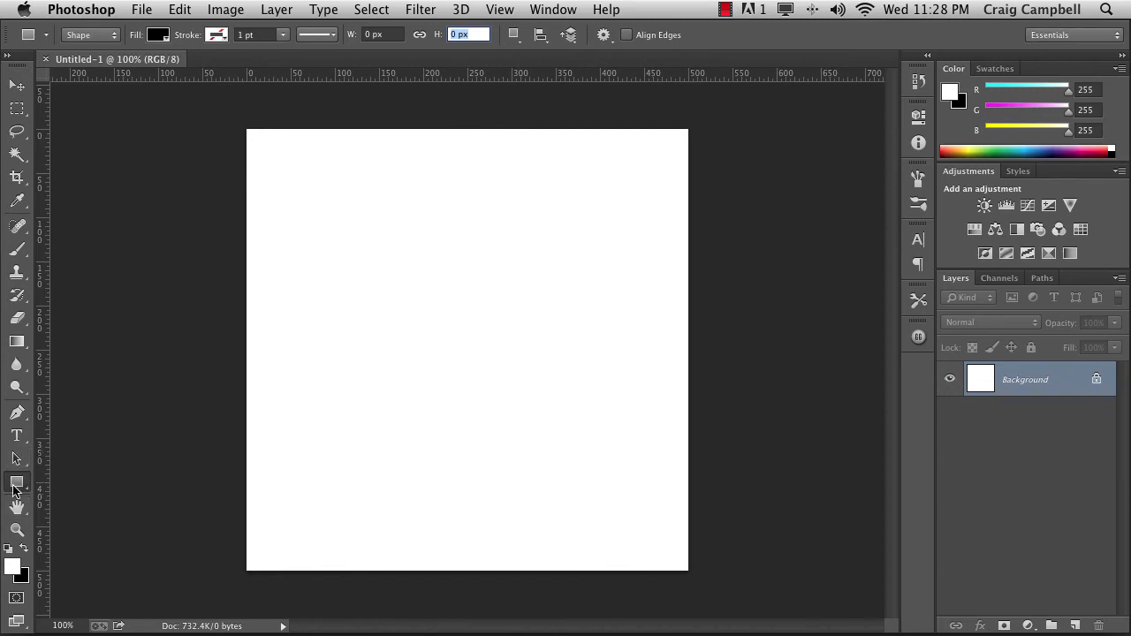
{"action": "mouse_move", "coordinate": [149, 40]}
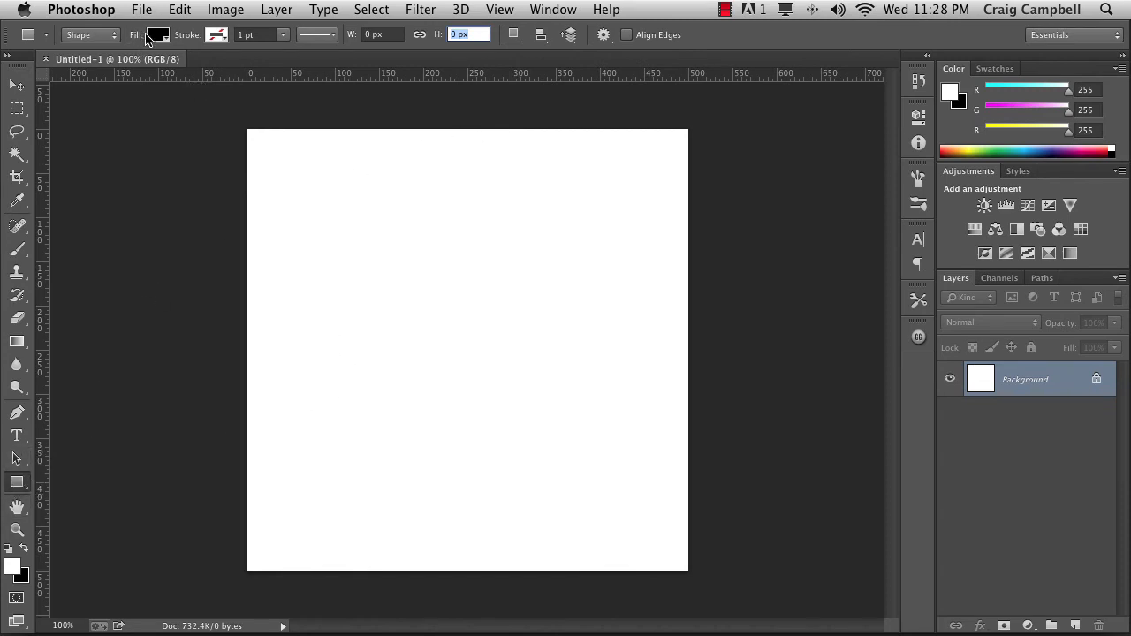
Pick a dark red fill and draw a rectangle in the document's upper half
{"action": "left_click", "coordinate": [158, 34]}
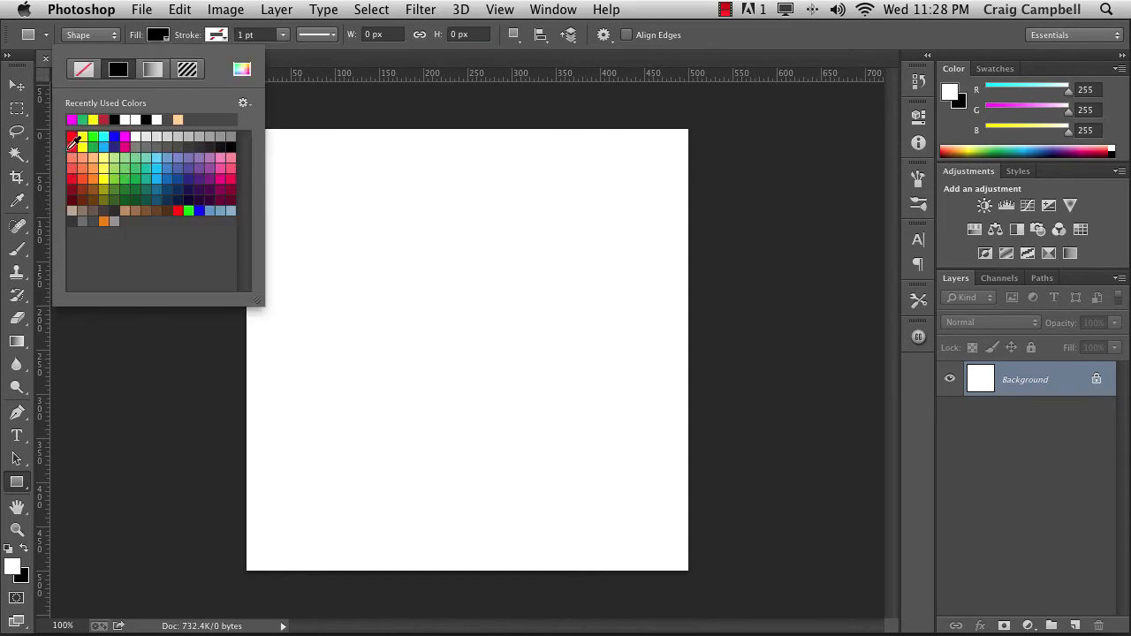
{"action": "mouse_move", "coordinate": [80, 181]}
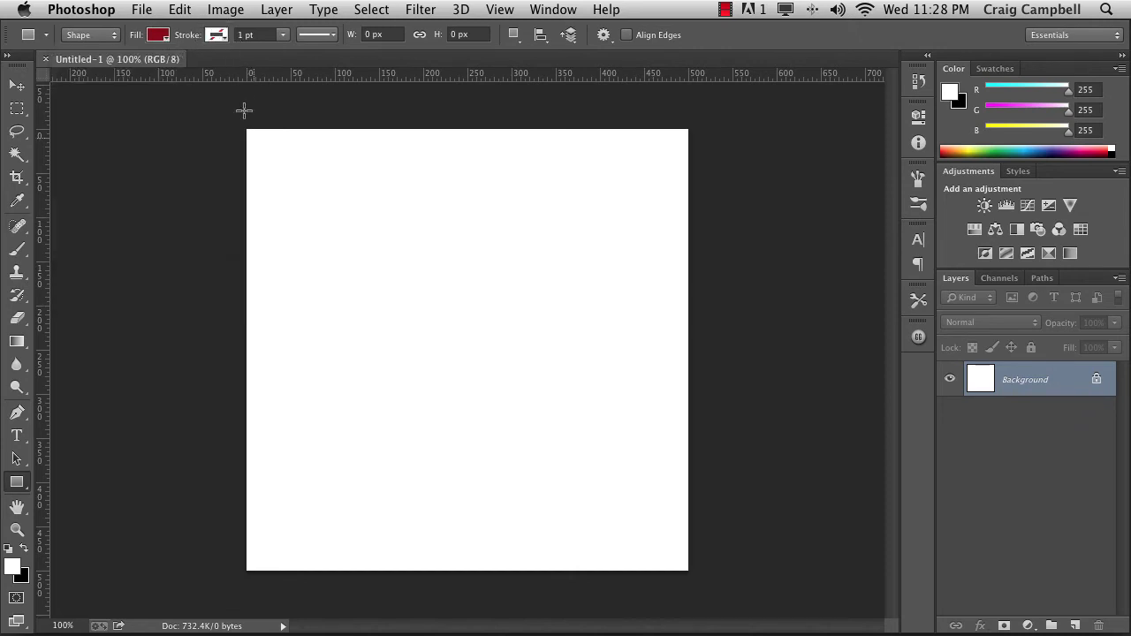
{"action": "left_click_drag", "start_coordinate": [367, 234], "coordinate": [511, 327]}
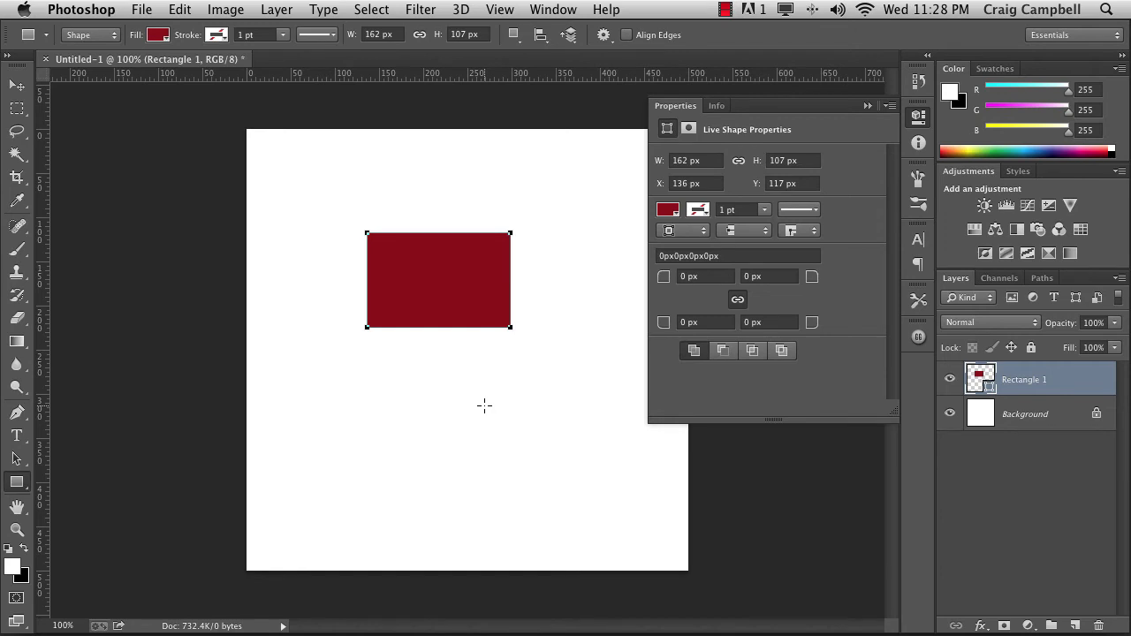
{"action": "mouse_move", "coordinate": [894, 203]}
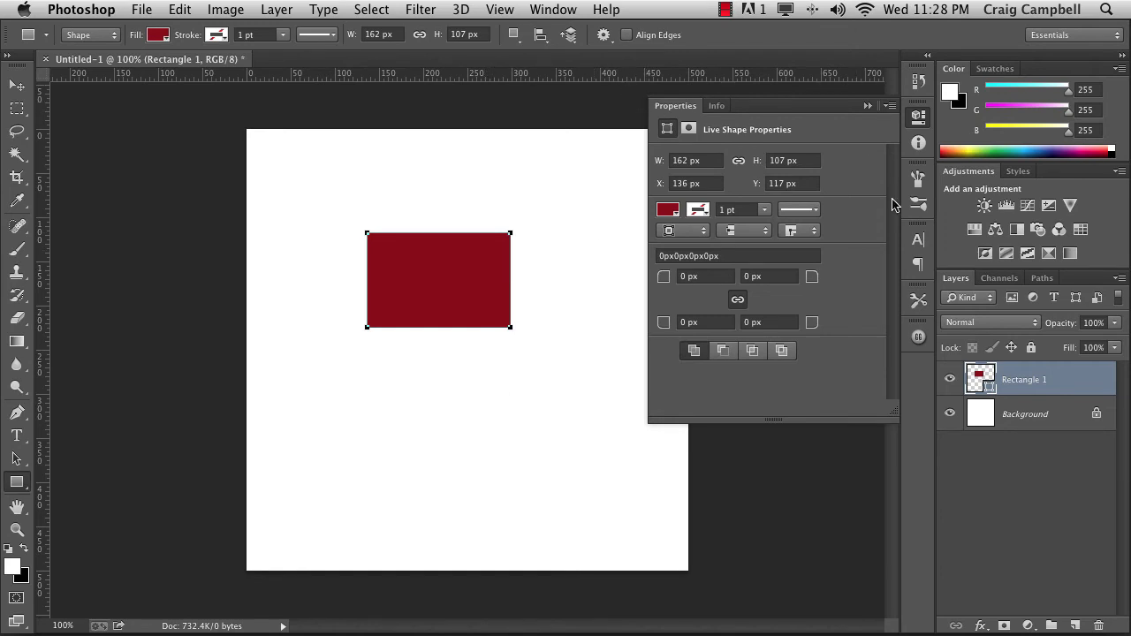
{"action": "mouse_move", "coordinate": [750, 394]}
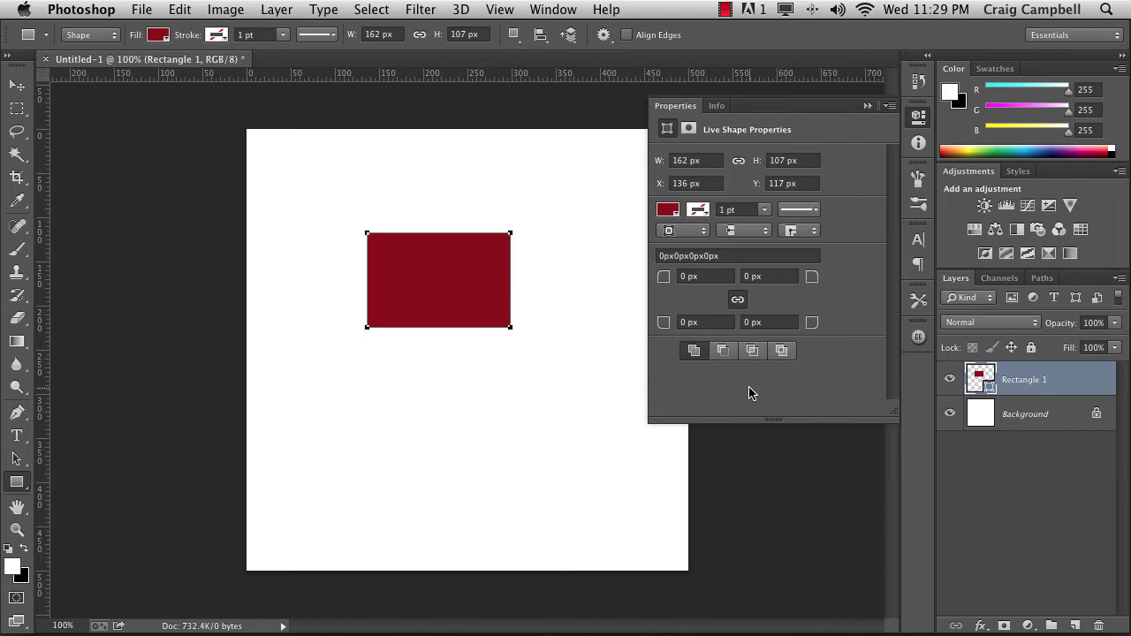
{"action": "mouse_move", "coordinate": [702, 321]}
{"action": "type", "text": "10"}
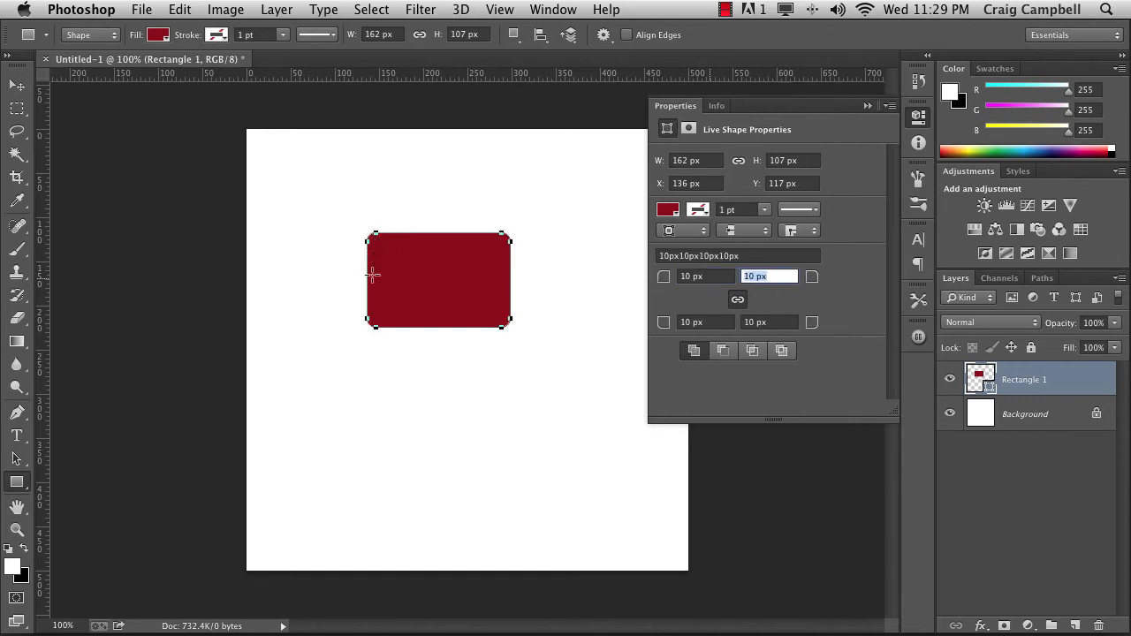
{"action": "mouse_move", "coordinate": [378, 325]}
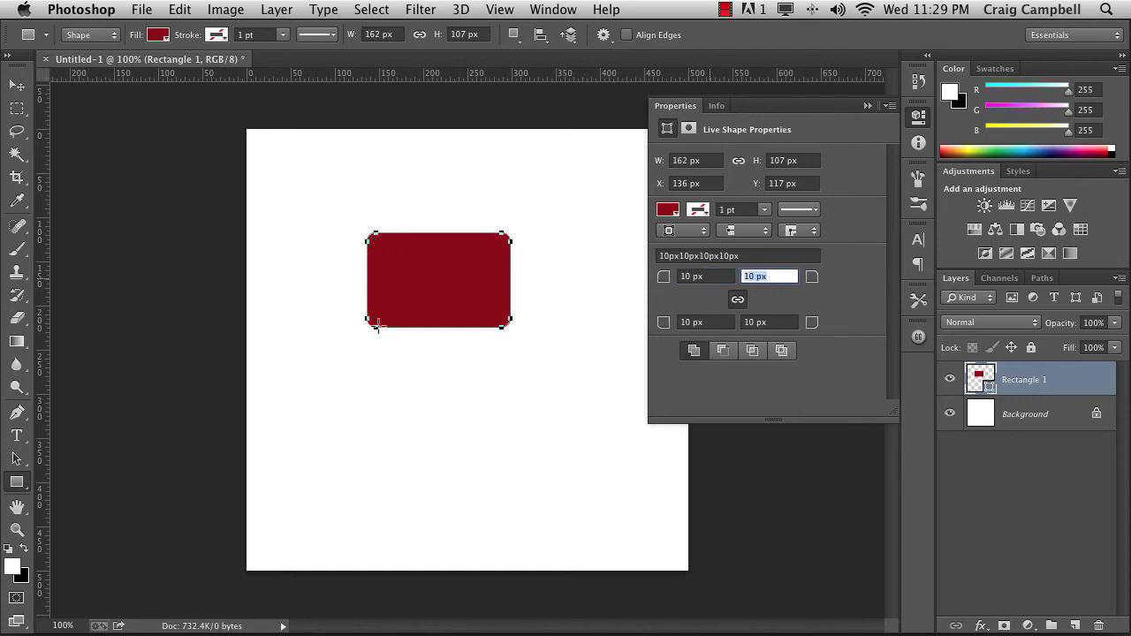
{"action": "mouse_move", "coordinate": [575, 292]}
{"action": "type", "text": "0"}
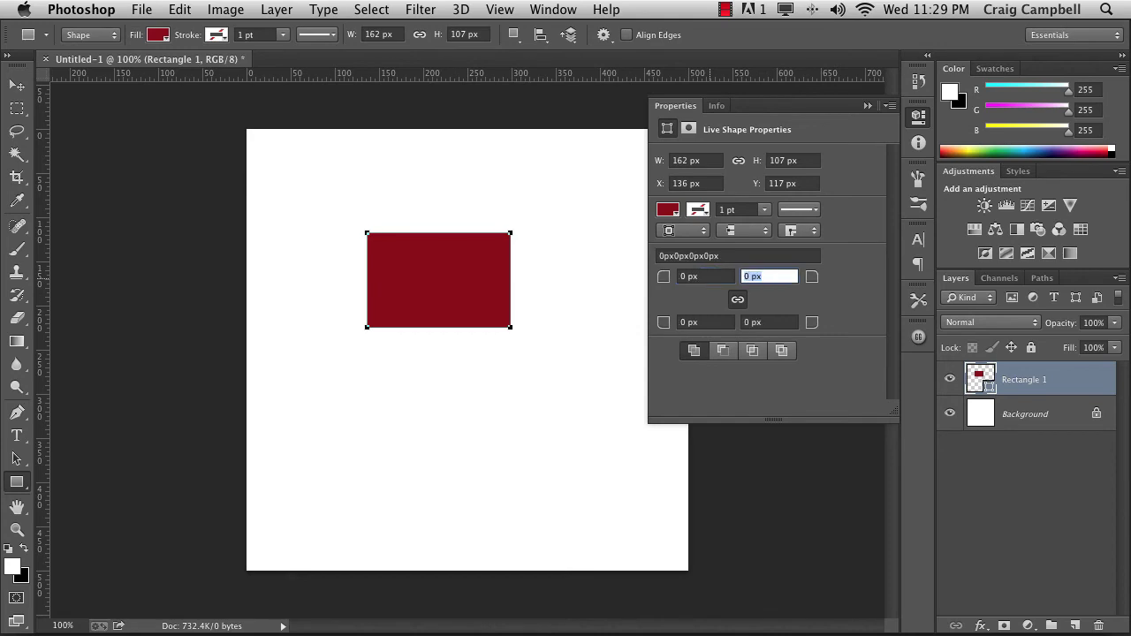
{"action": "mouse_move", "coordinate": [733, 323]}
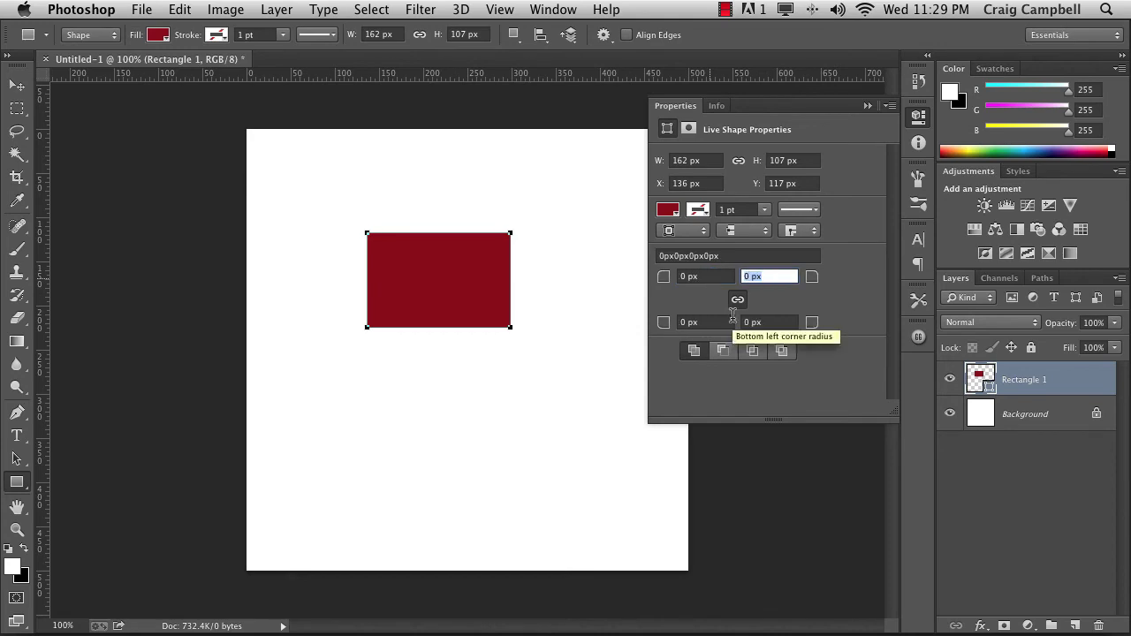
{"action": "mouse_move", "coordinate": [693, 345]}
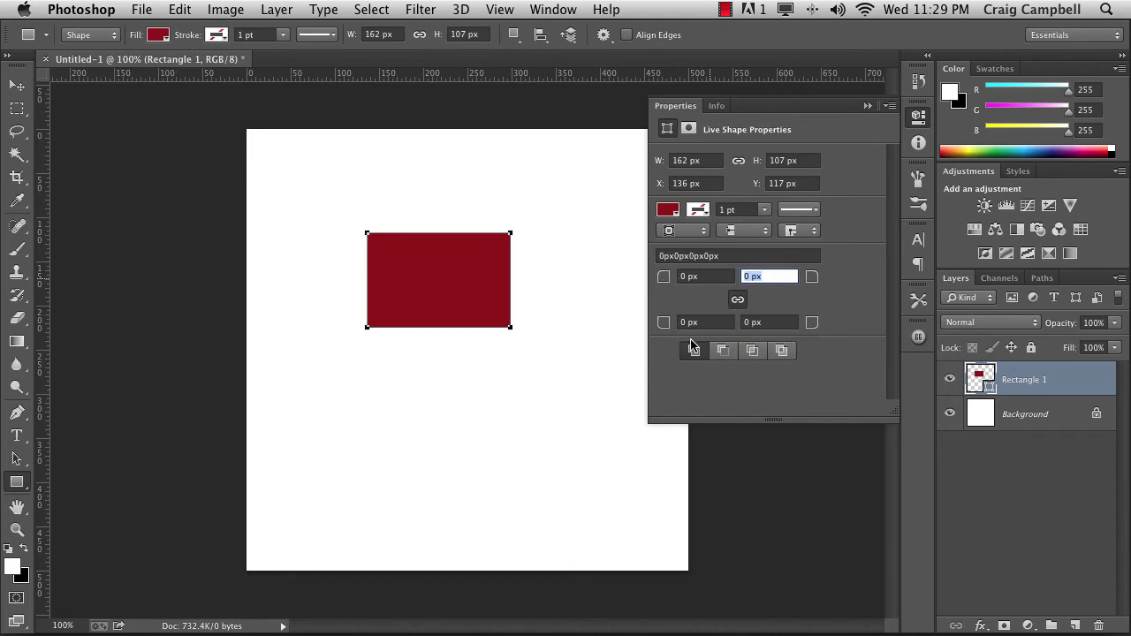
{"action": "mouse_move", "coordinate": [673, 367]}
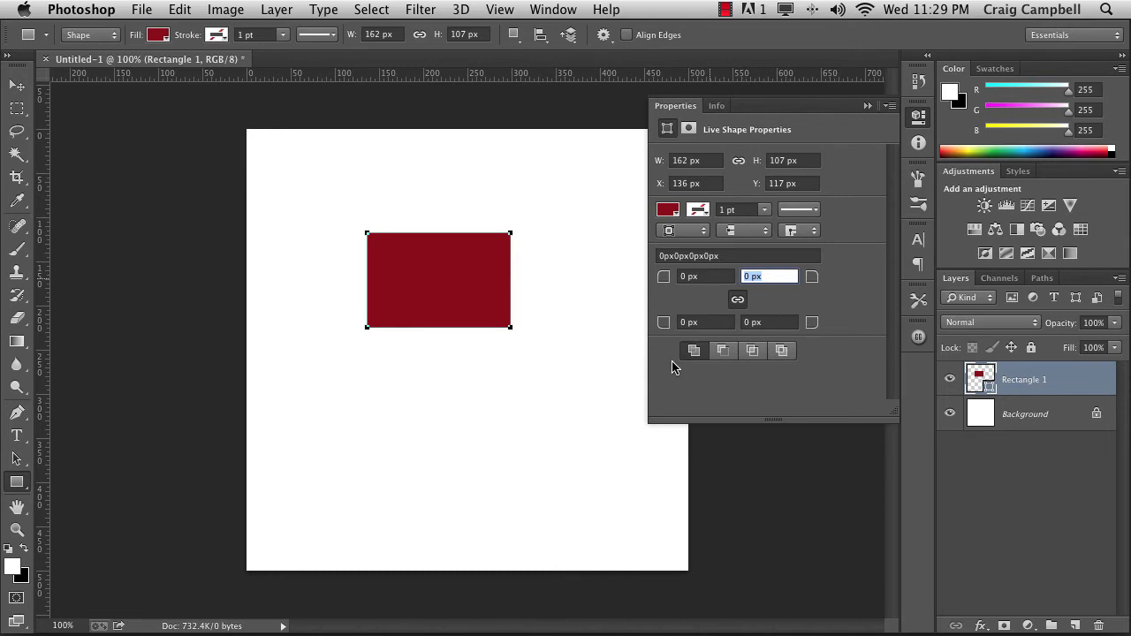
{"action": "mouse_move", "coordinate": [800, 358]}
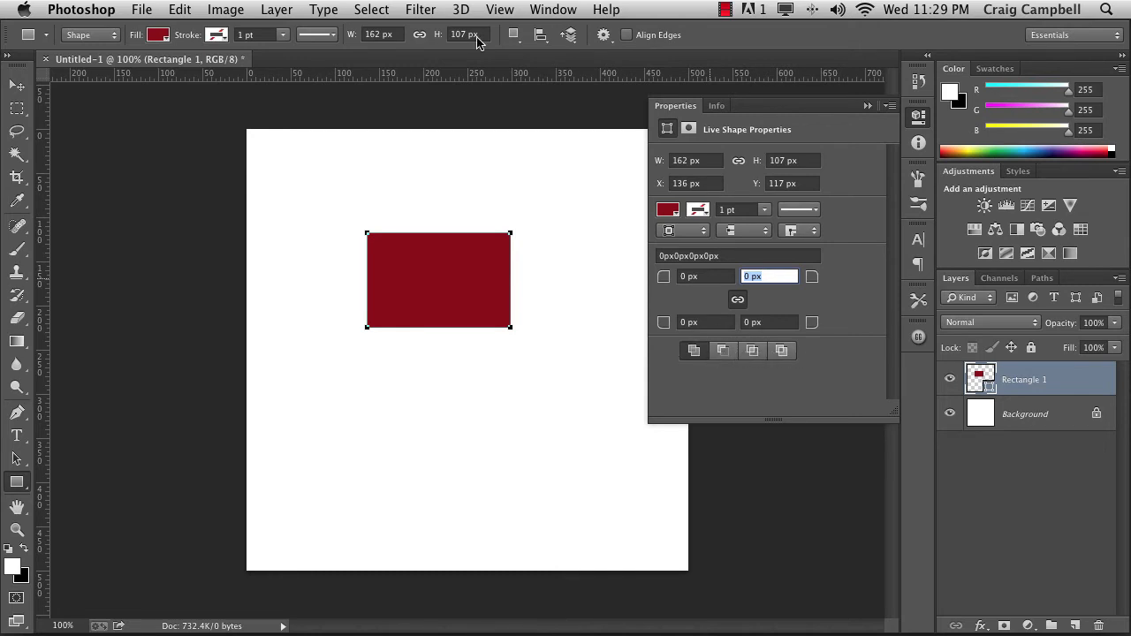
{"action": "left_click", "coordinate": [516, 35]}
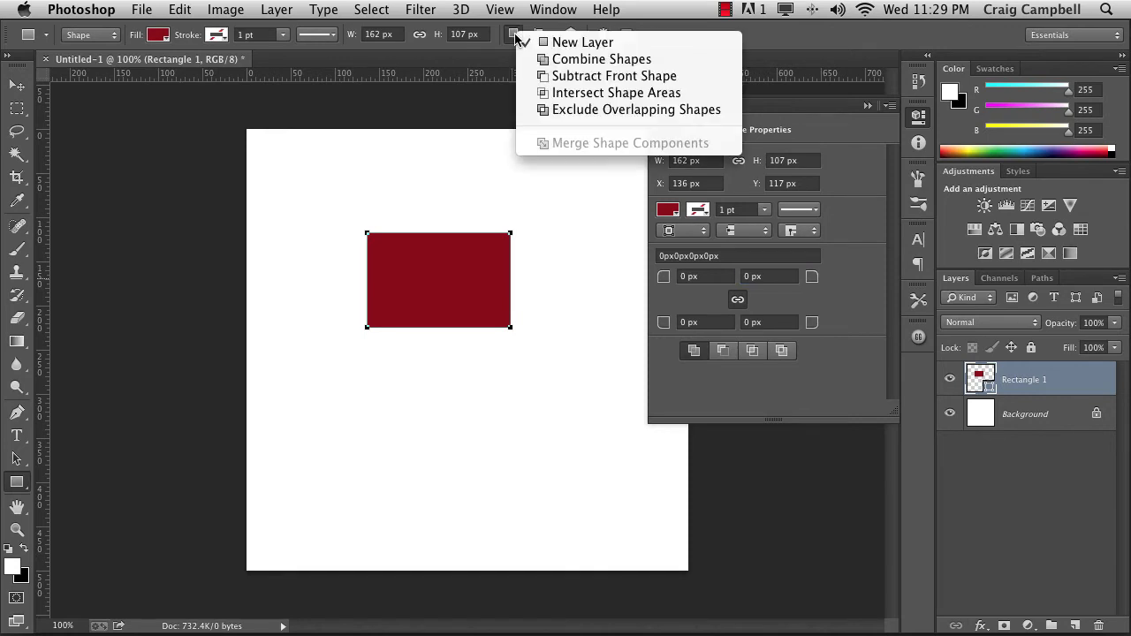
{"action": "mouse_move", "coordinate": [615, 75]}
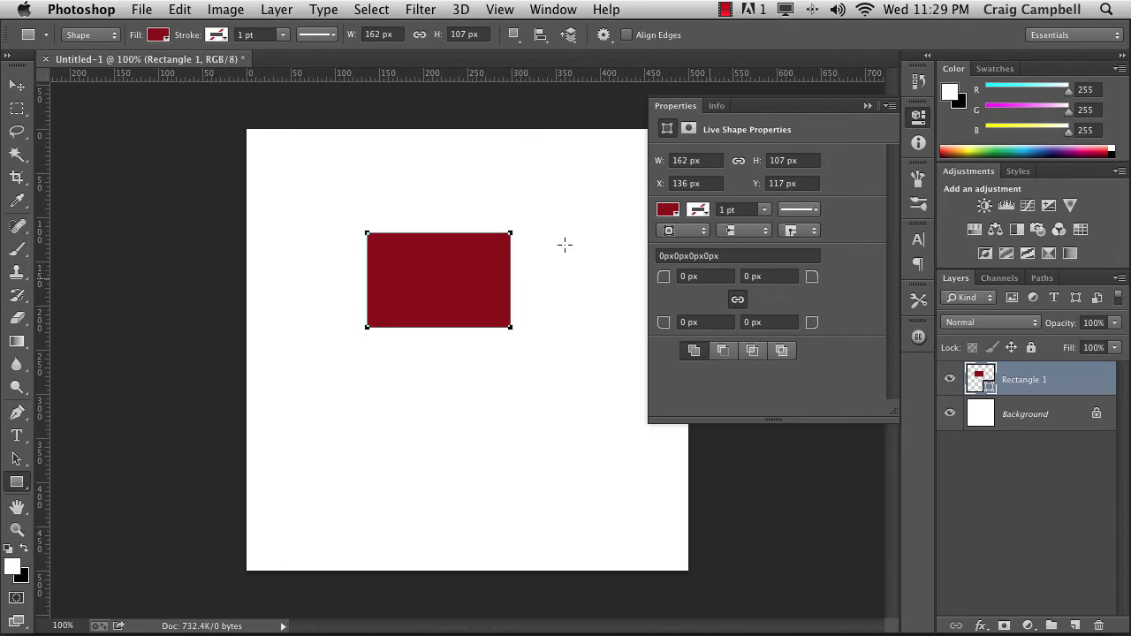
{"action": "mouse_move", "coordinate": [547, 308]}
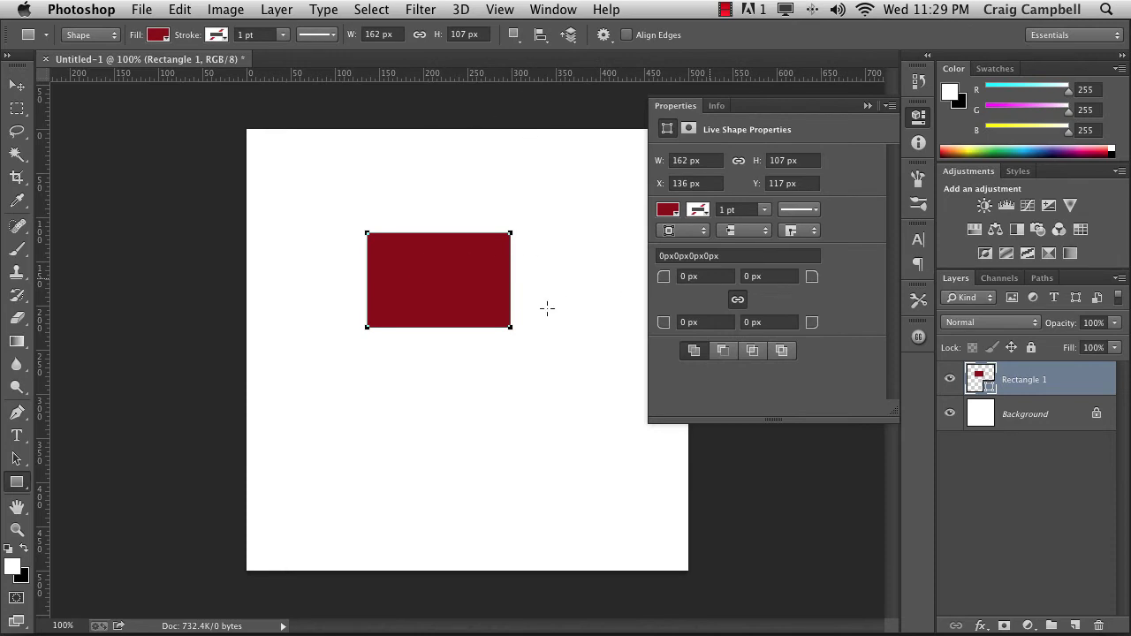
{"action": "mouse_move", "coordinate": [527, 307]}
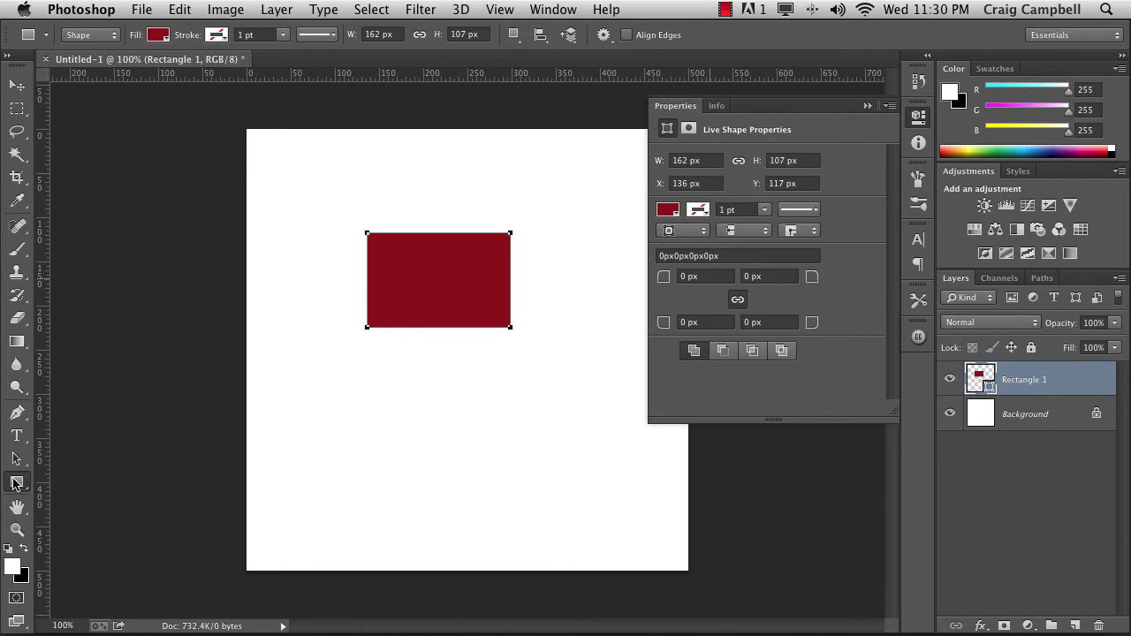
{"action": "mouse_move", "coordinate": [496, 53]}
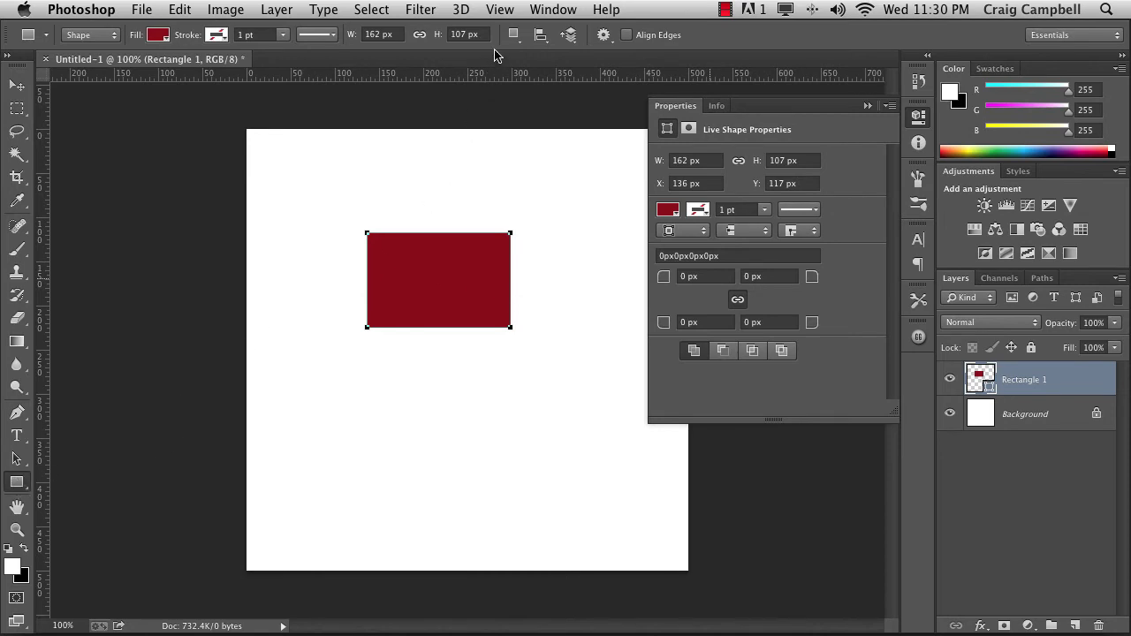
{"action": "mouse_move", "coordinate": [458, 172]}
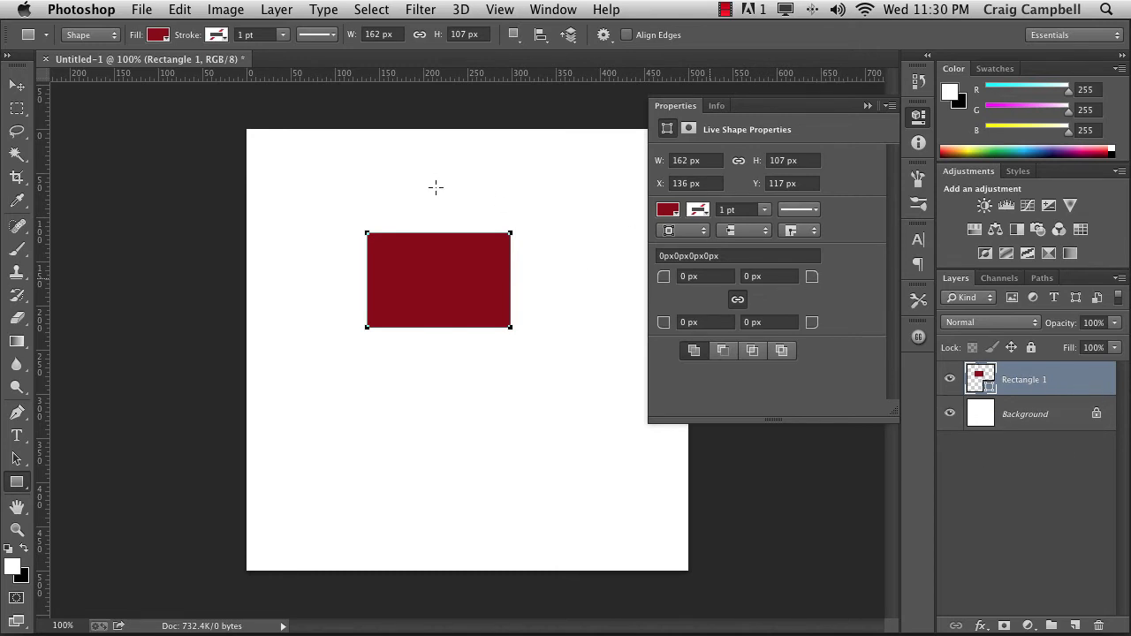
Draw a taller dark red rectangle overlapping the first one's right side
{"action": "left_click_drag", "start_coordinate": [442, 193], "coordinate": [597, 382]}
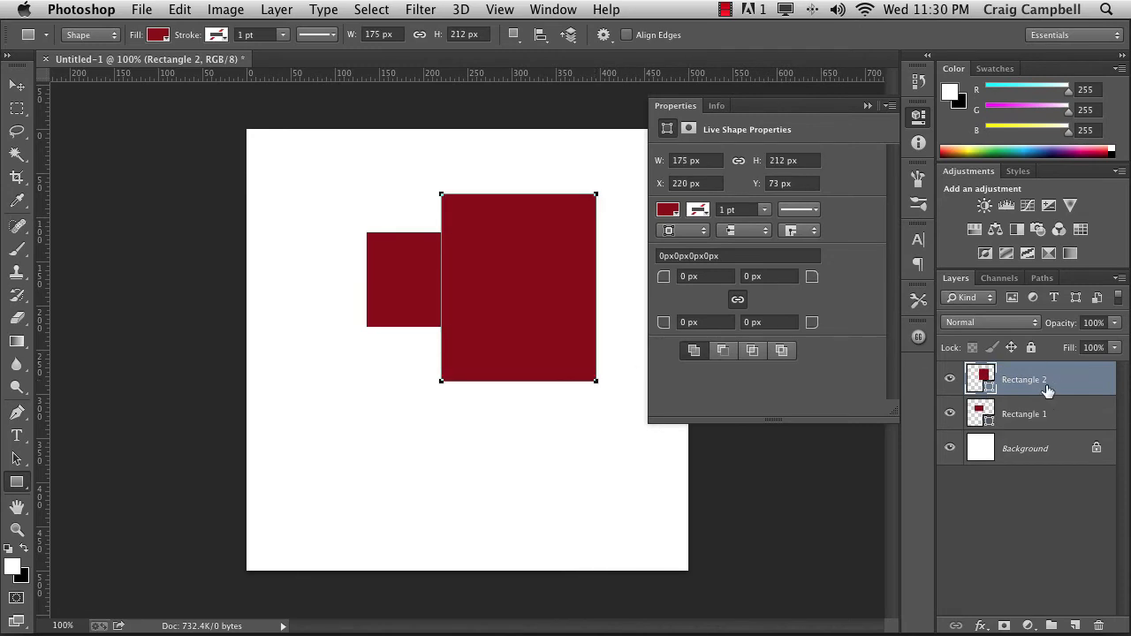
{"action": "mouse_move", "coordinate": [1047, 389]}
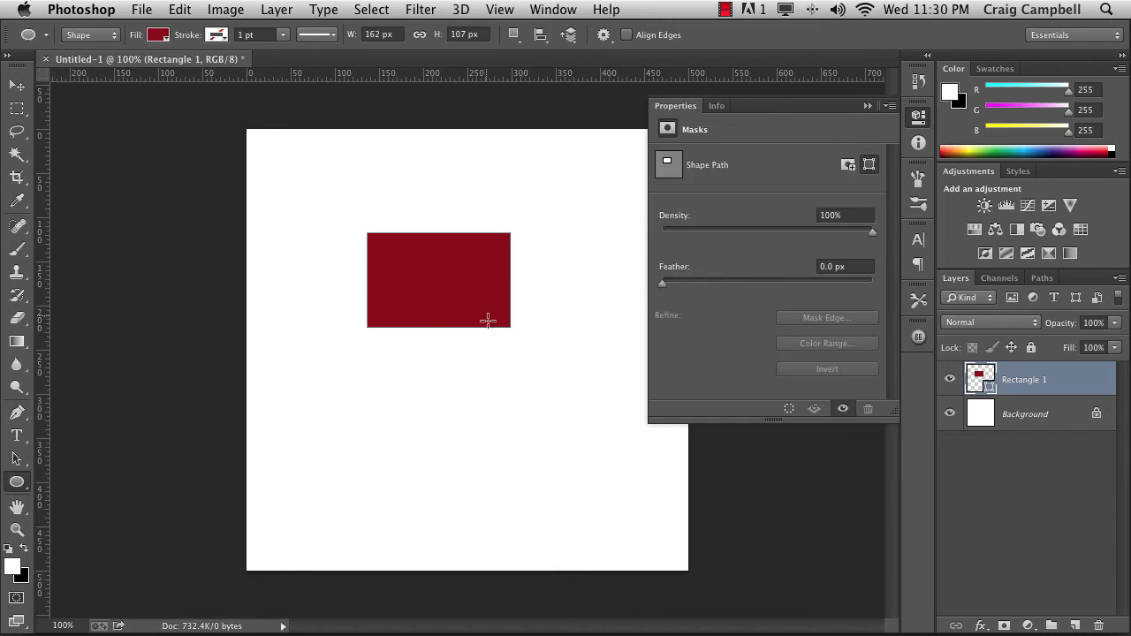
{"action": "mouse_move", "coordinate": [436, 329]}
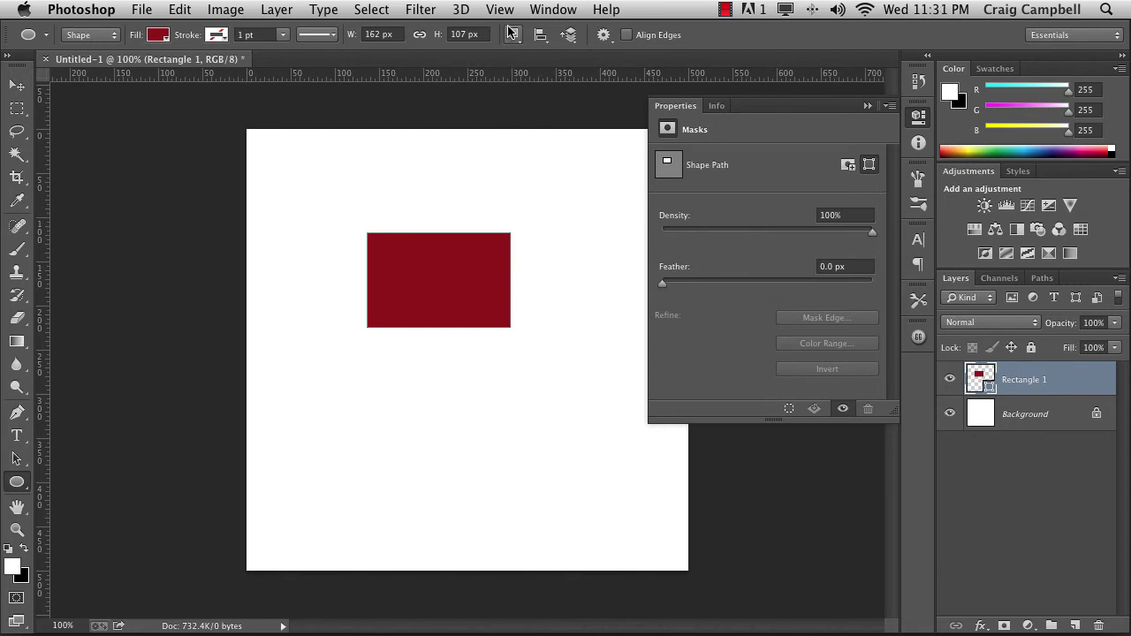
Remove Rectangle 2 and open Path Operations with the Ellipse tool active
{"action": "left_click", "coordinate": [512, 35]}
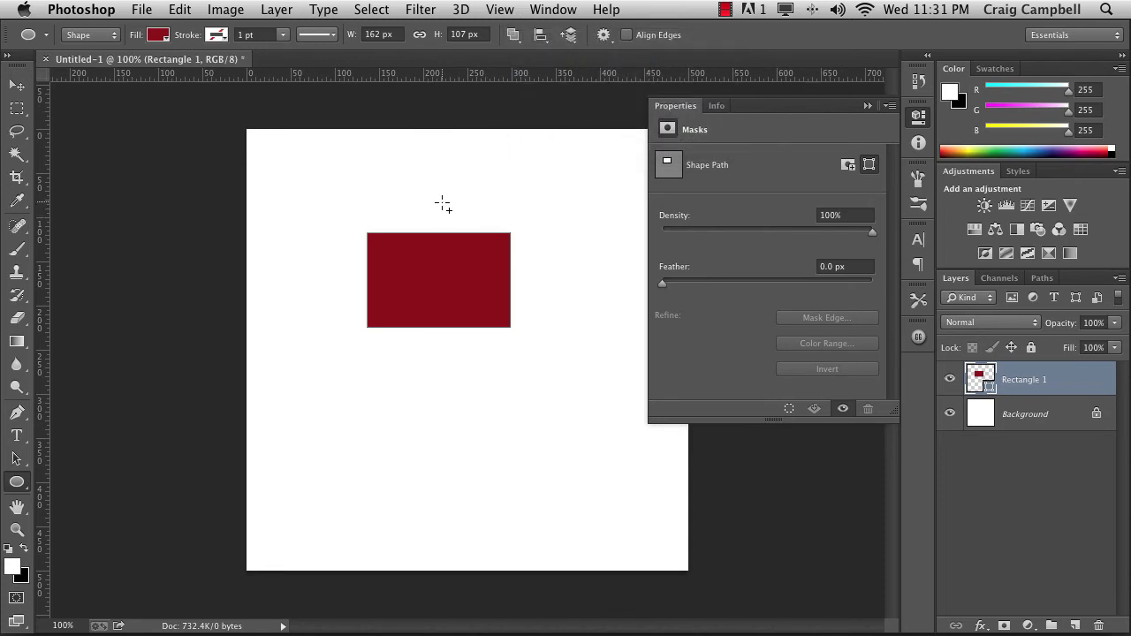
Add a dark red circle over the rectangle's right end within Rectangle 1
{"action": "left_click_drag", "start_coordinate": [442, 203], "coordinate": [522, 278]}
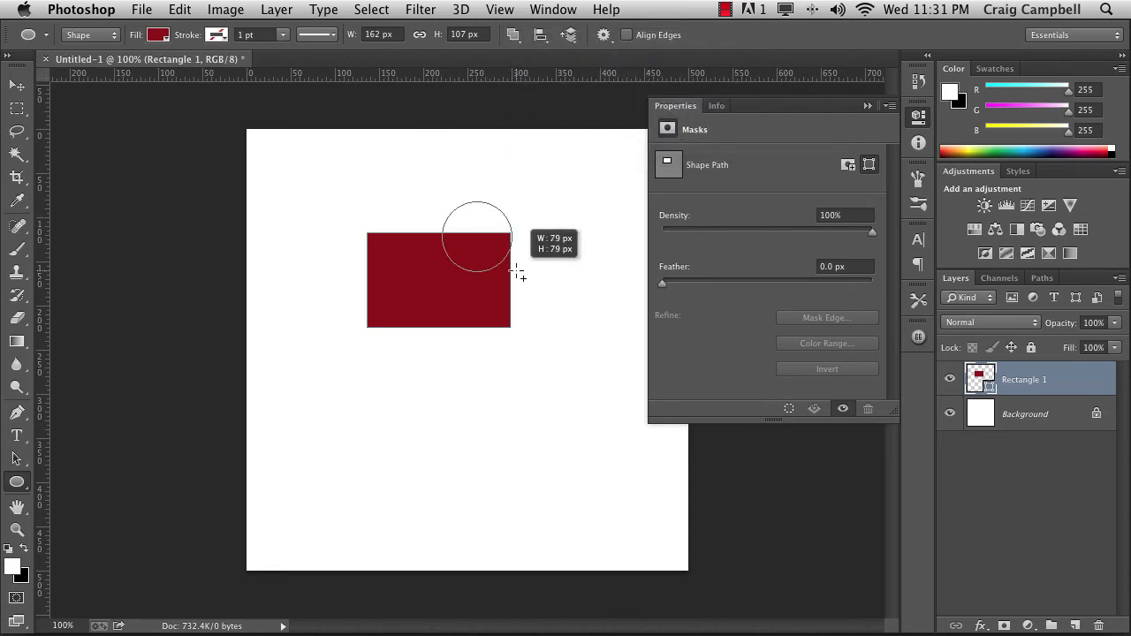
{"action": "left_click_drag", "start_coordinate": [517, 277], "coordinate": [548, 320]}
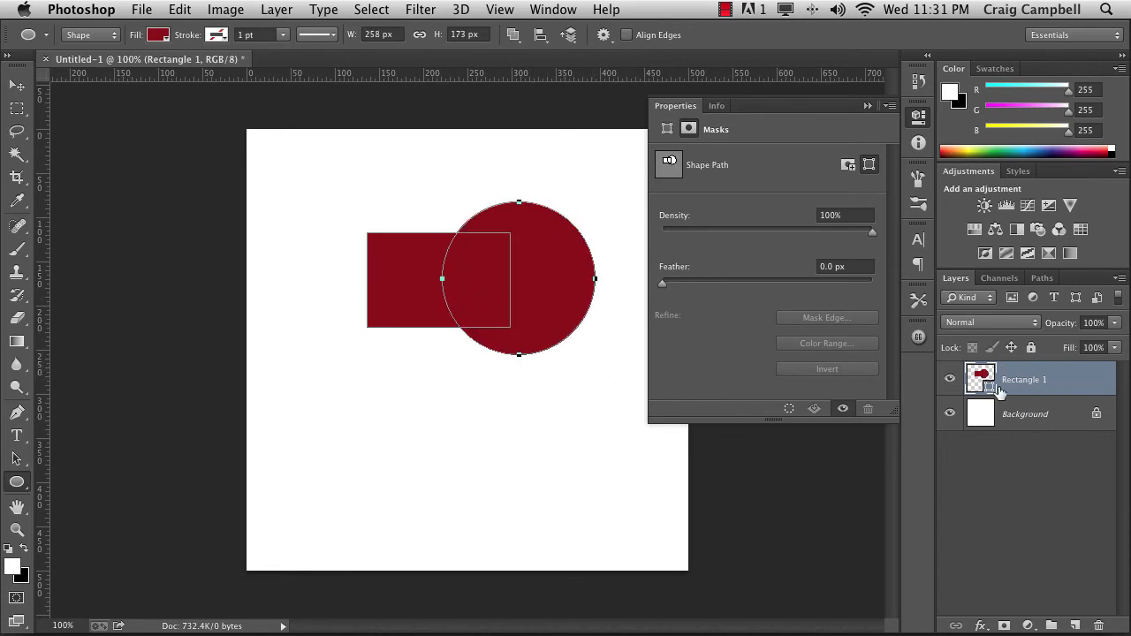
{"action": "mouse_move", "coordinate": [983, 381]}
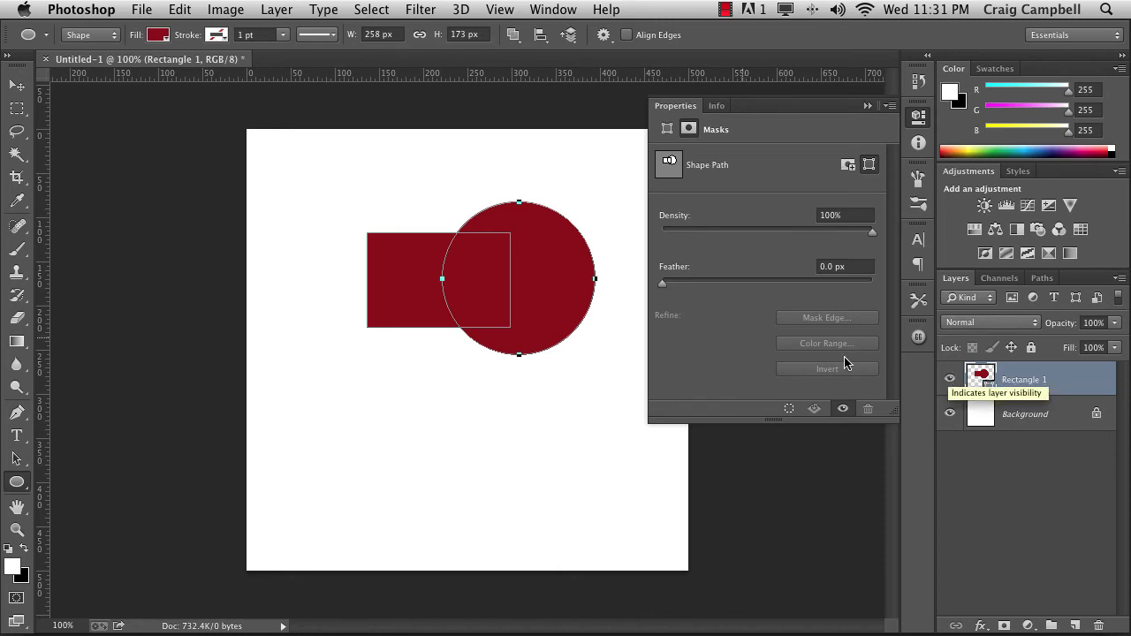
{"action": "mouse_move", "coordinate": [316, 264]}
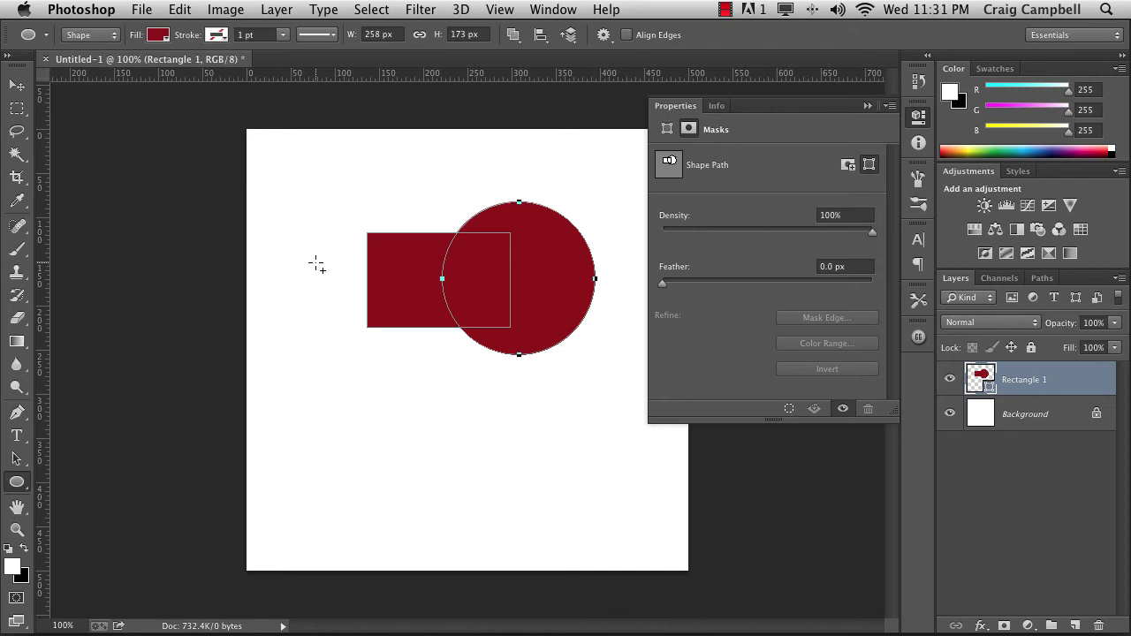
{"action": "mouse_move", "coordinate": [515, 323]}
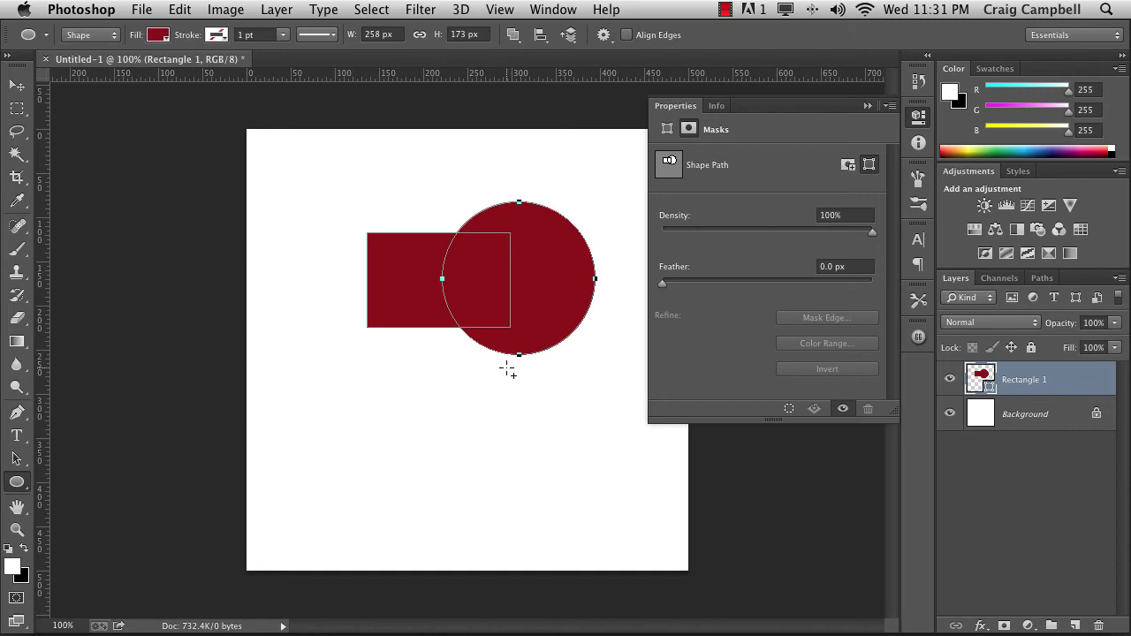
{"action": "mouse_move", "coordinate": [468, 276]}
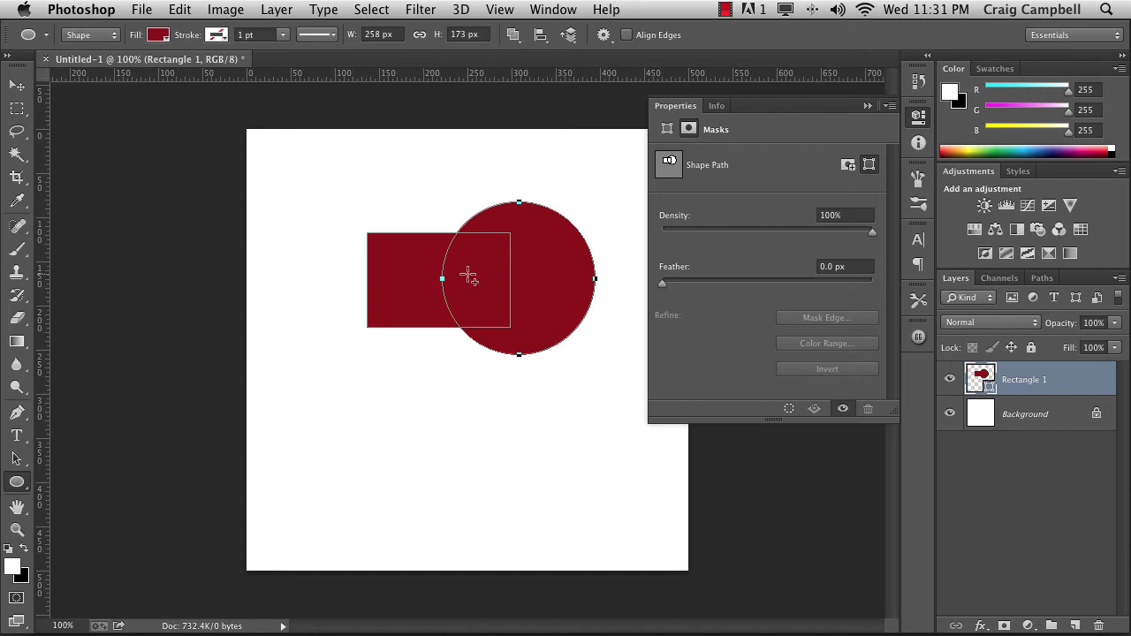
Set the path operation to Subtract Front Shape
{"action": "left_click", "coordinate": [515, 34]}
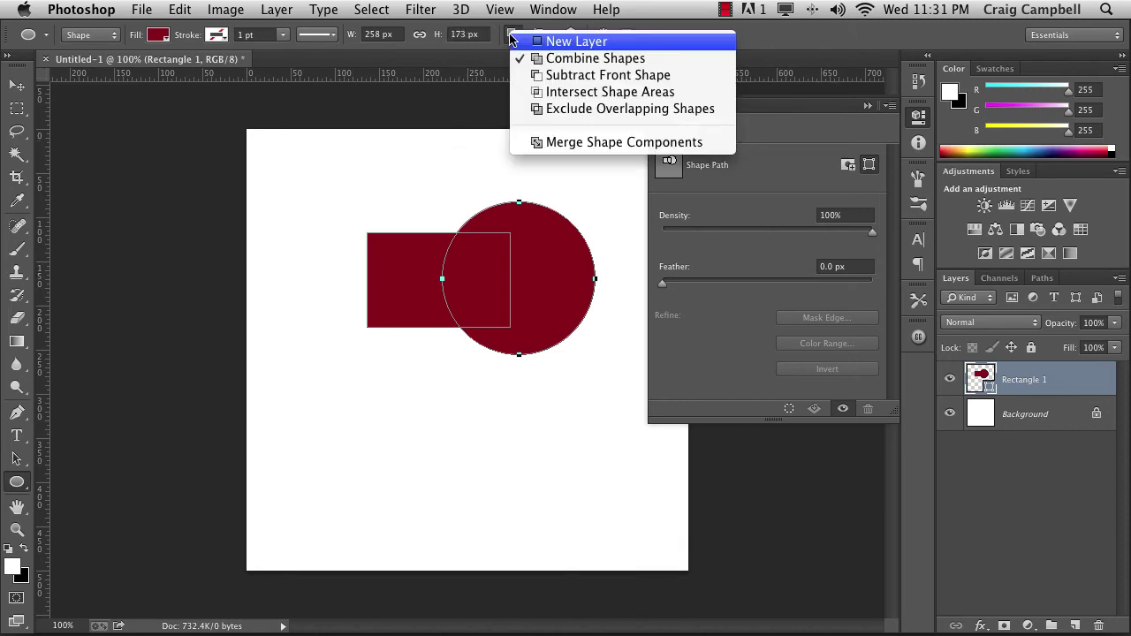
{"action": "mouse_move", "coordinate": [608, 74]}
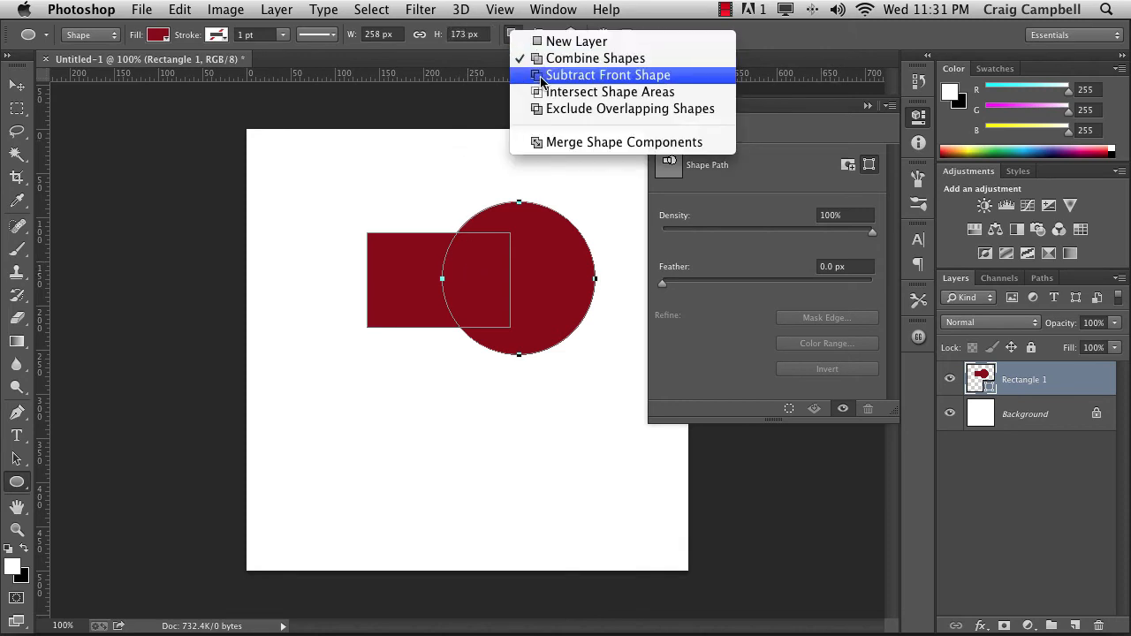
{"action": "left_click", "coordinate": [608, 74]}
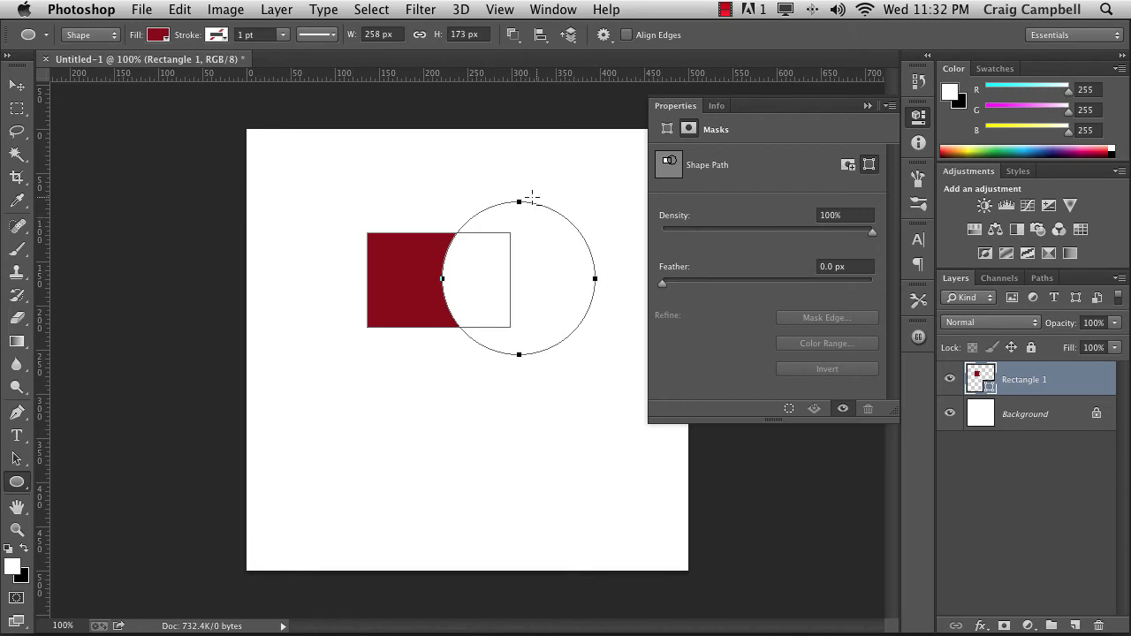
{"action": "mouse_move", "coordinate": [608, 307]}
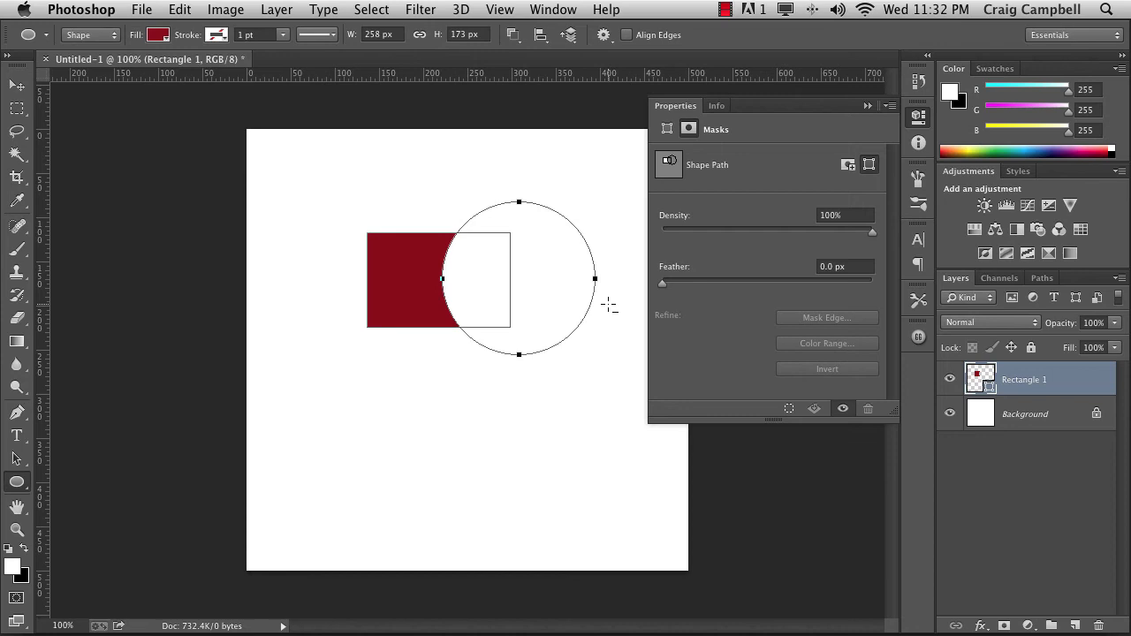
{"action": "mouse_move", "coordinate": [548, 91]}
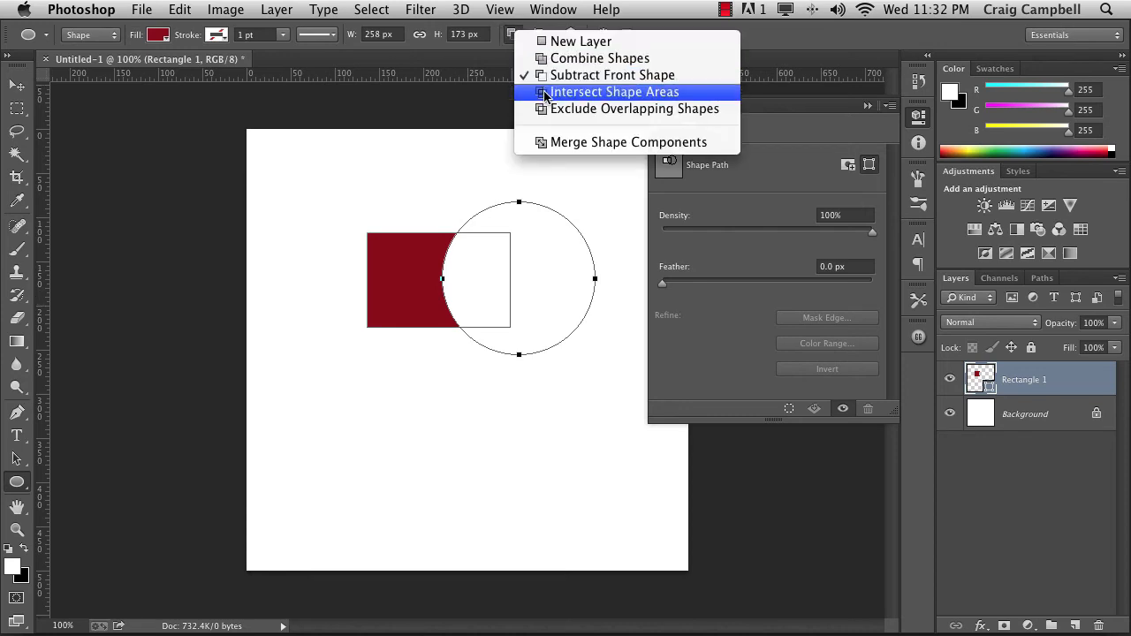
Switch the path operation to Intersect Shape Areas and reopen the list
{"action": "left_click", "coordinate": [615, 92]}
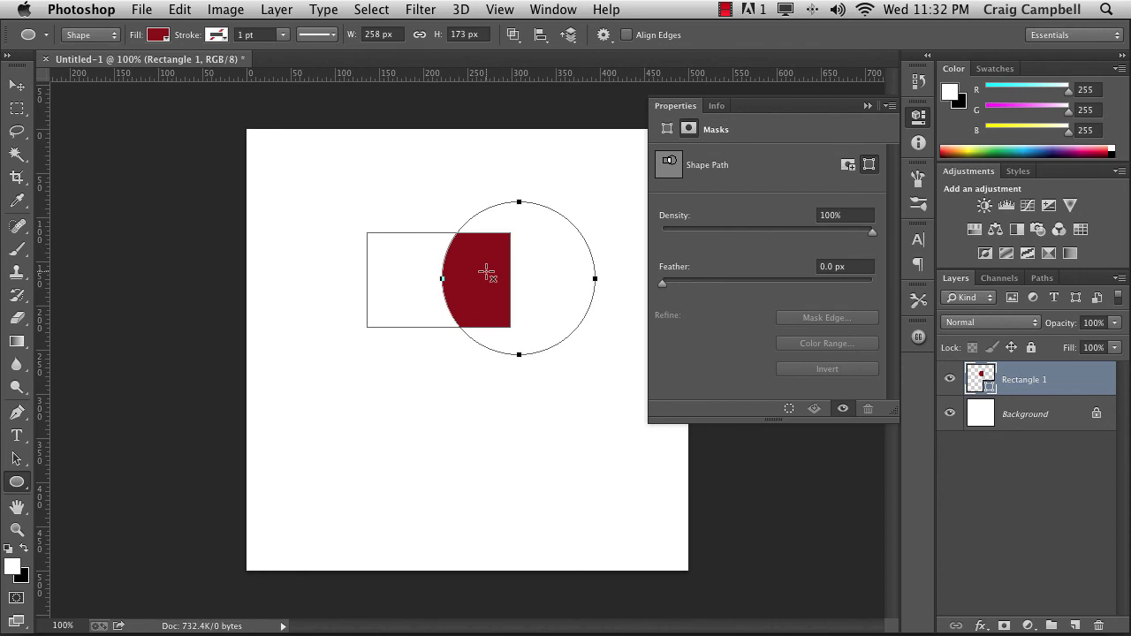
{"action": "mouse_move", "coordinate": [488, 332]}
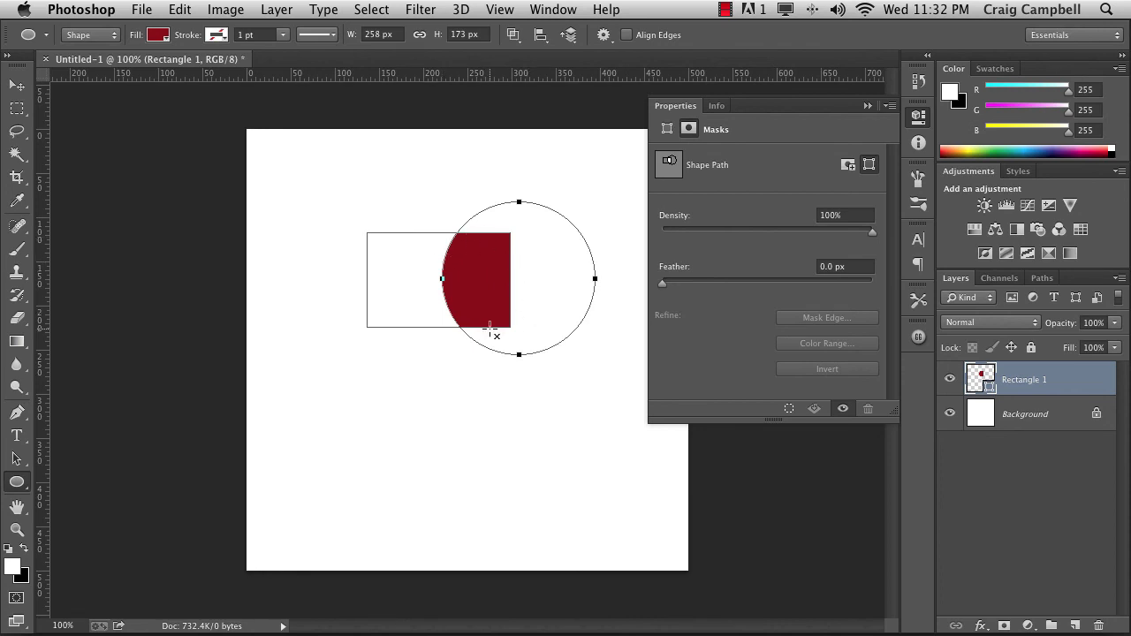
{"action": "left_click", "coordinate": [516, 34]}
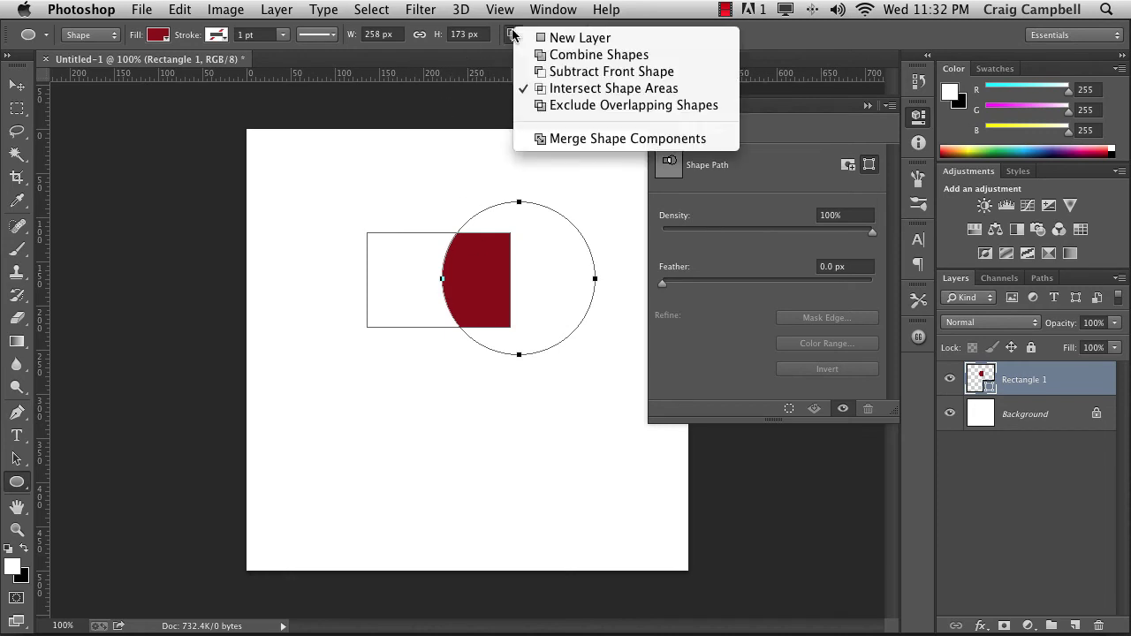
{"action": "mouse_move", "coordinate": [613, 88]}
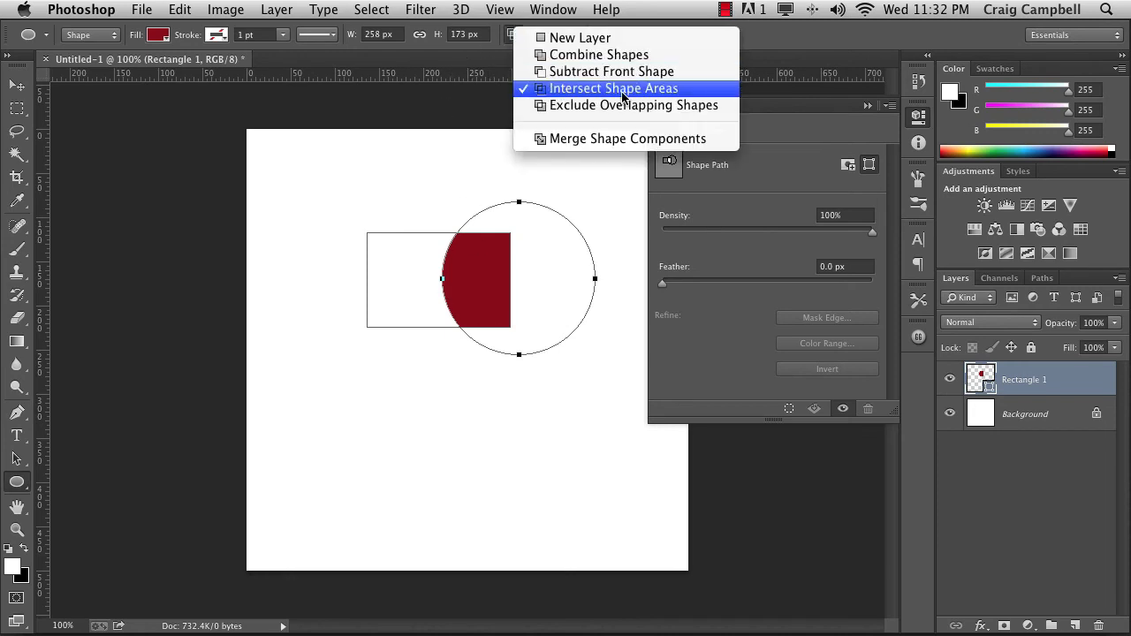
{"action": "mouse_move", "coordinate": [634, 105]}
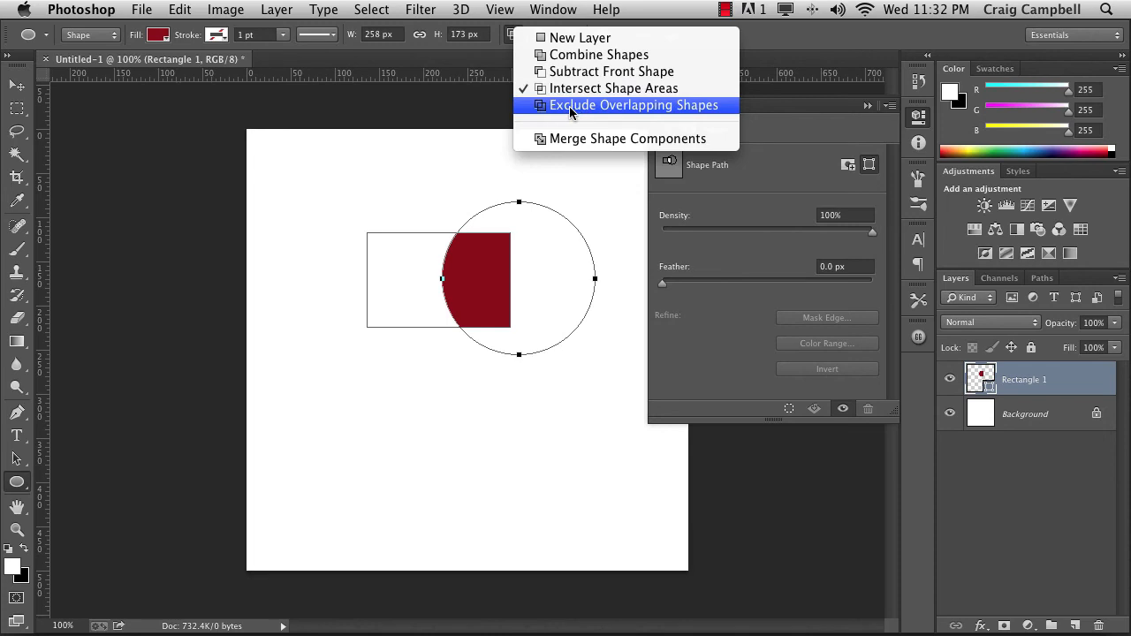
{"action": "left_click", "coordinate": [633, 105]}
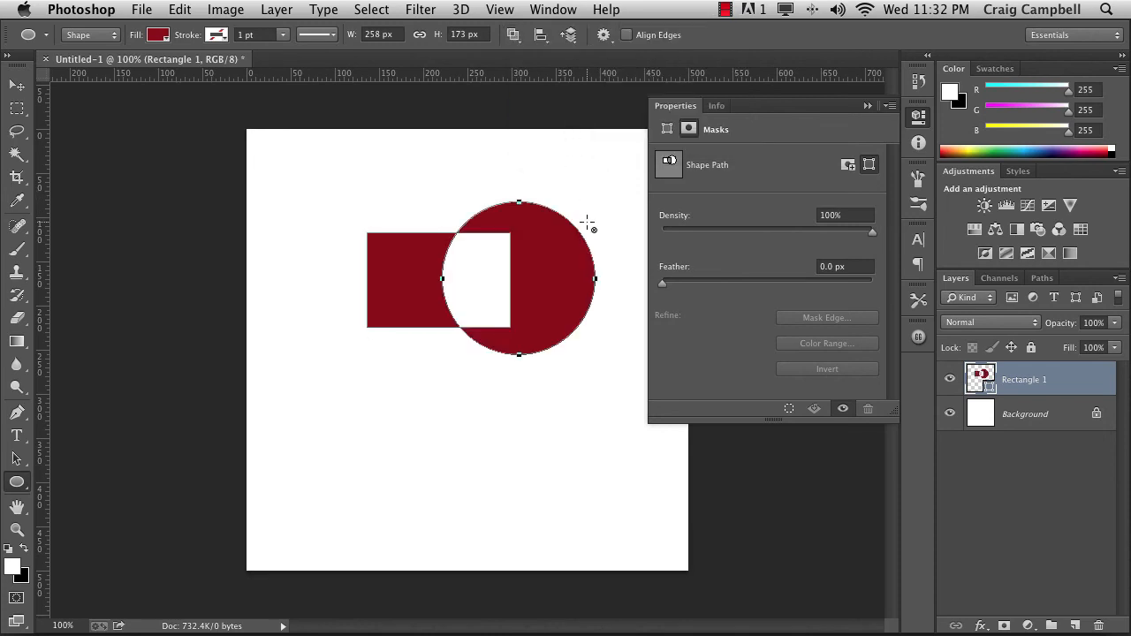
{"action": "mouse_move", "coordinate": [493, 224]}
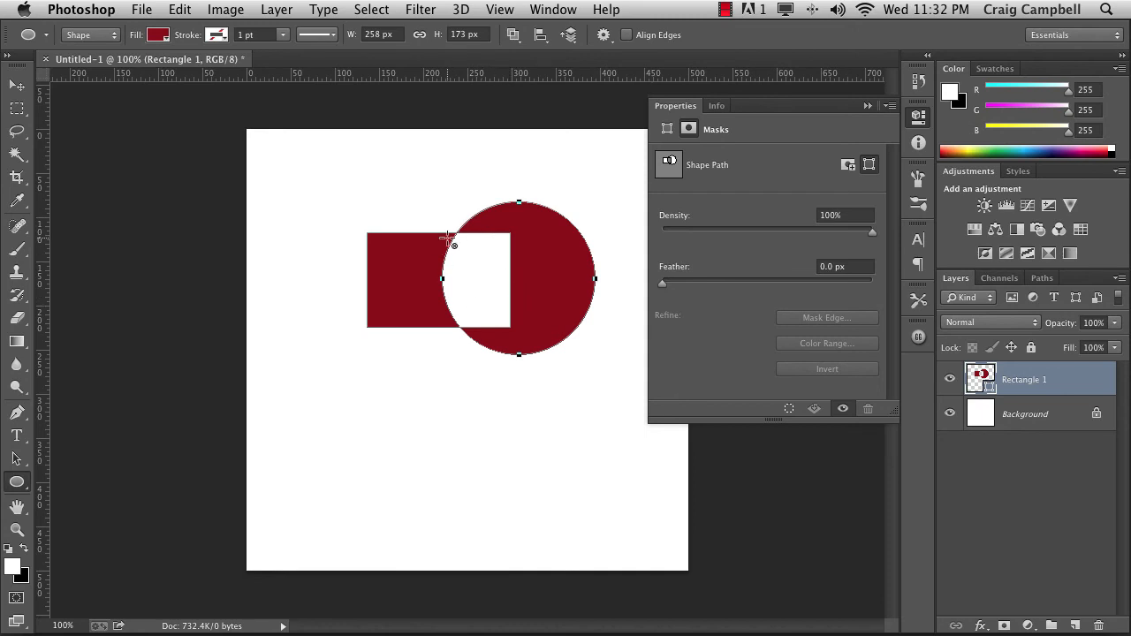
{"action": "mouse_move", "coordinate": [564, 237]}
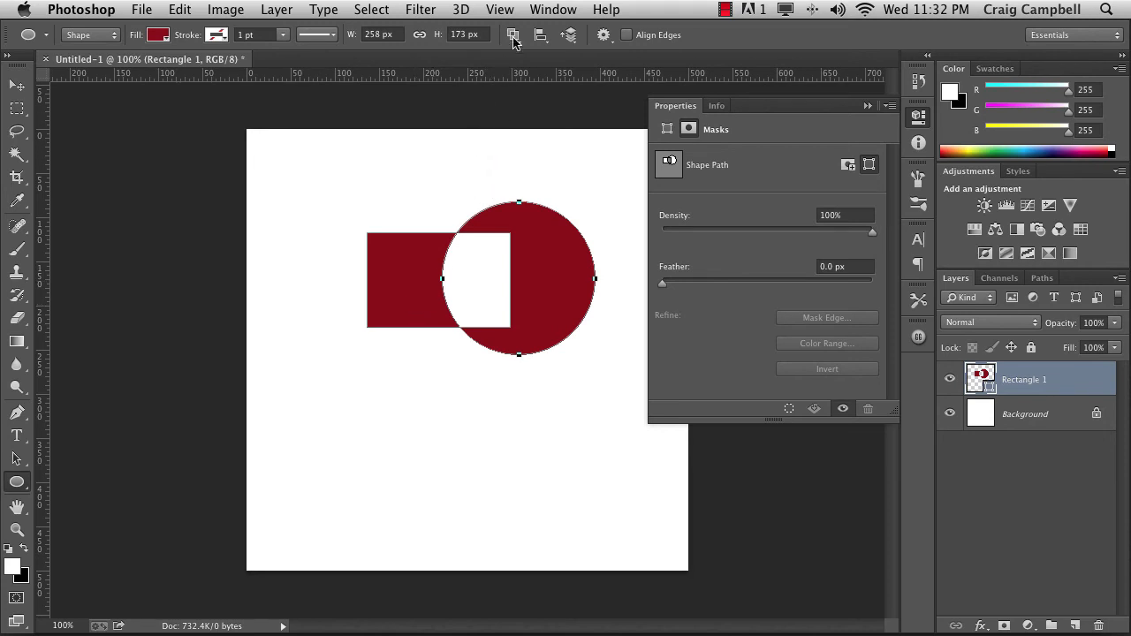
Show the Path Operations list, currently set to Exclude Overlapping Shapes
{"action": "left_click", "coordinate": [514, 34]}
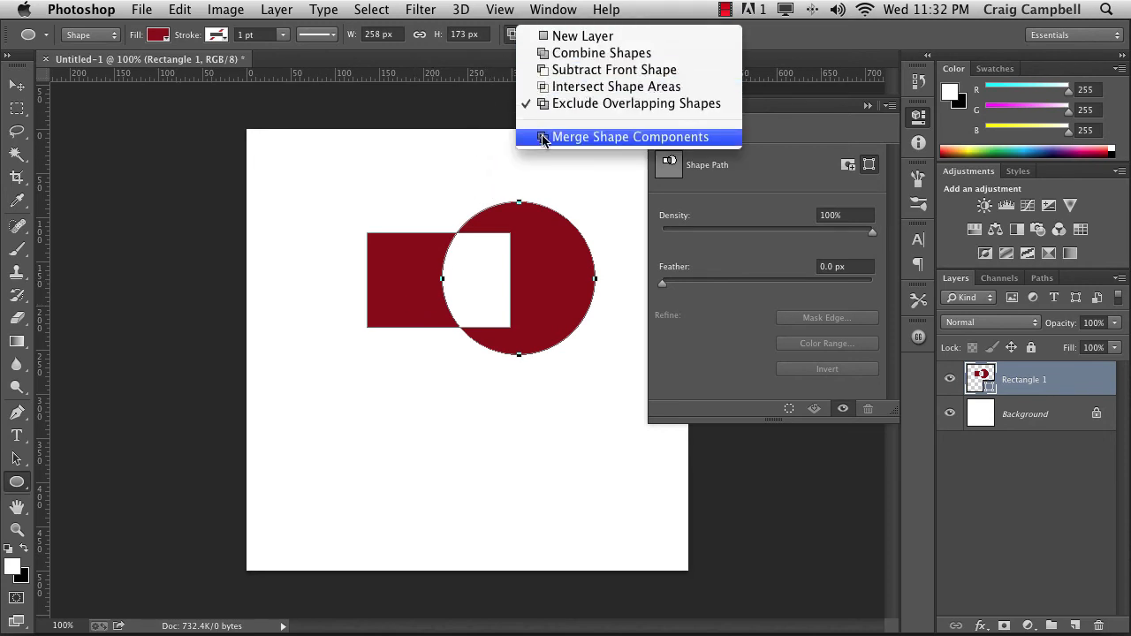
{"action": "mouse_move", "coordinate": [531, 143]}
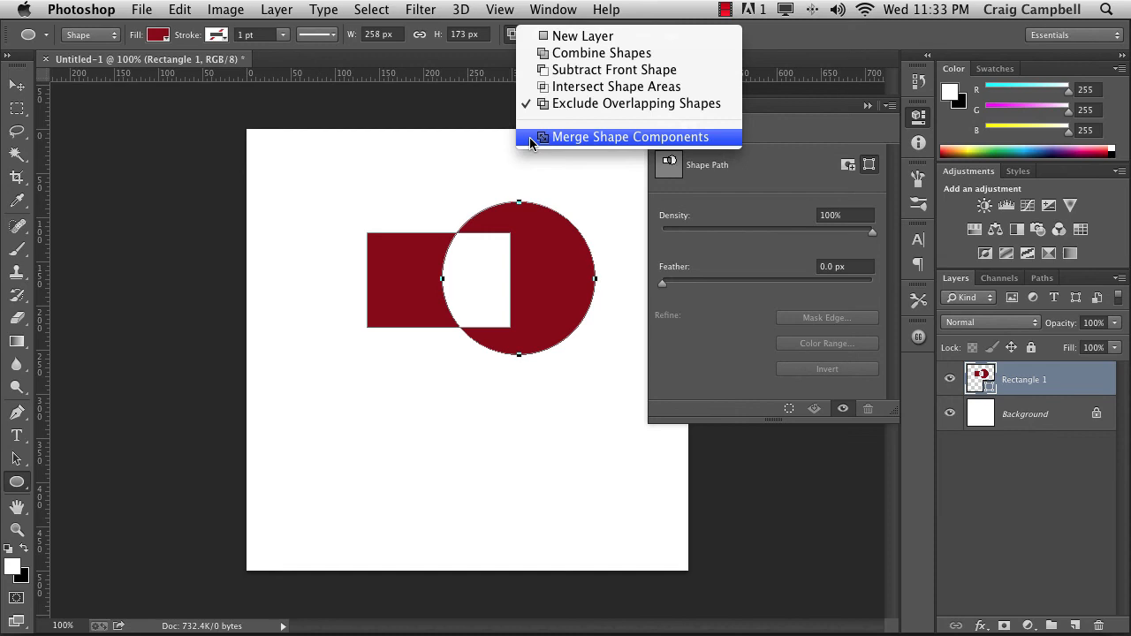
{"action": "mouse_move", "coordinate": [547, 143]}
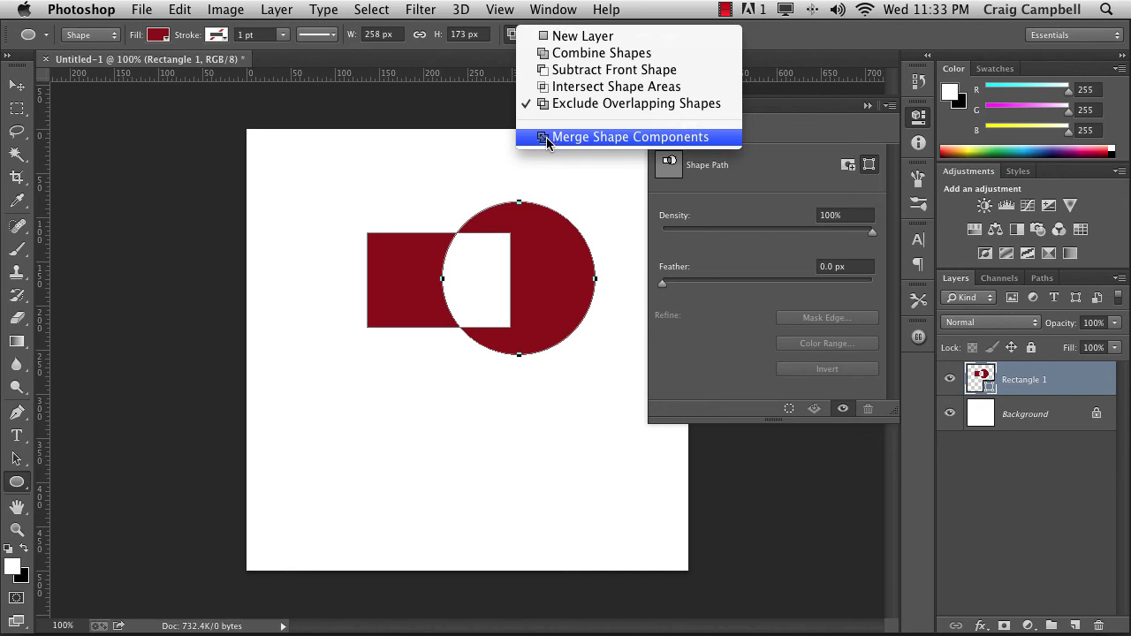
{"action": "mouse_move", "coordinate": [601, 52]}
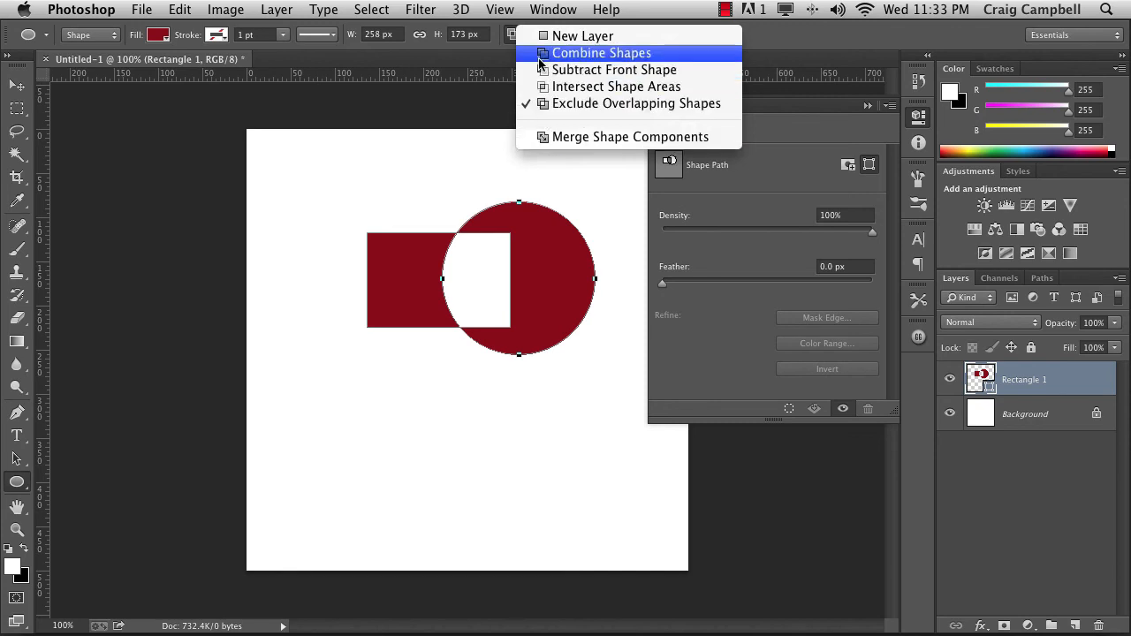
Switch the path operation to Combine Shapes
{"action": "left_click", "coordinate": [601, 53]}
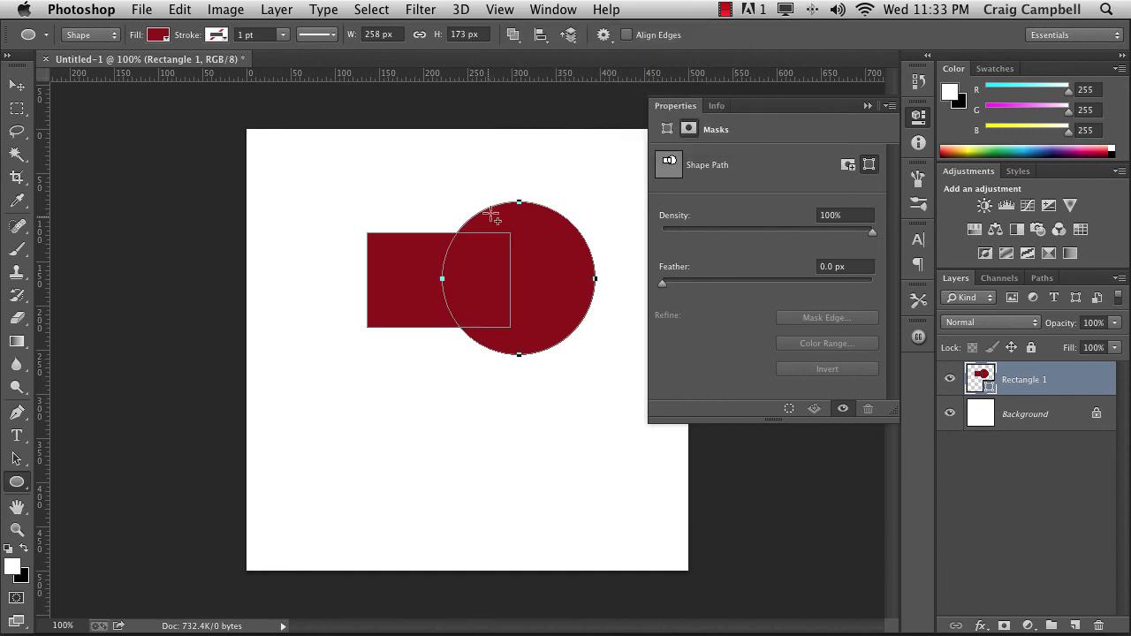
{"action": "mouse_move", "coordinate": [444, 261]}
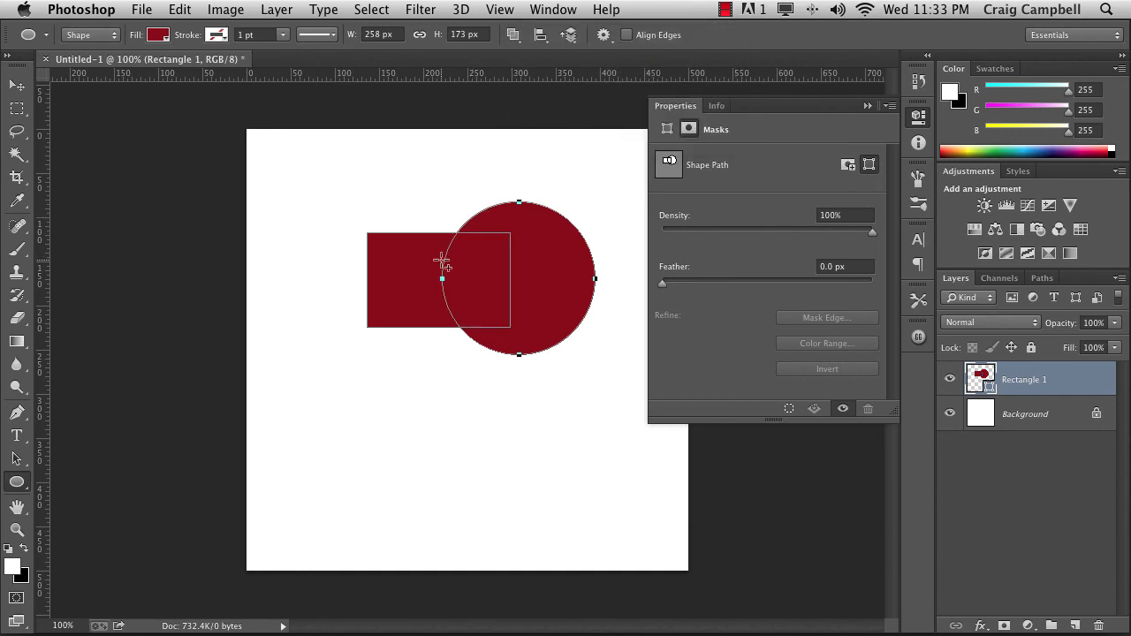
{"action": "mouse_move", "coordinate": [398, 261]}
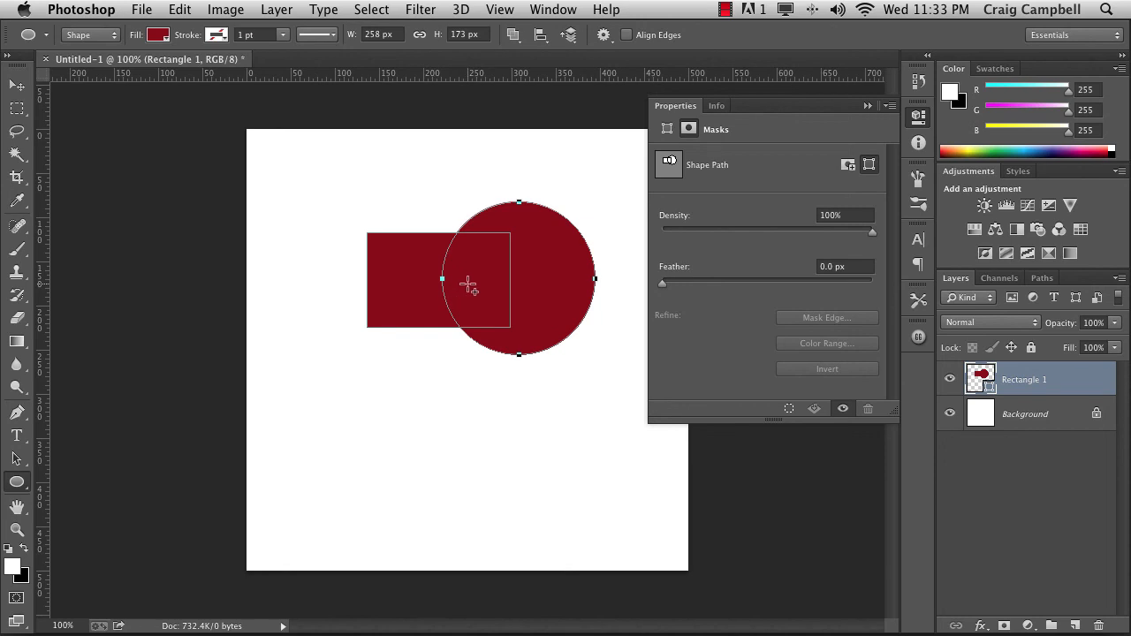
{"action": "mouse_move", "coordinate": [493, 60]}
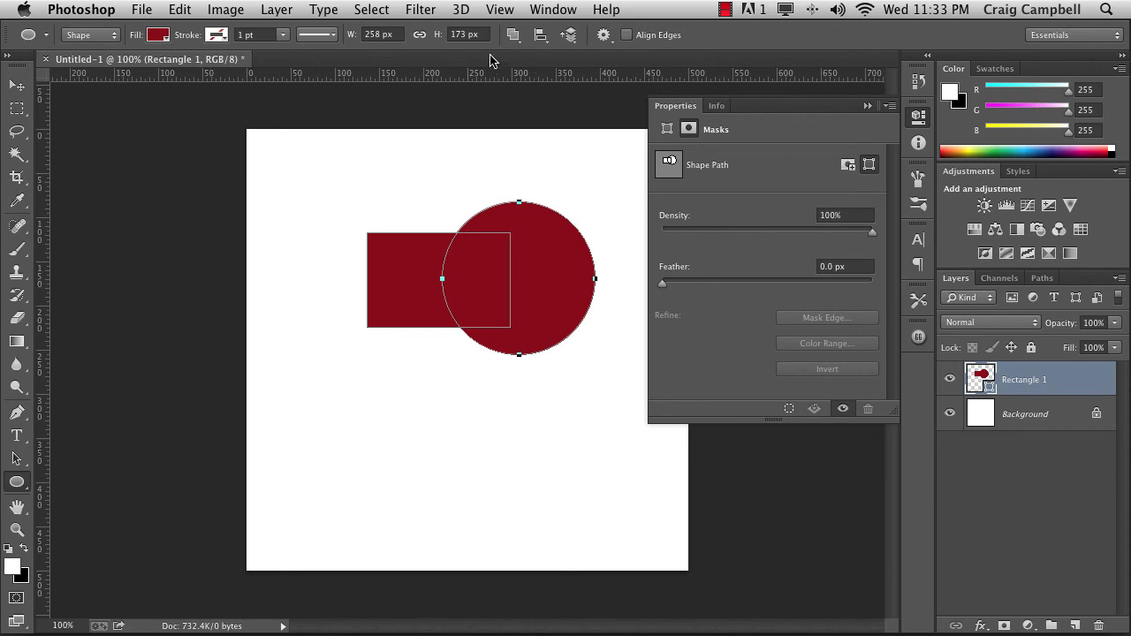
Merge the rectangle and circle shape components, accepting conversion of the live shape to a regular path
{"action": "left_click", "coordinate": [513, 34]}
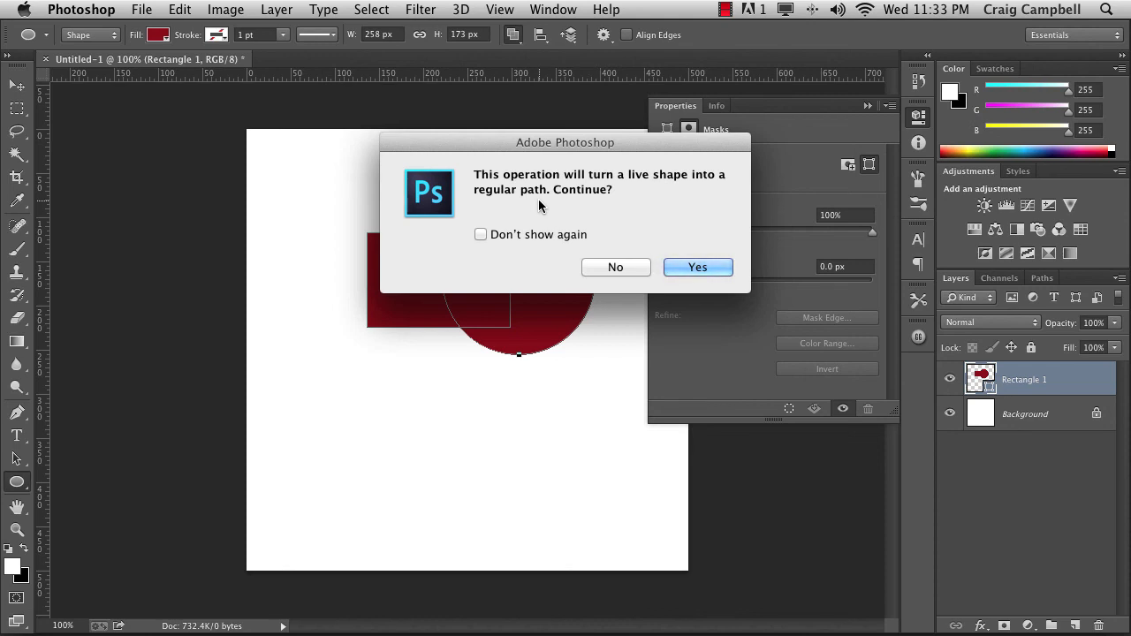
{"action": "left_click", "coordinate": [697, 267]}
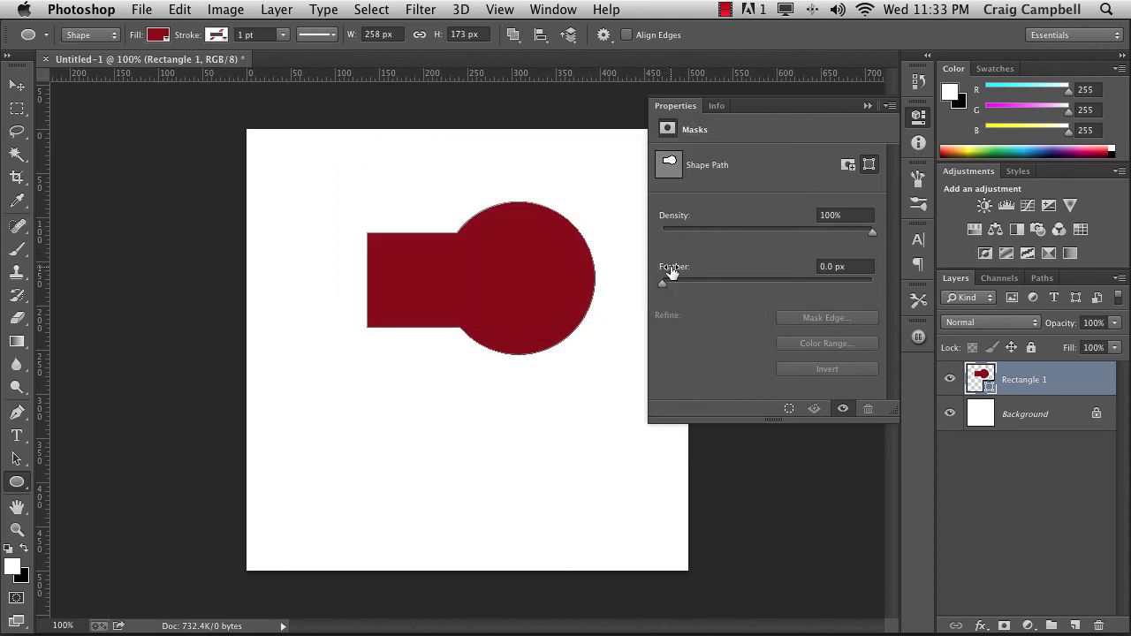
{"action": "mouse_move", "coordinate": [672, 274]}
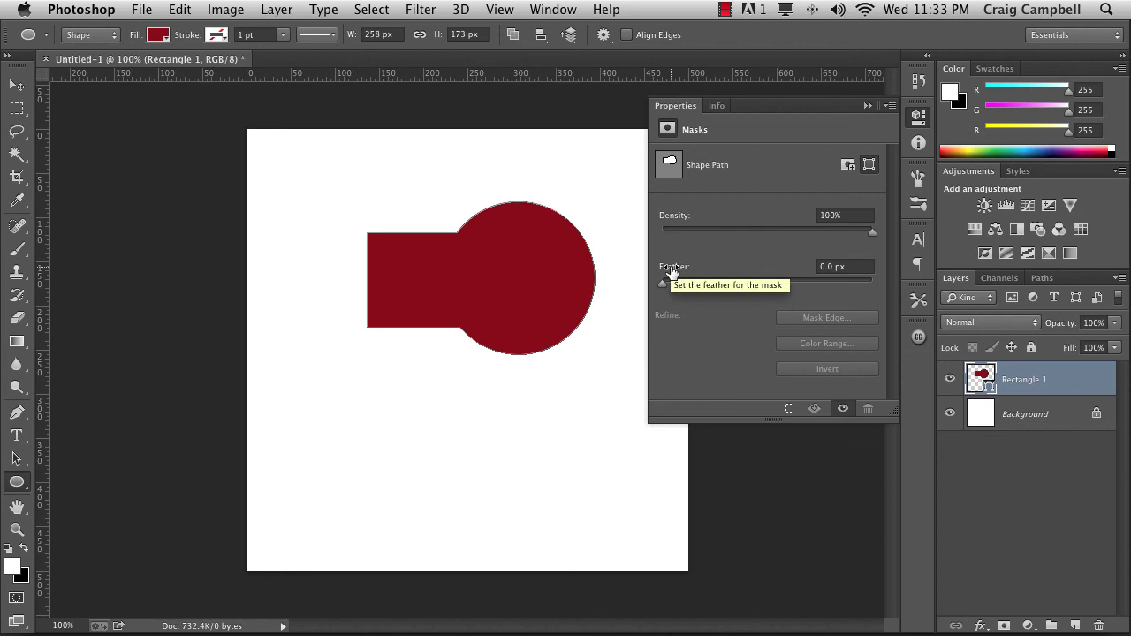
{"action": "mouse_move", "coordinate": [517, 268]}
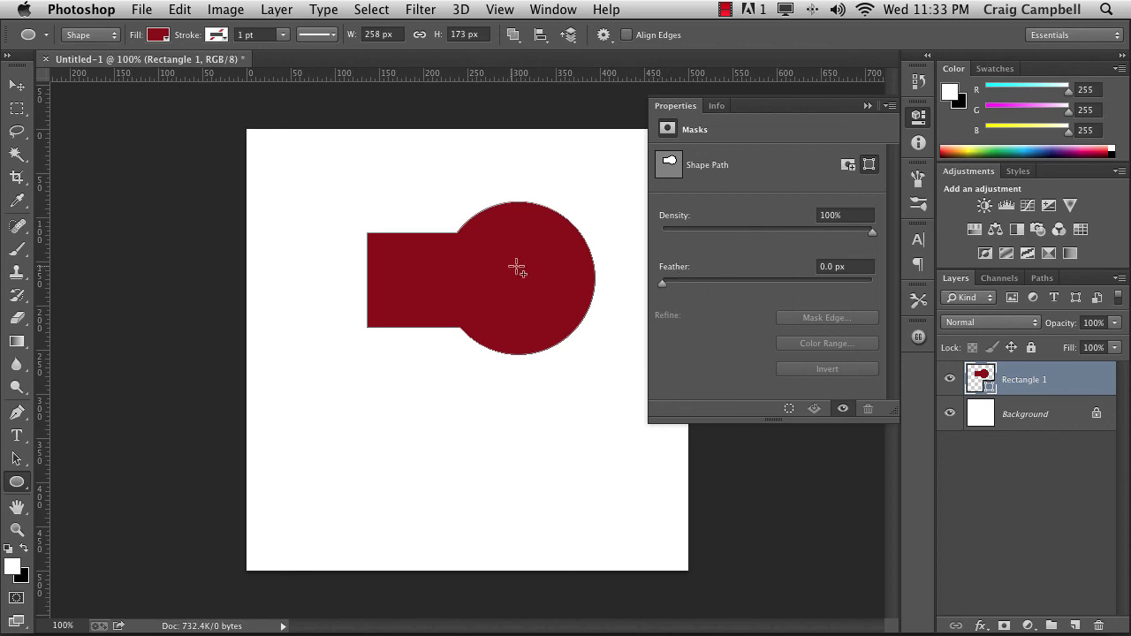
{"action": "mouse_move", "coordinate": [492, 323]}
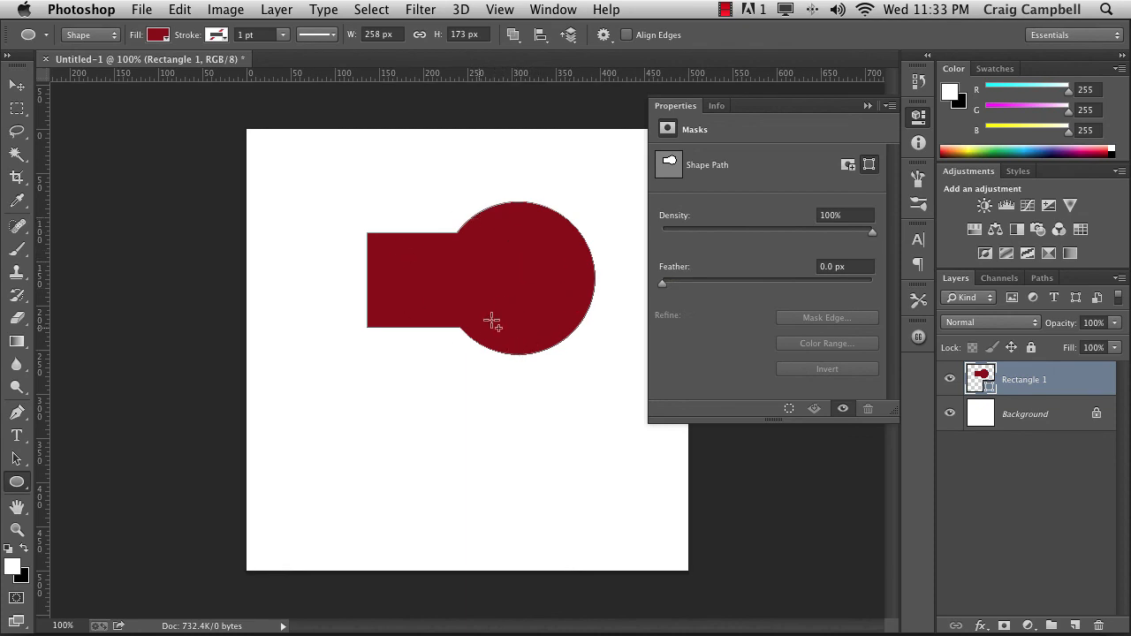
{"action": "mouse_move", "coordinate": [464, 334]}
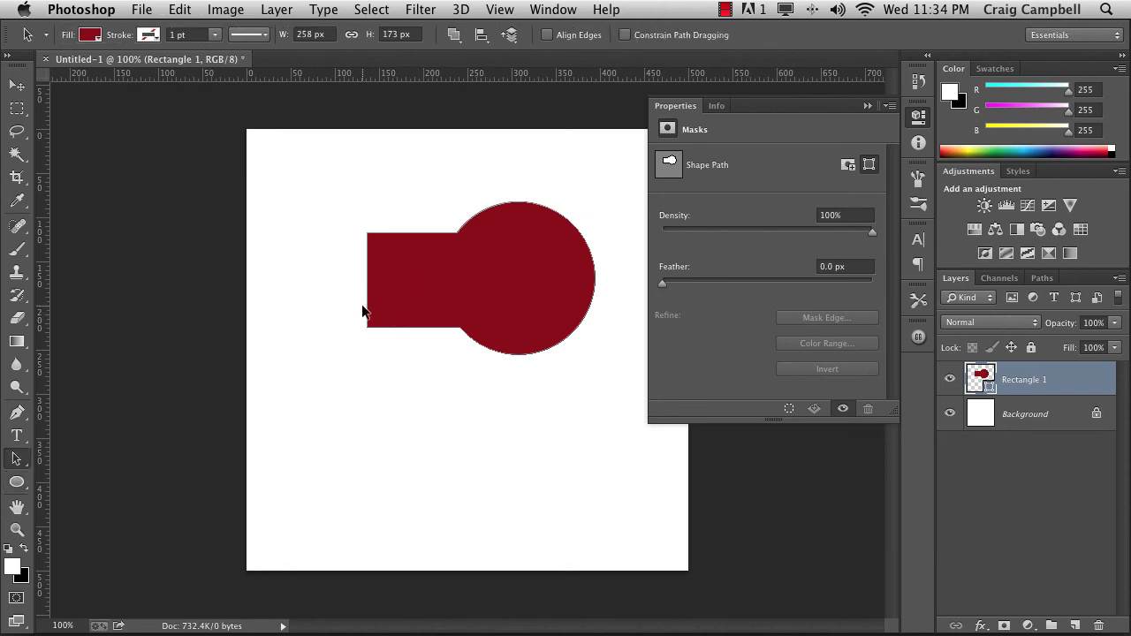
{"action": "mouse_move", "coordinate": [440, 335]}
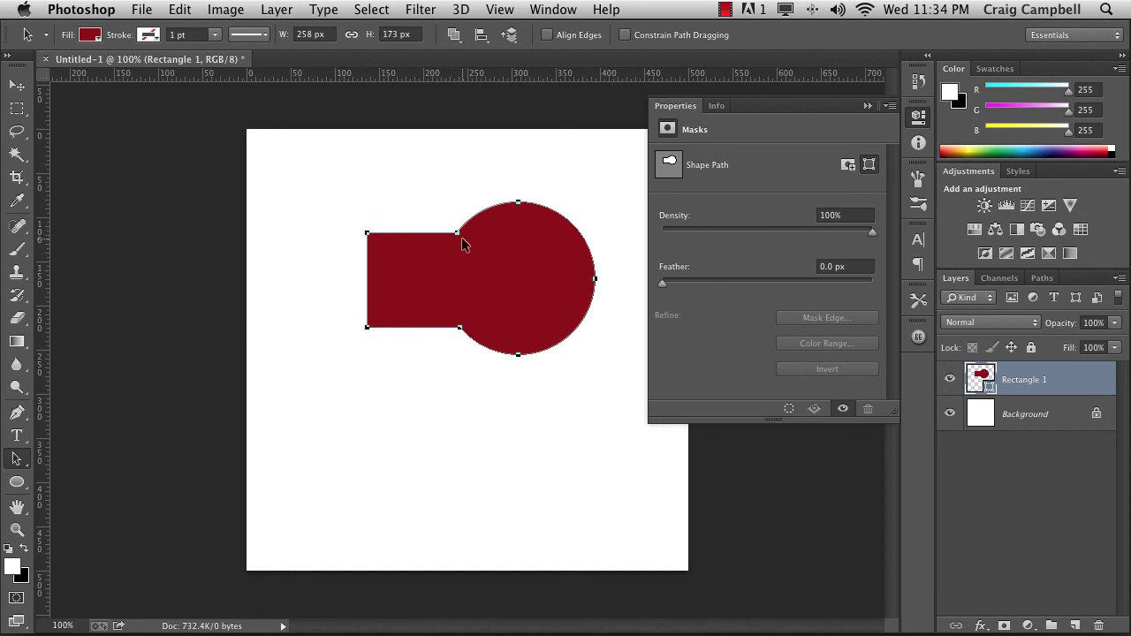
{"action": "mouse_move", "coordinate": [458, 356]}
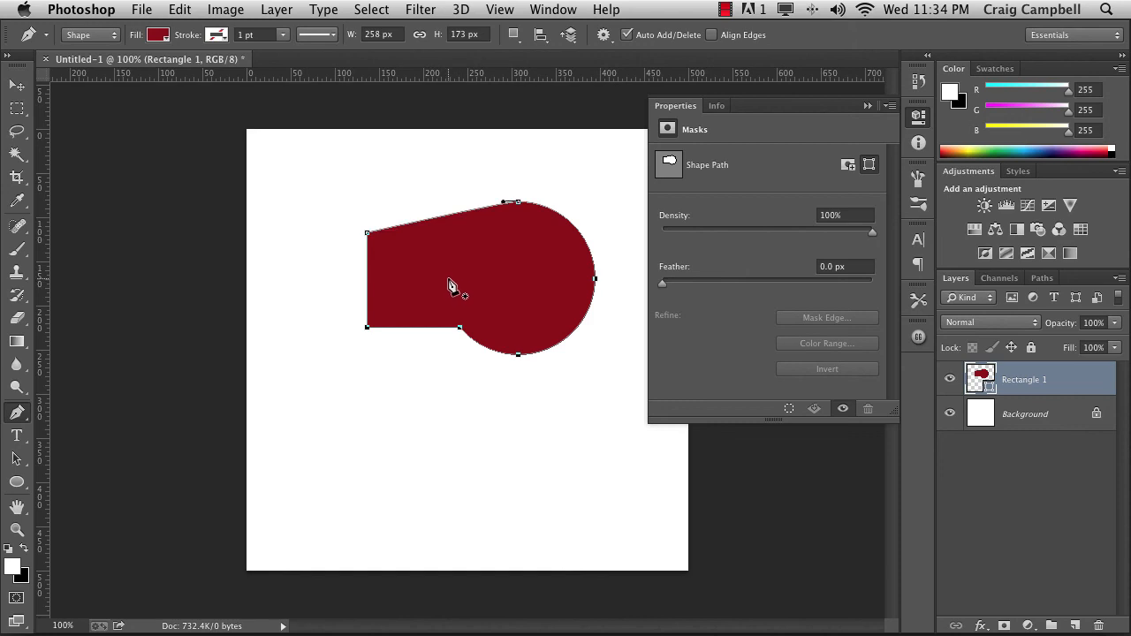
{"action": "mouse_move", "coordinate": [469, 221]}
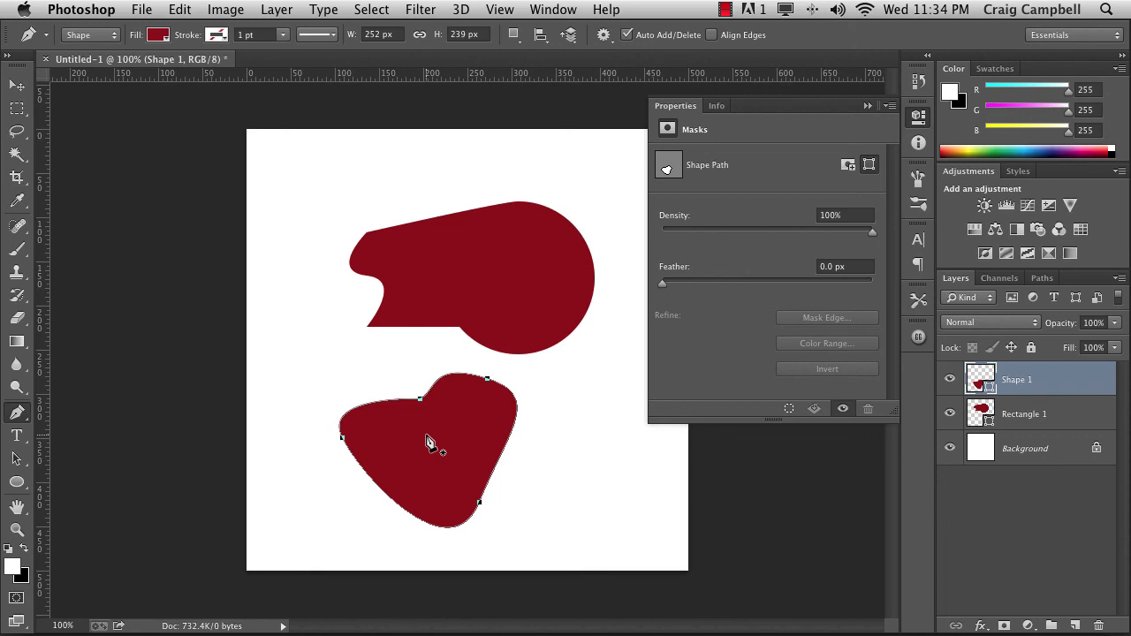
{"action": "mouse_move", "coordinate": [420, 406]}
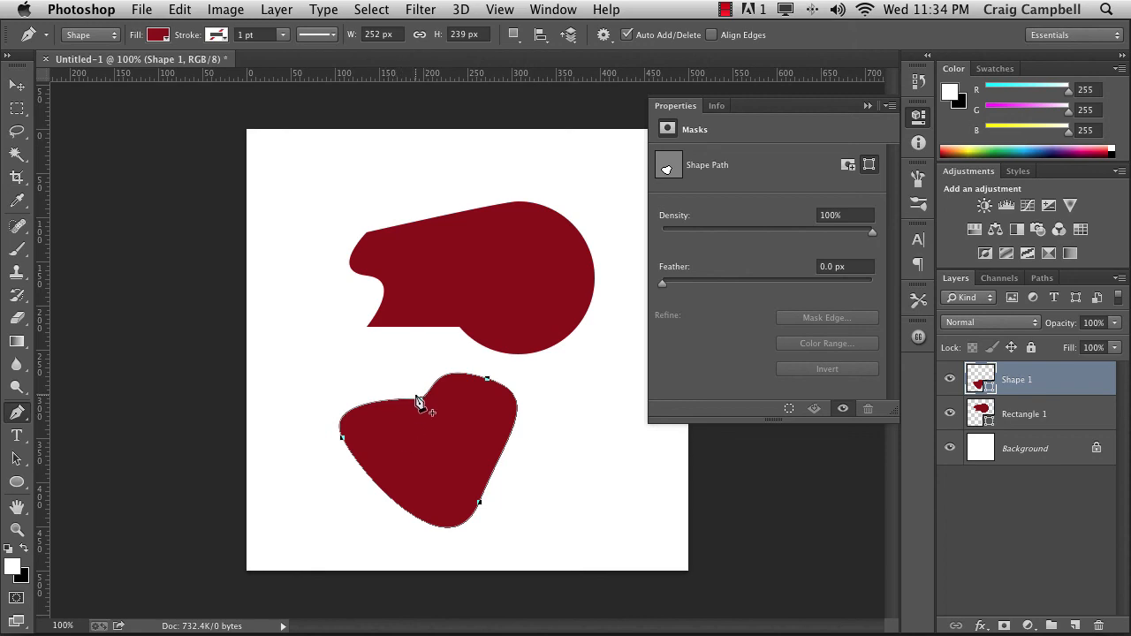
Open the path selection tools flyout in the toolbar
{"action": "left_click", "coordinate": [17, 459]}
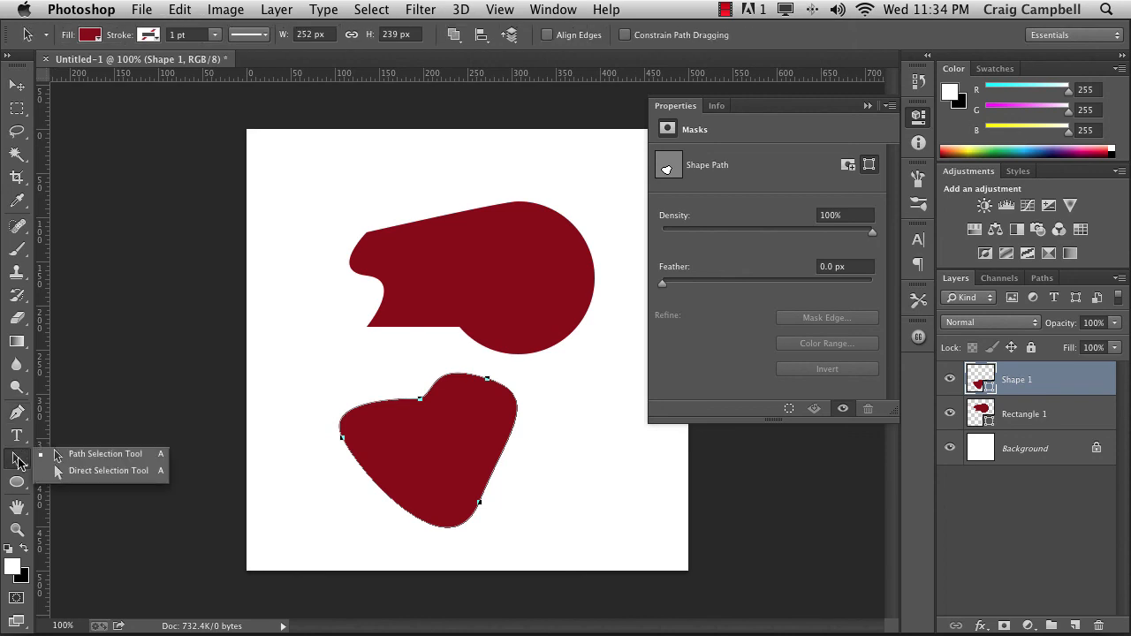
{"action": "mouse_move", "coordinate": [108, 471]}
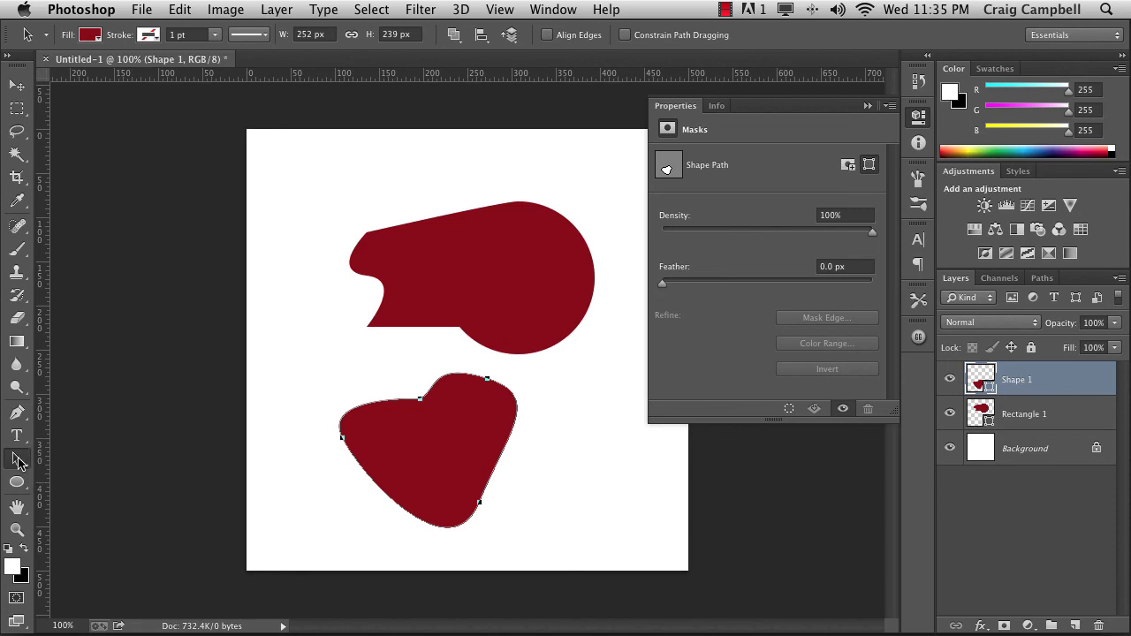
{"action": "mouse_move", "coordinate": [223, 454]}
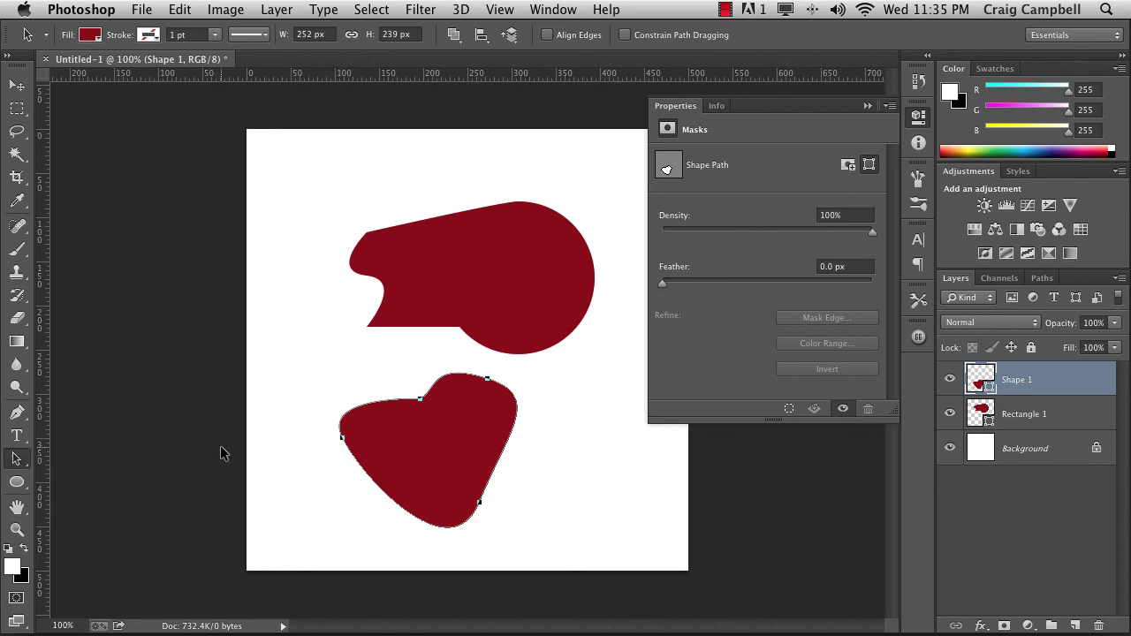